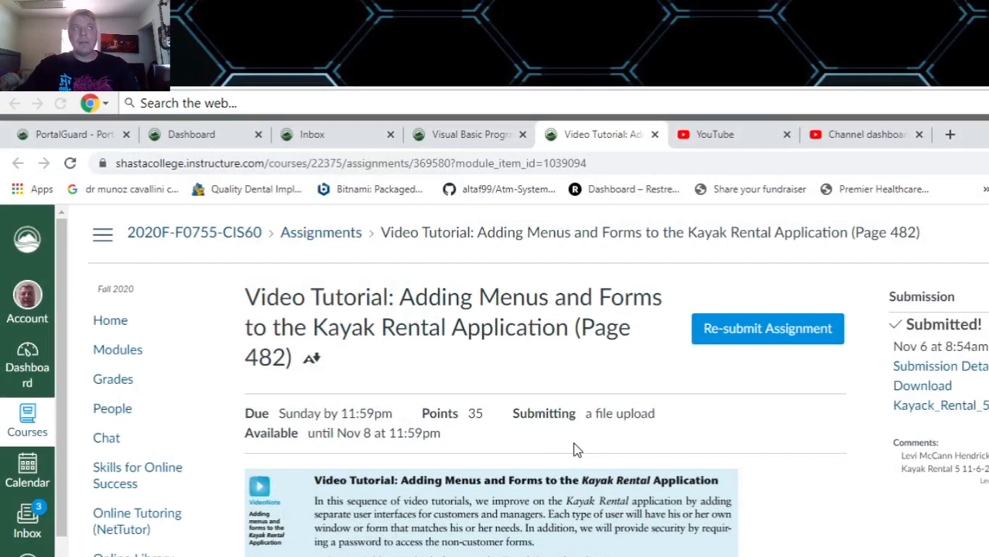
{"action": "mouse_move", "coordinate": [596, 413]}
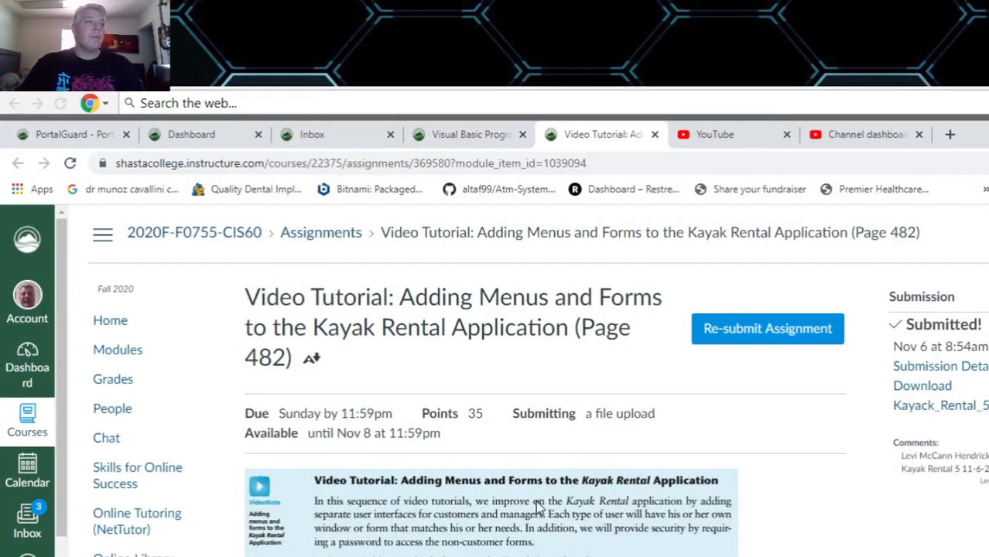
{"action": "mouse_move", "coordinate": [526, 483]}
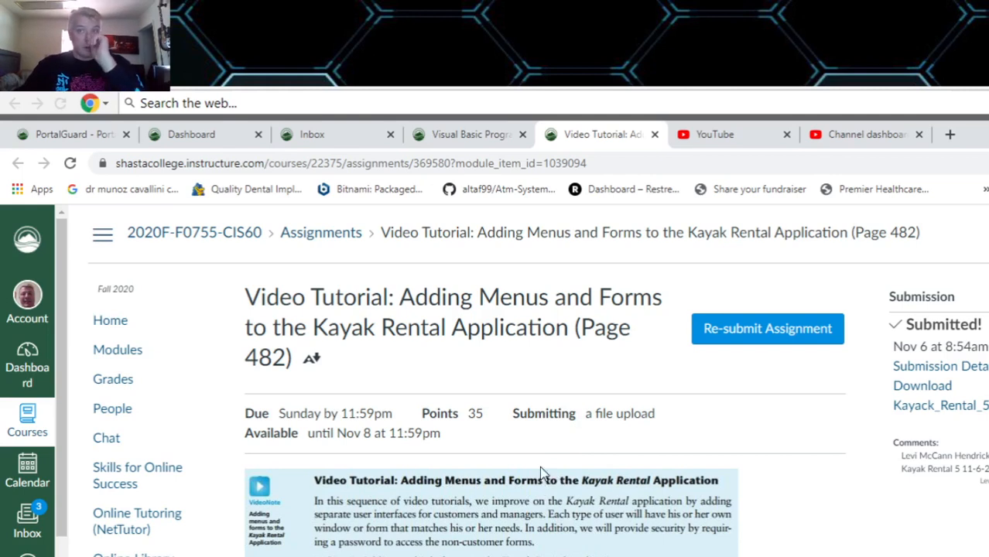
{"action": "mouse_move", "coordinate": [600, 472]}
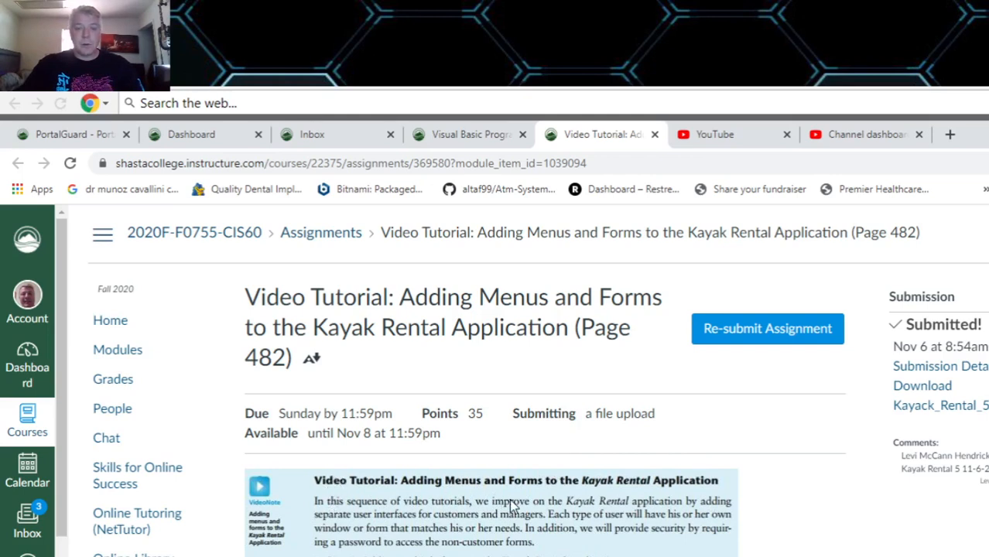
Select MainForm's title banner, then view RentalForm.vb design scrolled down to the totals panel
{"action": "scroll", "scroll_direction": "down", "scroll_amount": 3}
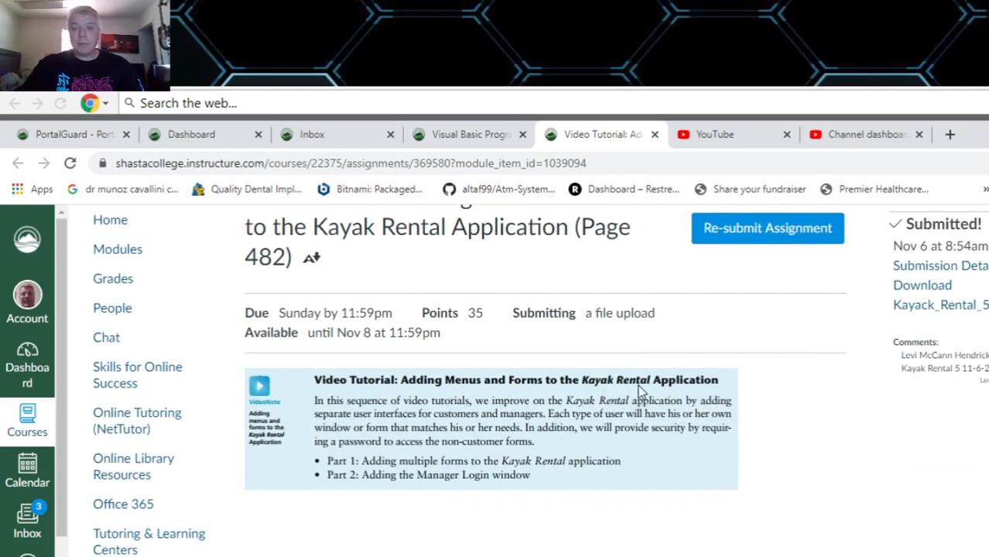
{"action": "mouse_move", "coordinate": [667, 395]}
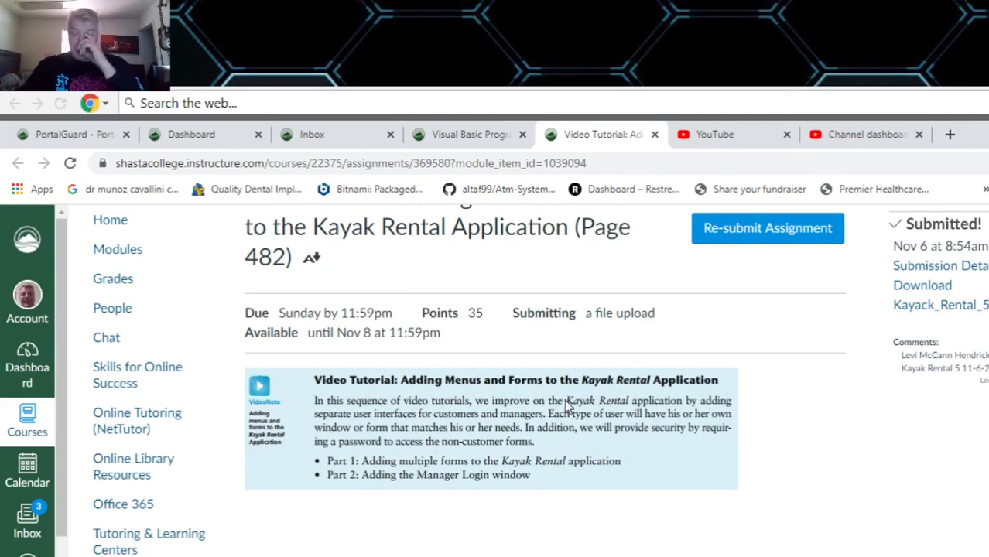
{"action": "mouse_move", "coordinate": [573, 427]}
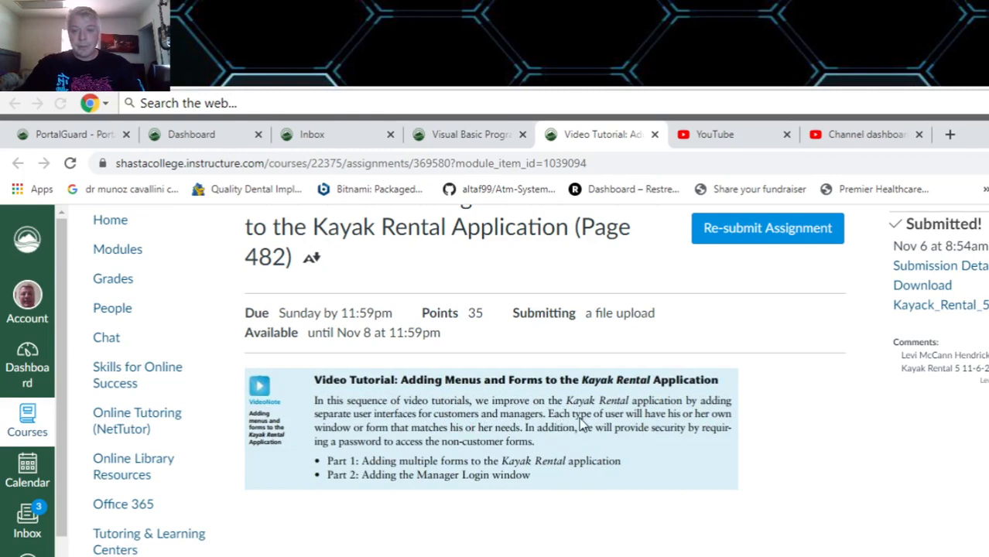
{"action": "mouse_move", "coordinate": [666, 418]}
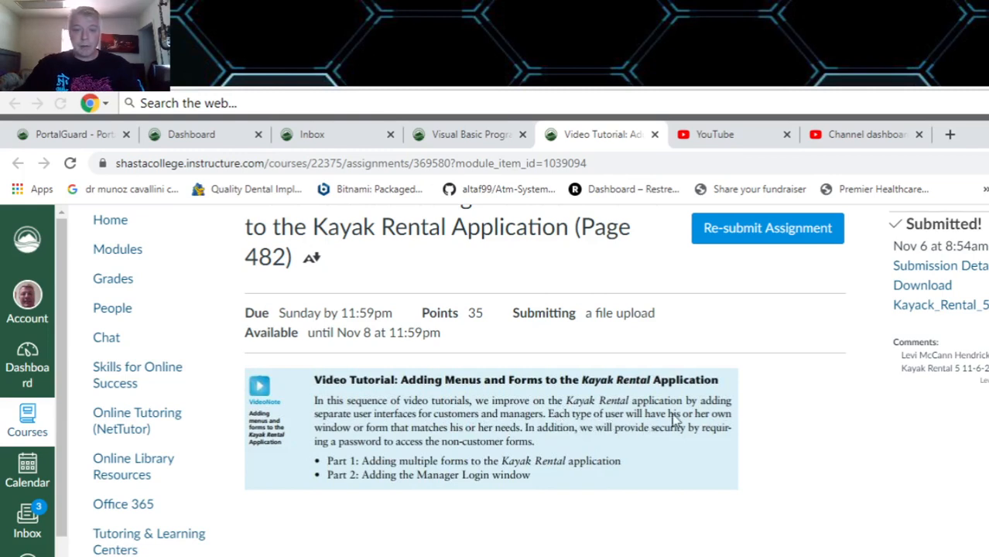
{"action": "mouse_move", "coordinate": [527, 438]}
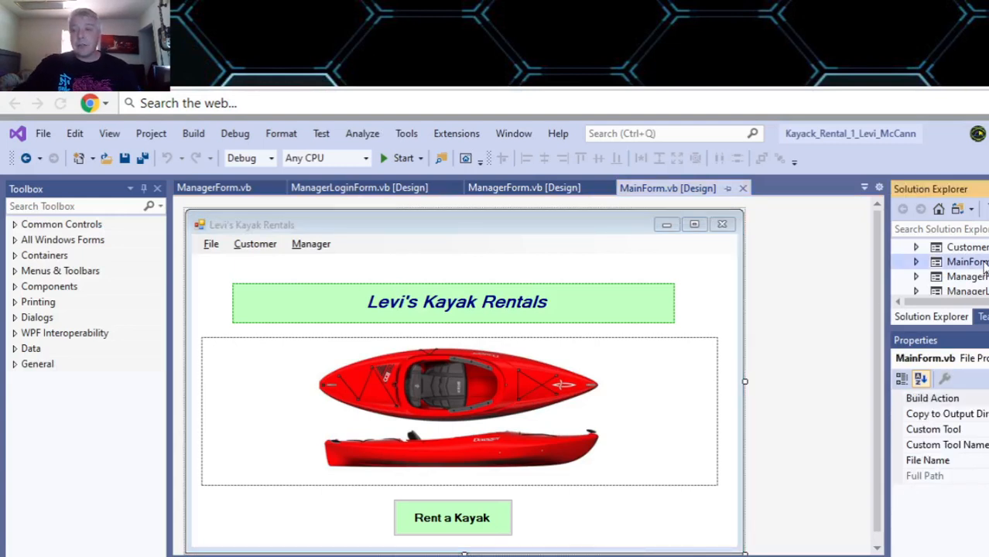
{"action": "right_click", "coordinate": [967, 262]}
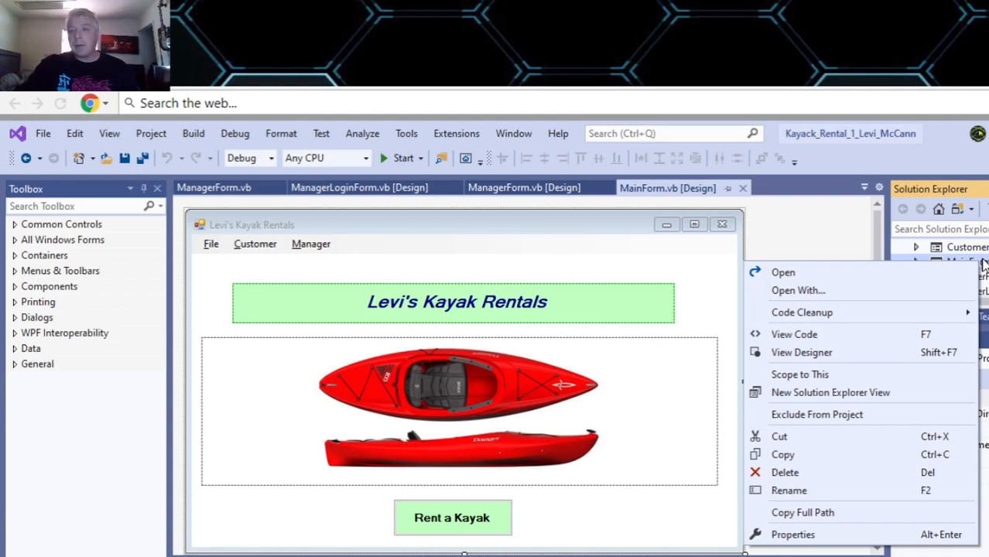
{"action": "mouse_move", "coordinate": [256, 289]}
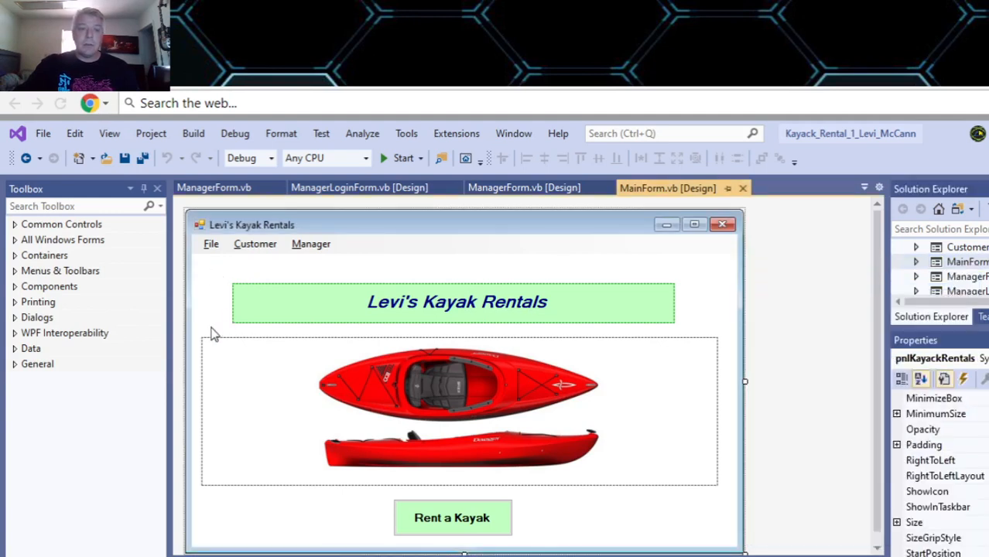
{"action": "left_click", "coordinate": [452, 302]}
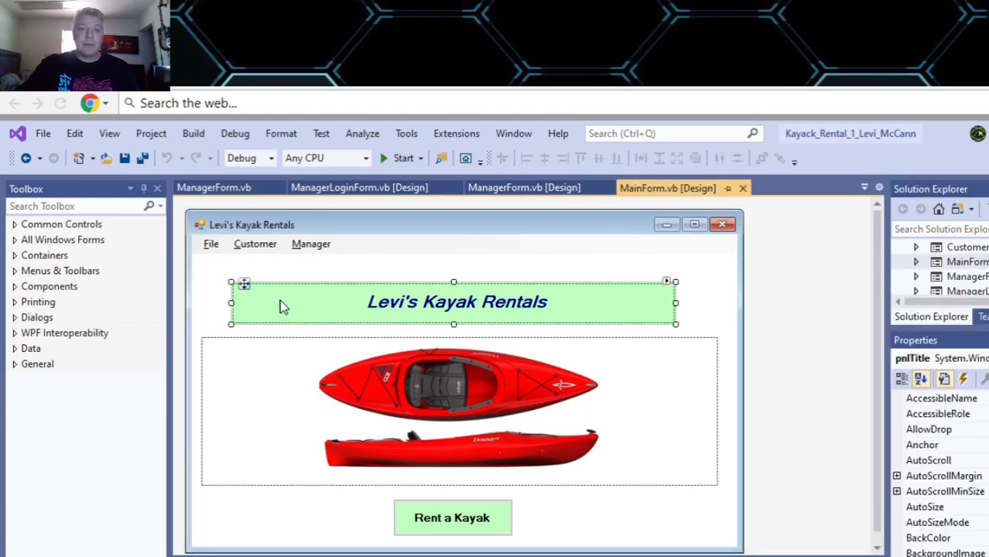
{"action": "mouse_move", "coordinate": [461, 343]}
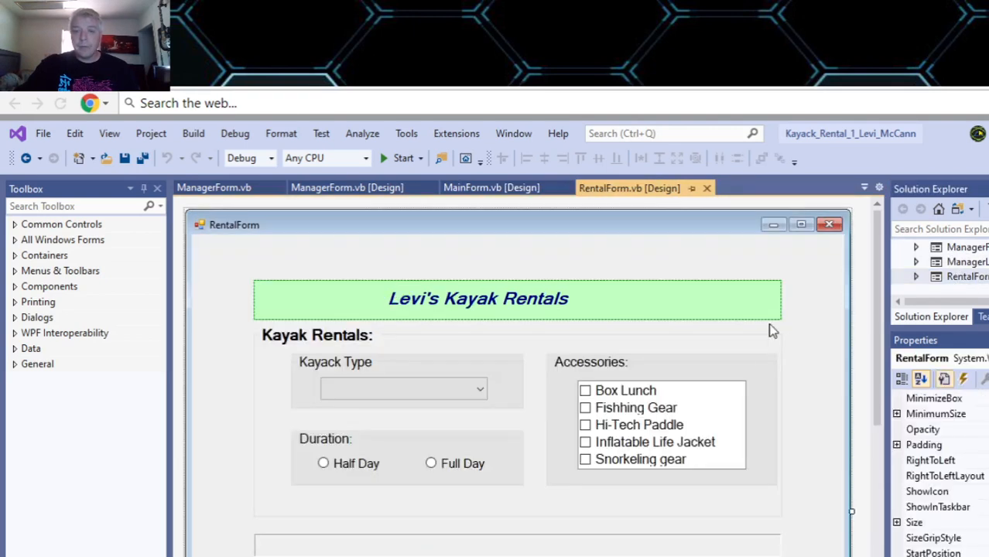
{"action": "mouse_move", "coordinate": [290, 338]}
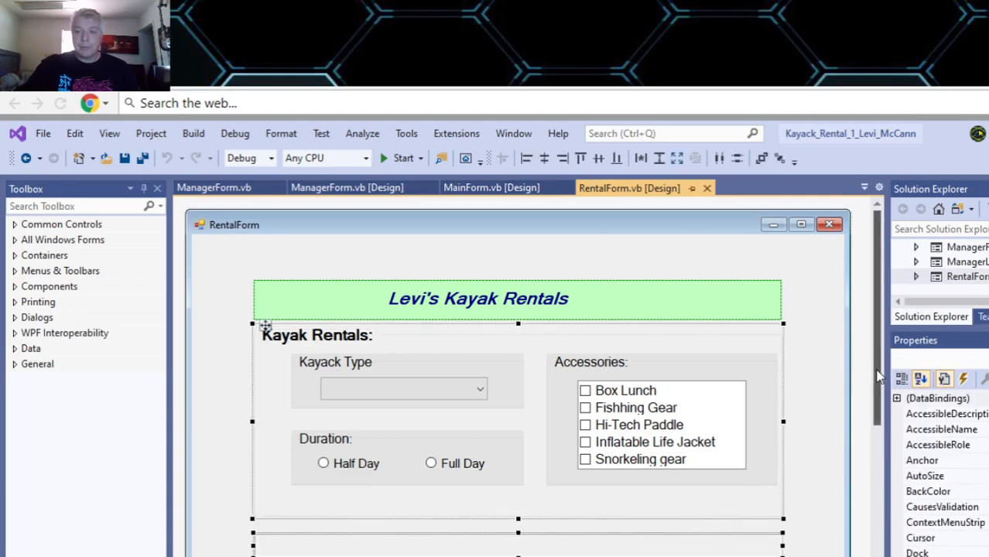
{"action": "scroll", "scroll_direction": "down", "scroll_amount": 3}
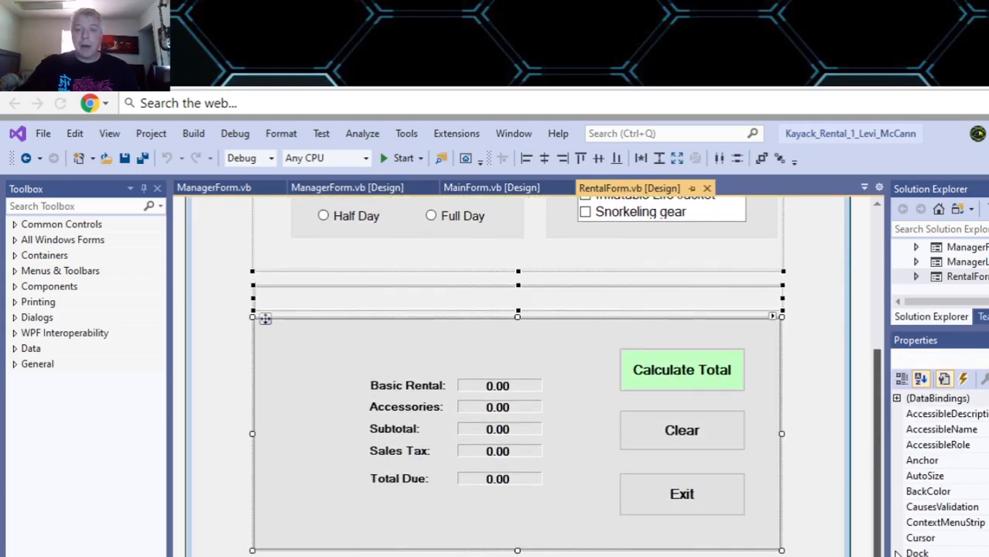
{"action": "mouse_move", "coordinate": [627, 446]}
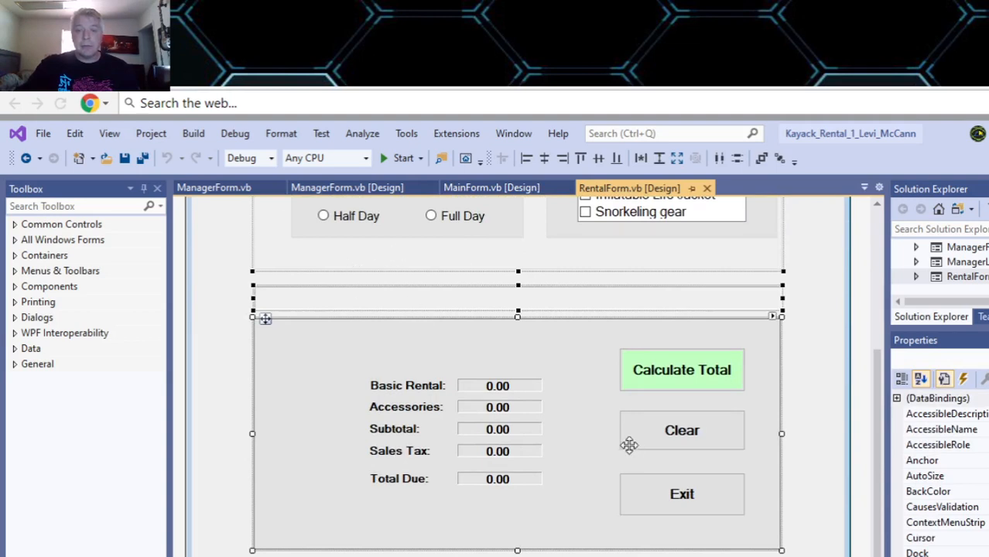
{"action": "mouse_move", "coordinate": [816, 435]}
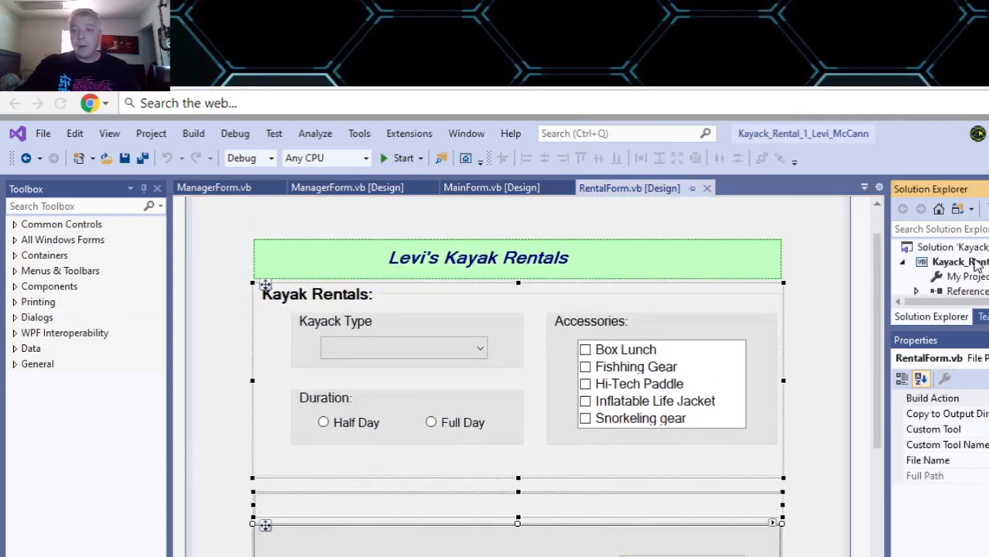
{"action": "right_click", "coordinate": [952, 262]}
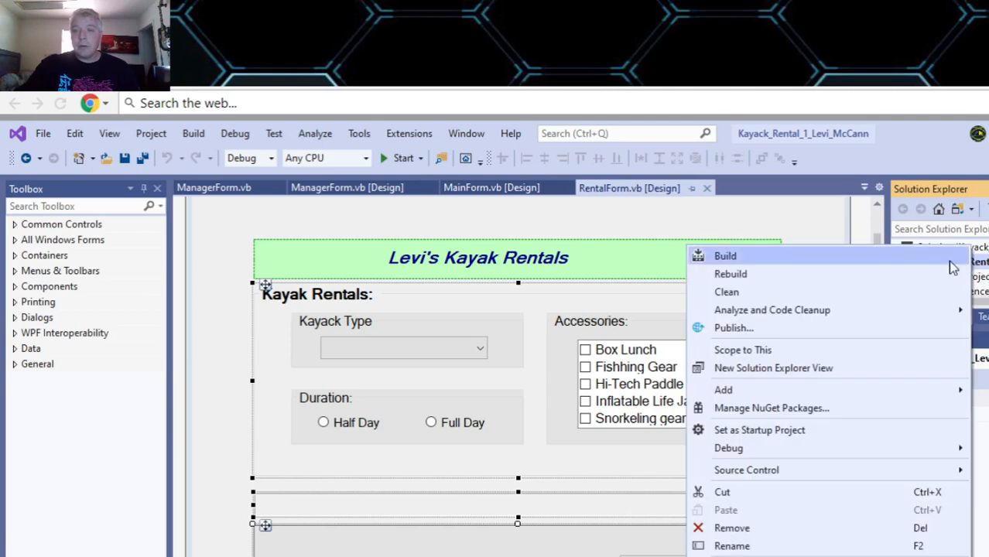
{"action": "mouse_move", "coordinate": [723, 390]}
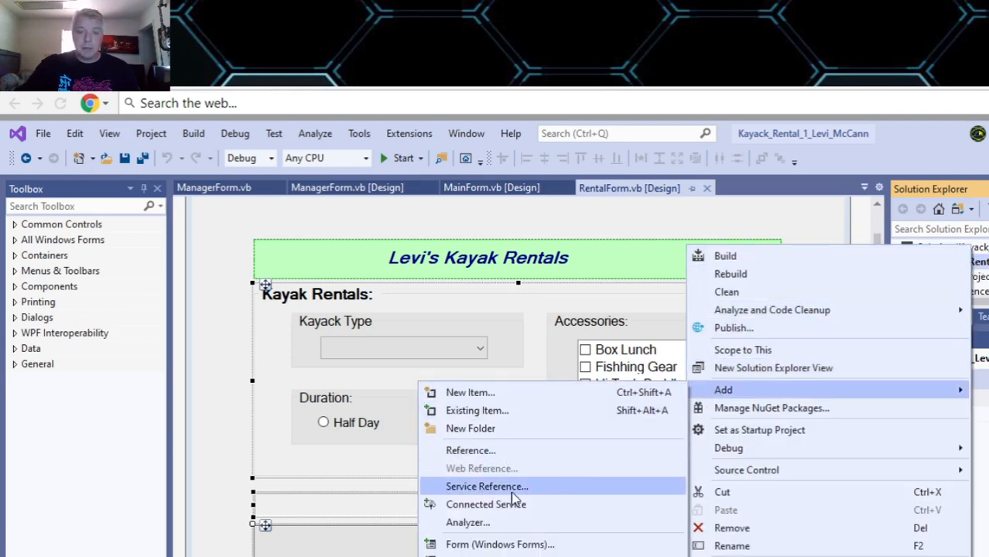
{"action": "mouse_move", "coordinate": [498, 545]}
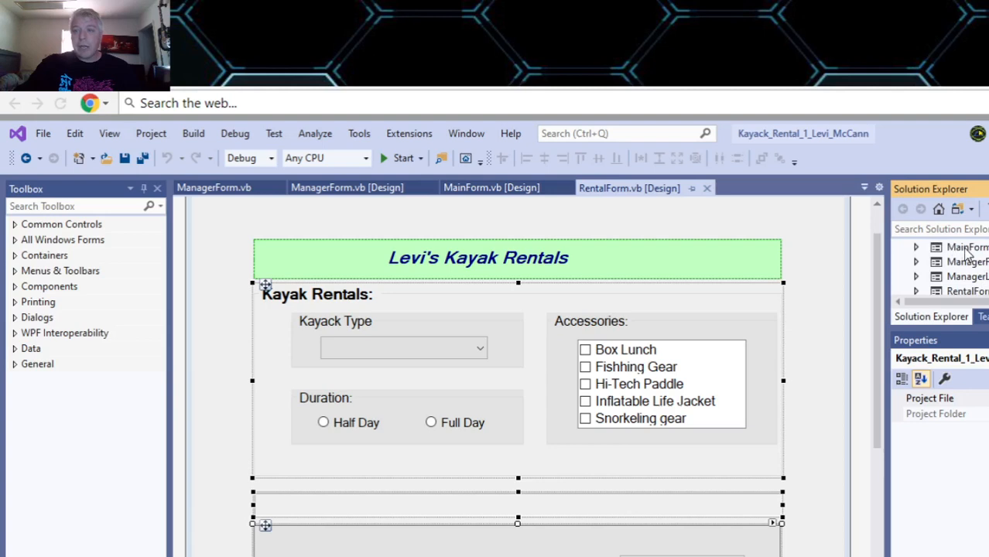
{"action": "left_click", "coordinate": [967, 248]}
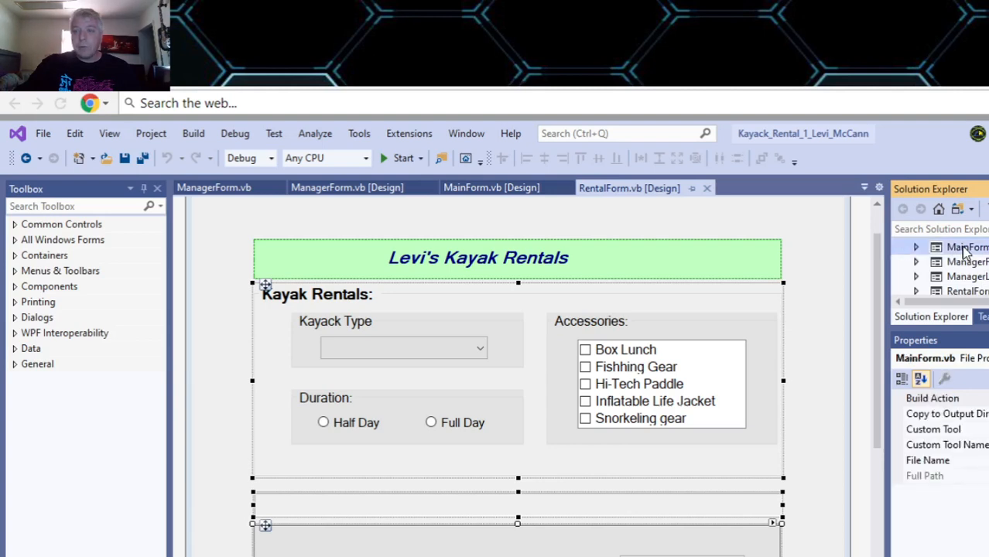
{"action": "left_click", "coordinate": [492, 188]}
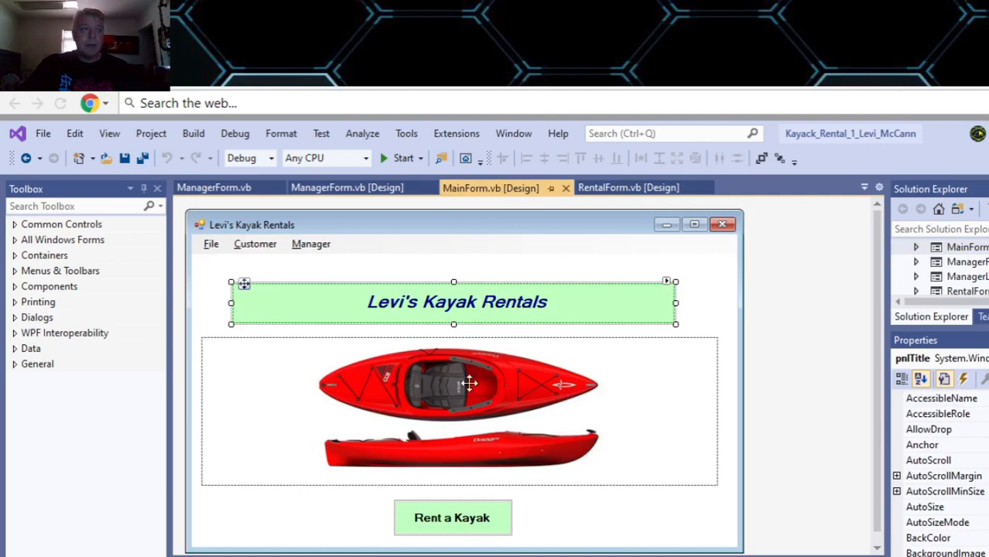
{"action": "mouse_move", "coordinate": [458, 517]}
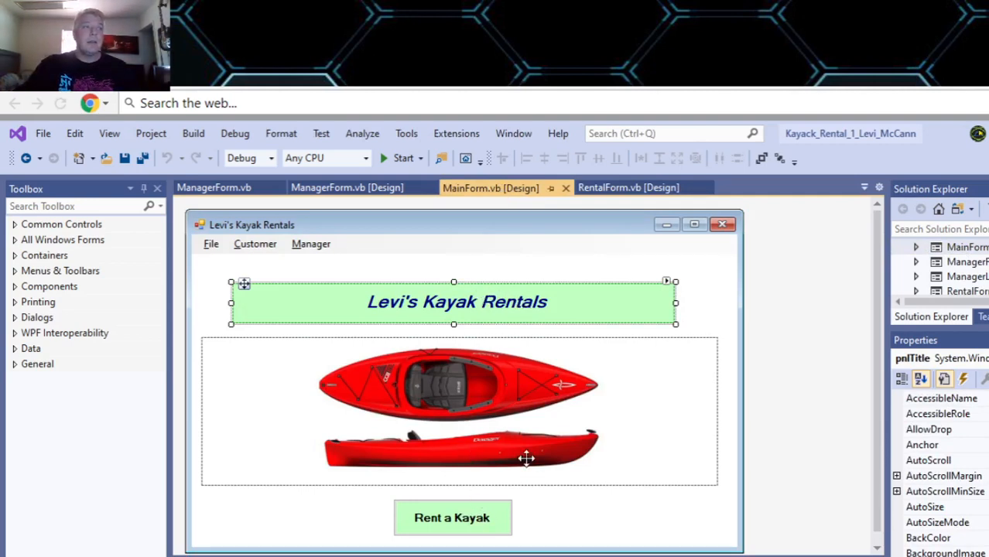
{"action": "left_click", "coordinate": [629, 188]}
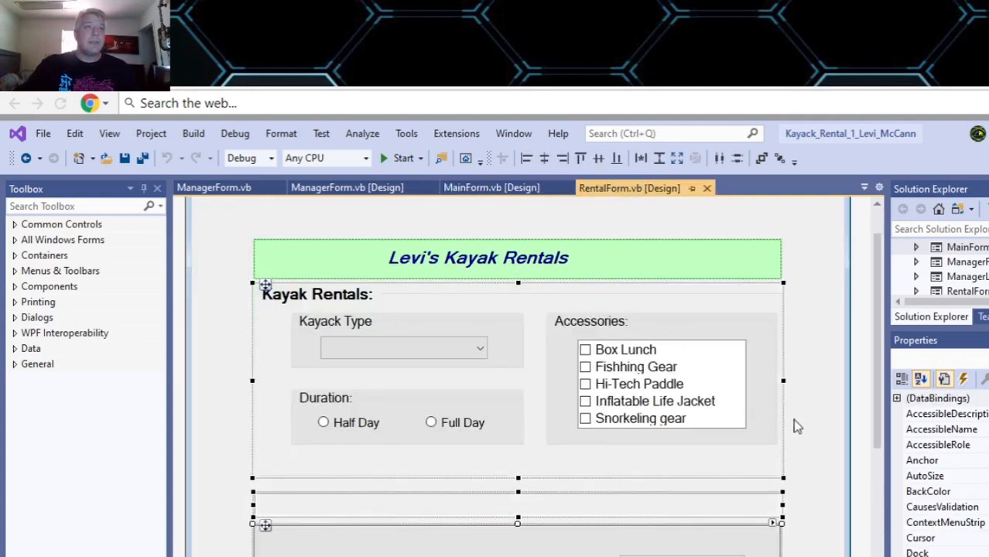
{"action": "mouse_move", "coordinate": [836, 379]}
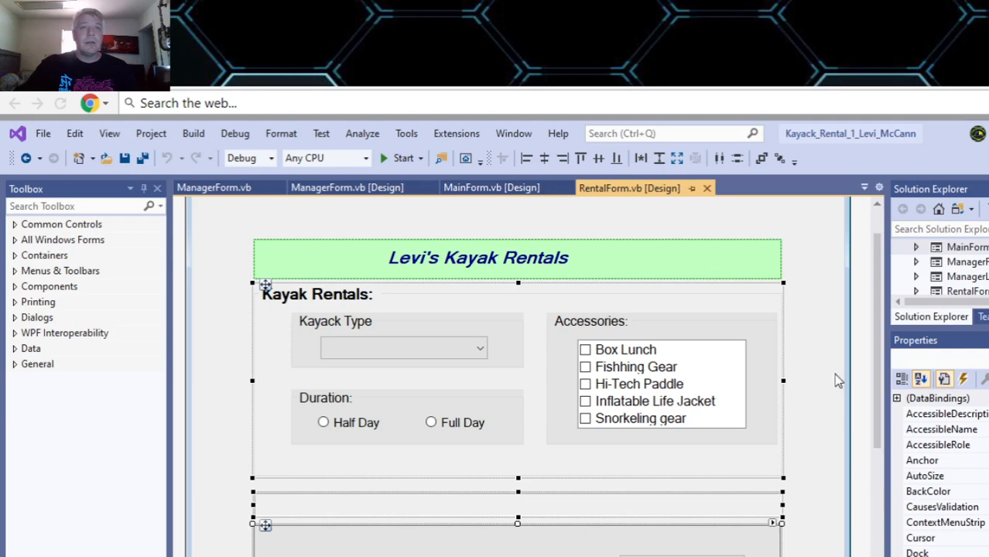
{"action": "mouse_move", "coordinate": [826, 422]}
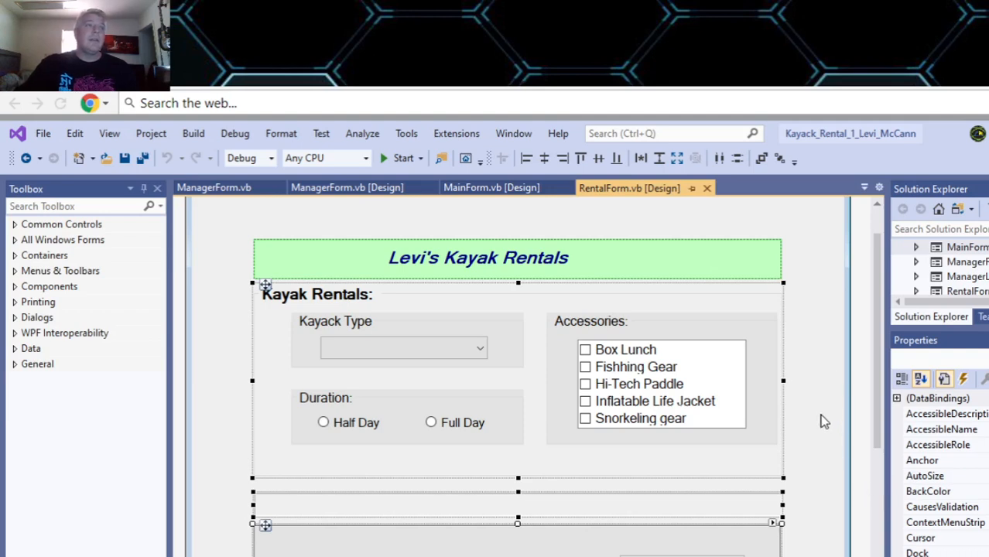
{"action": "mouse_move", "coordinate": [412, 158]}
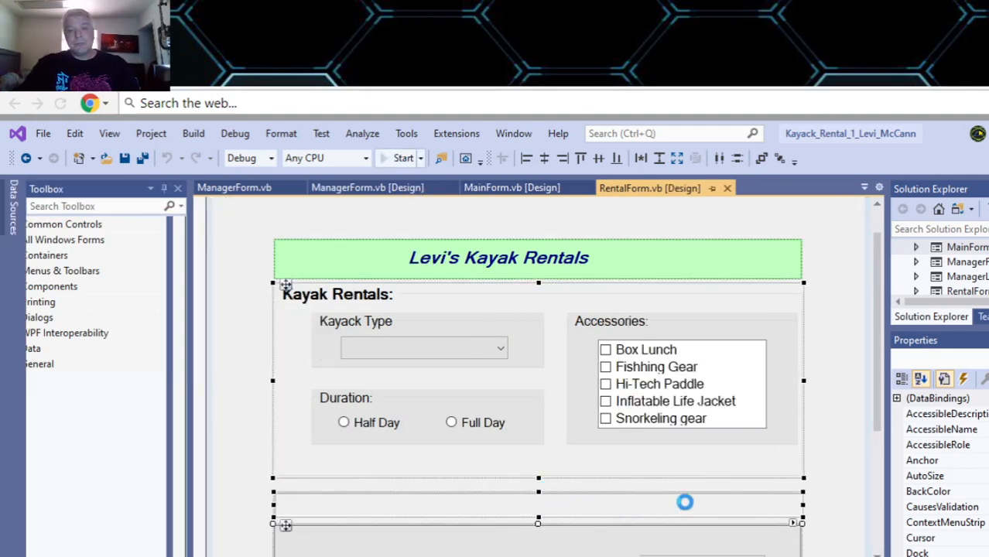
Start the app, choose Rent a Kayak and pick Solo Recreational for a Full Day
{"action": "left_click", "coordinate": [393, 158]}
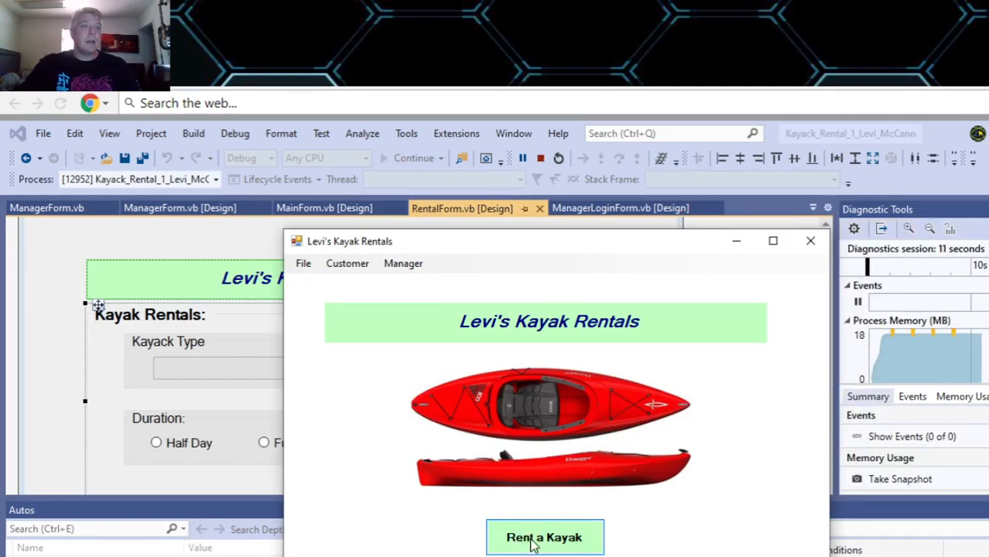
{"action": "left_click", "coordinate": [544, 537]}
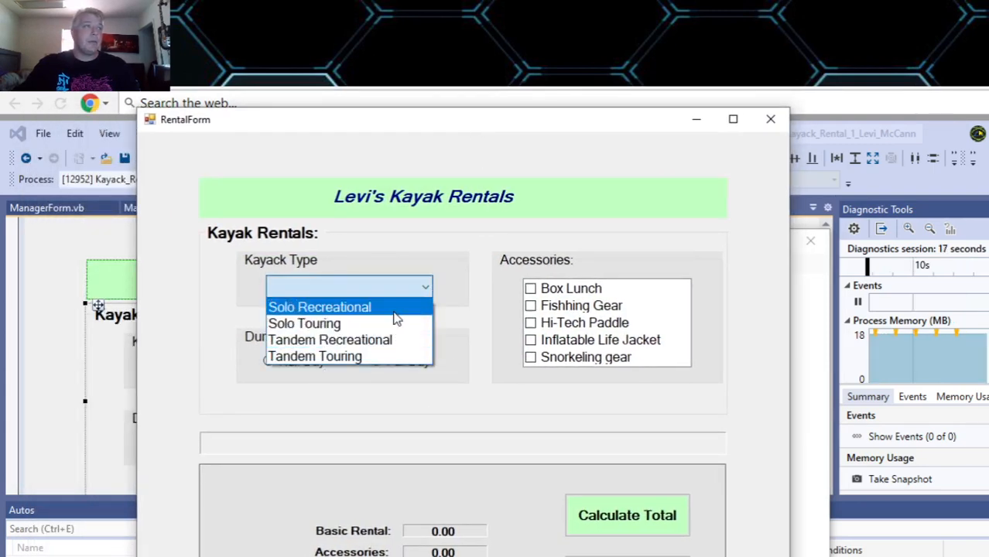
{"action": "left_click", "coordinate": [319, 307]}
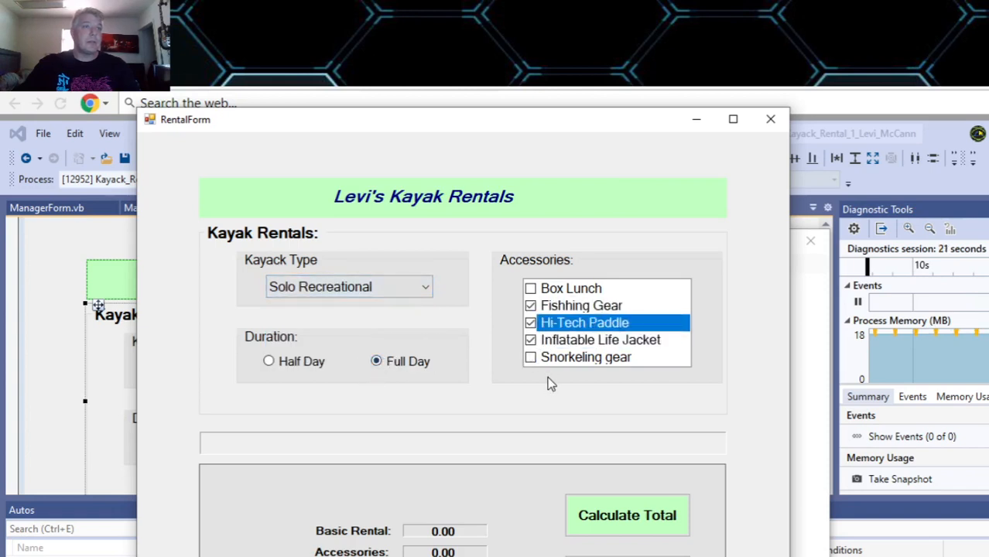
{"action": "left_click", "coordinate": [627, 515]}
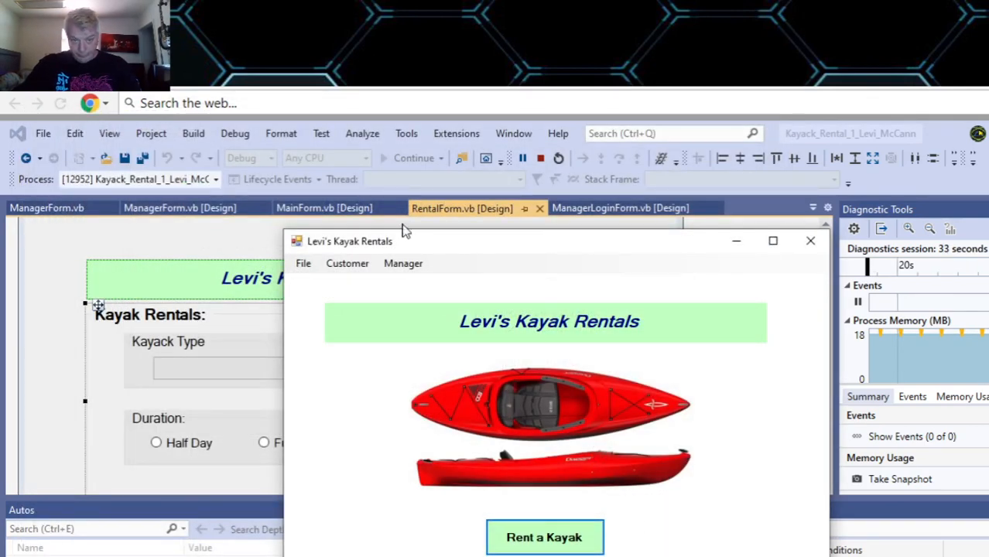
{"action": "left_click", "coordinate": [347, 263]}
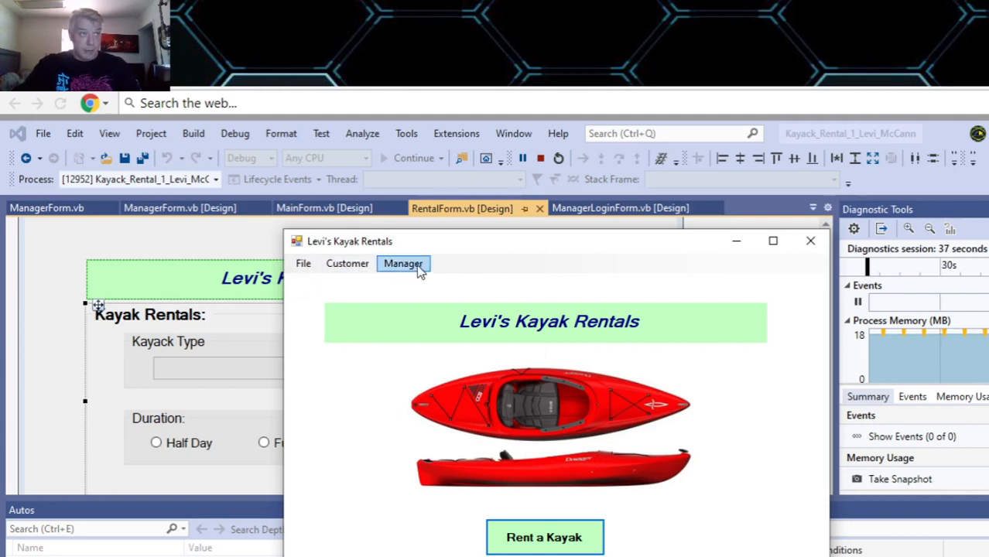
{"action": "left_click", "coordinate": [347, 263]}
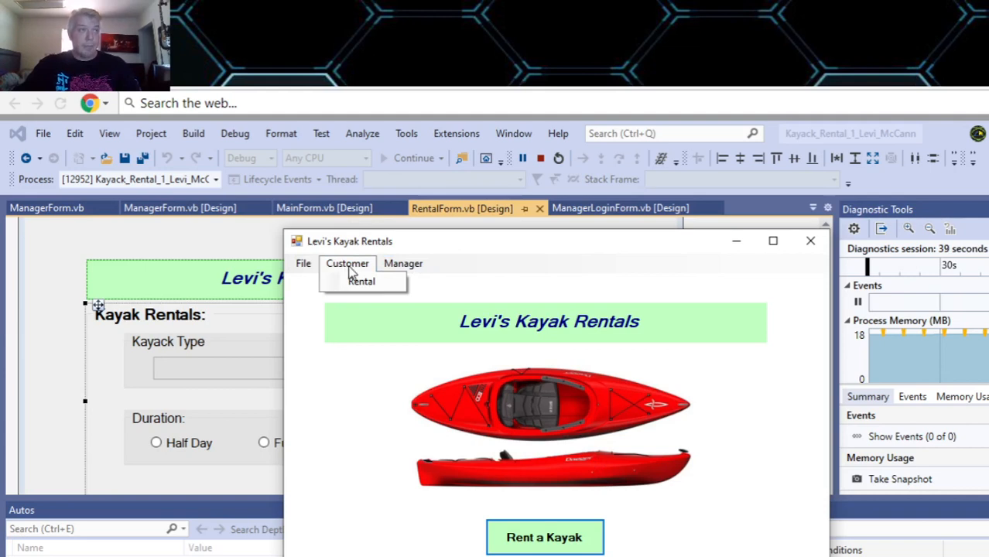
{"action": "left_click", "coordinate": [402, 263]}
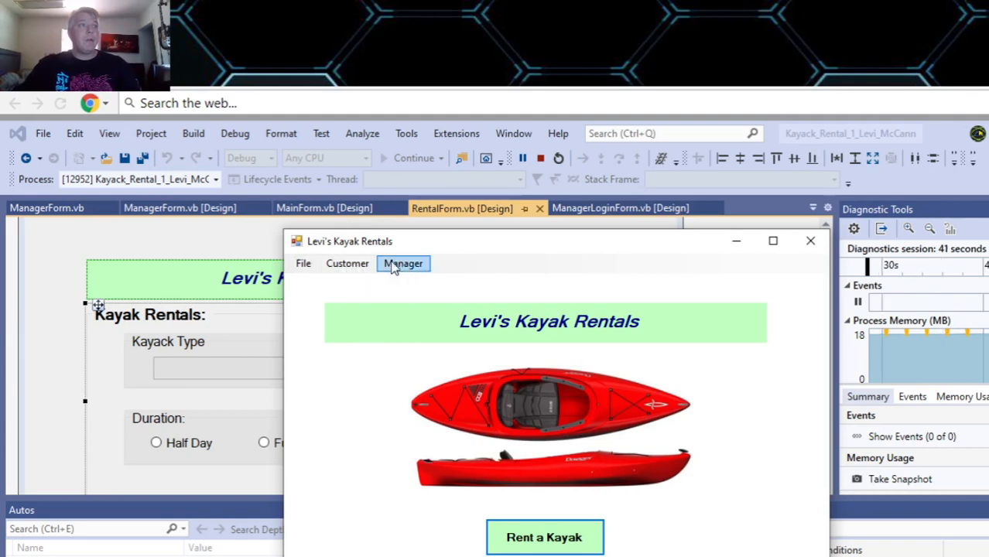
{"action": "left_click", "coordinate": [302, 263]}
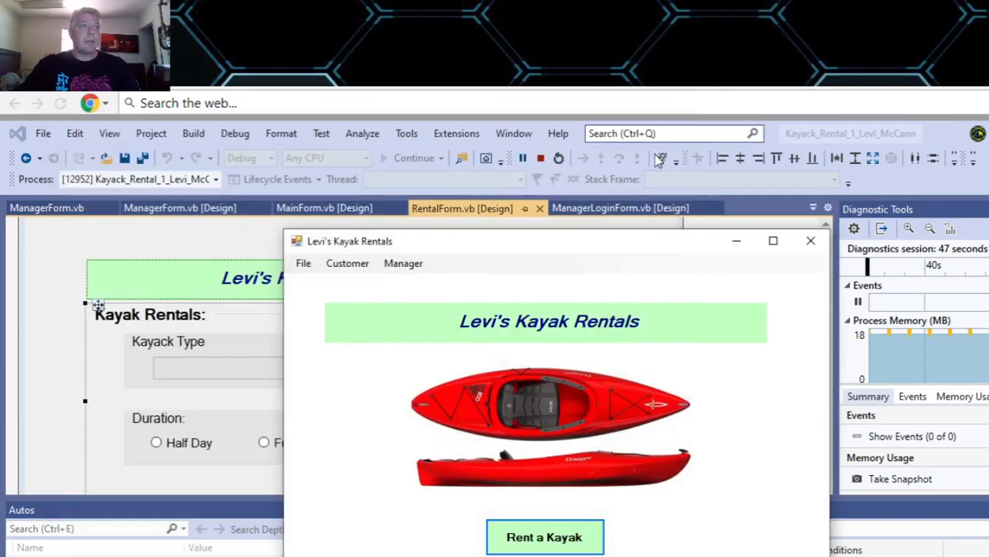
{"action": "left_click", "coordinate": [402, 264]}
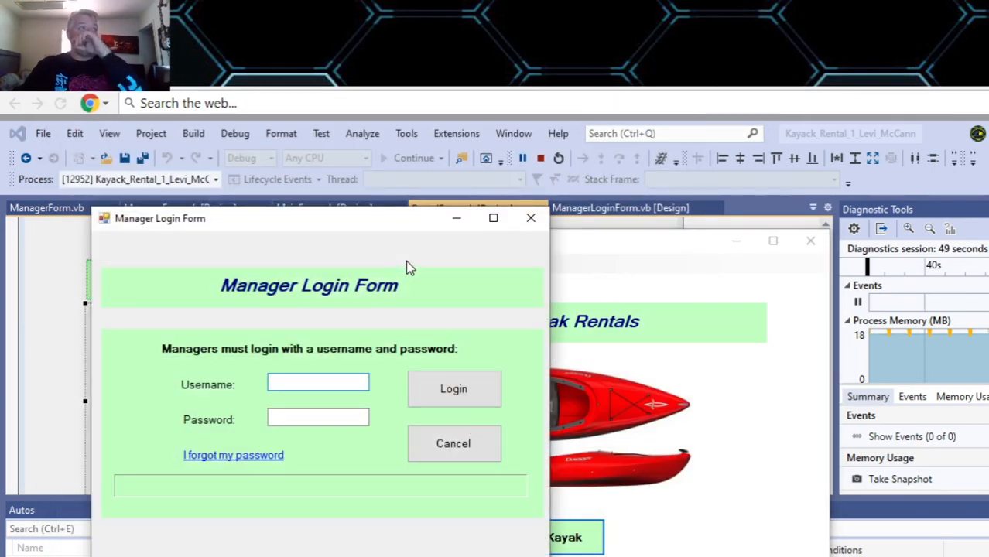
{"action": "mouse_move", "coordinate": [432, 298]}
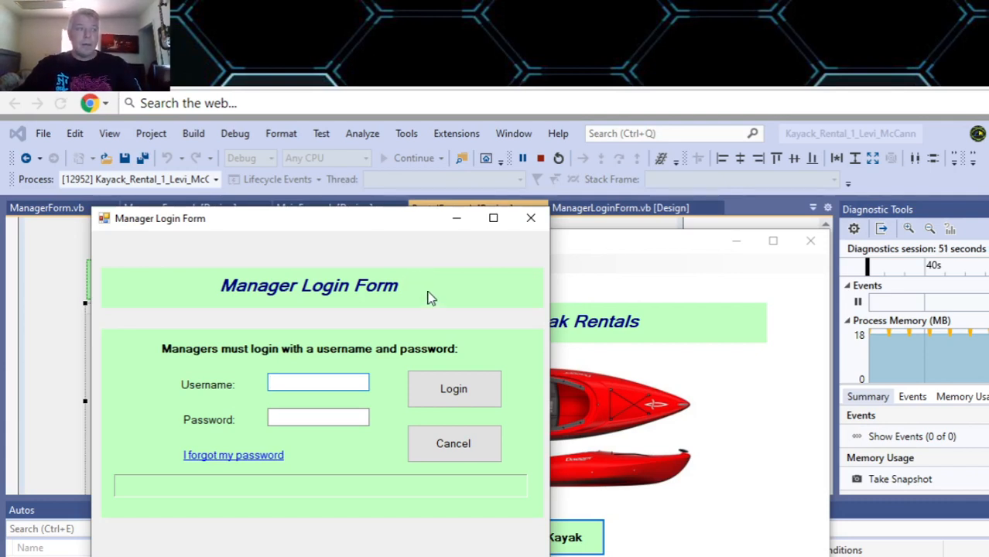
{"action": "mouse_move", "coordinate": [437, 315]}
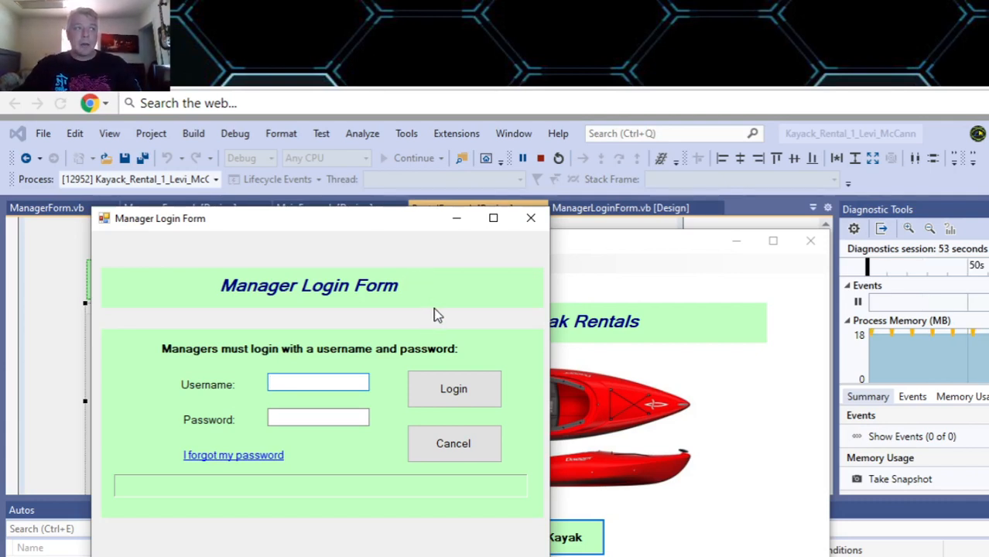
{"action": "type", "text": "smit"}
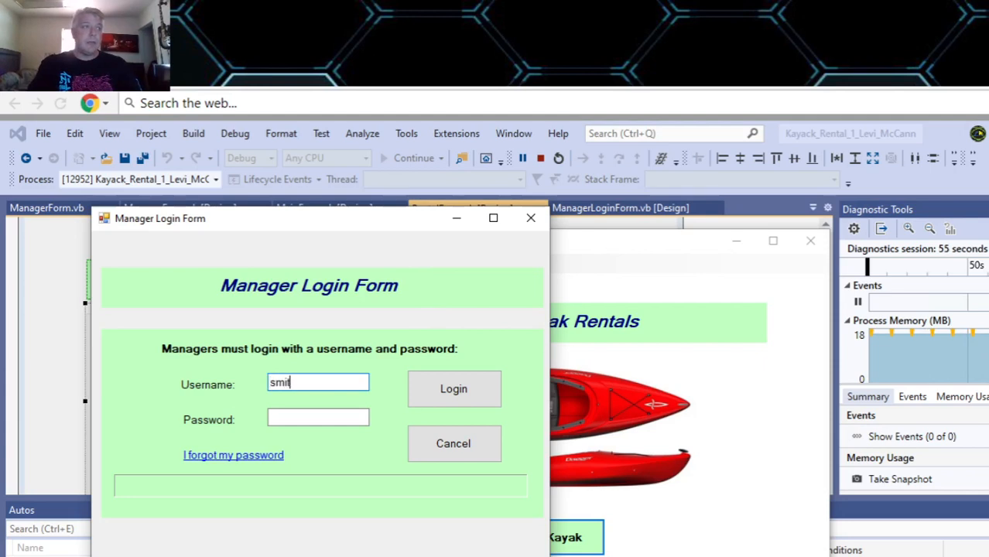
{"action": "left_click", "coordinate": [319, 418]}
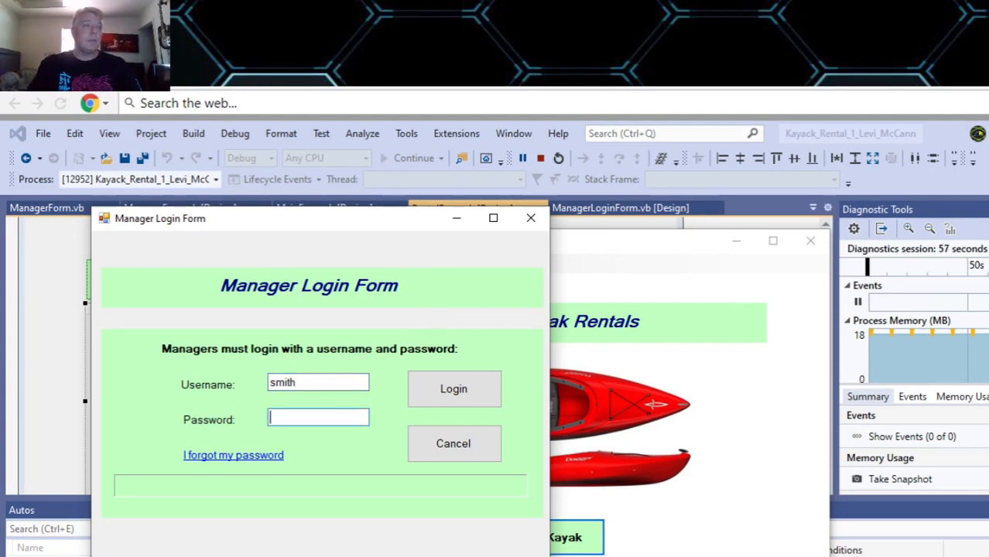
{"action": "type", "text": "****"}
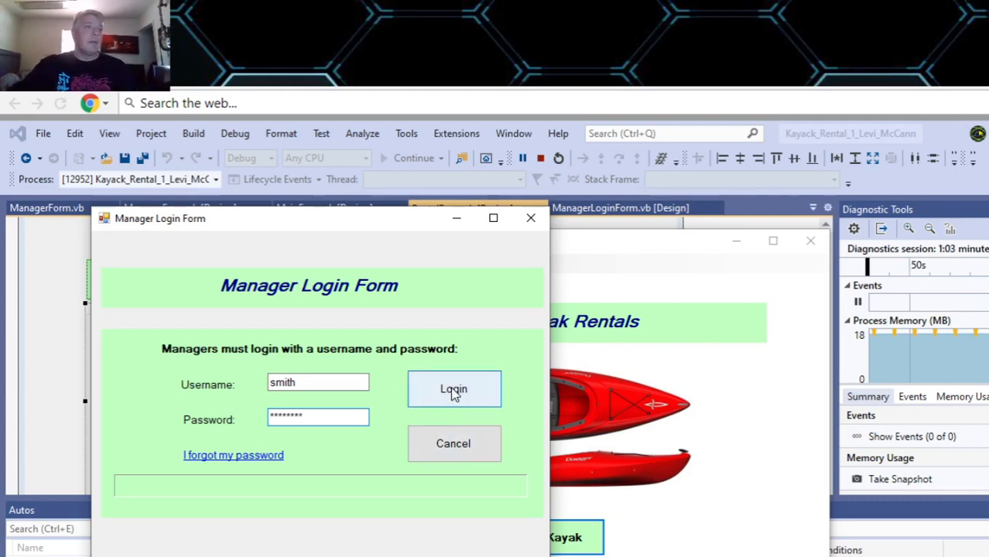
{"action": "left_click", "coordinate": [454, 389]}
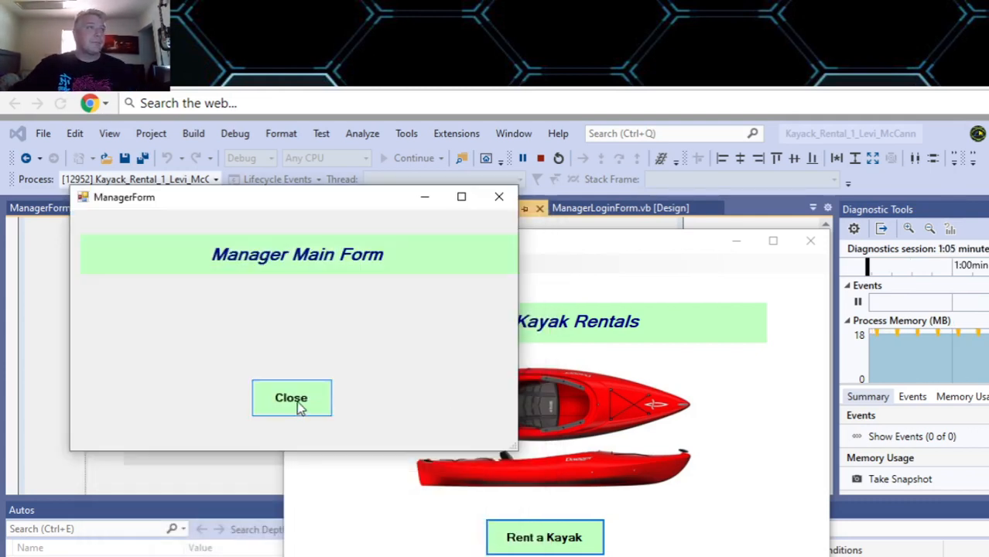
{"action": "left_click", "coordinate": [291, 398]}
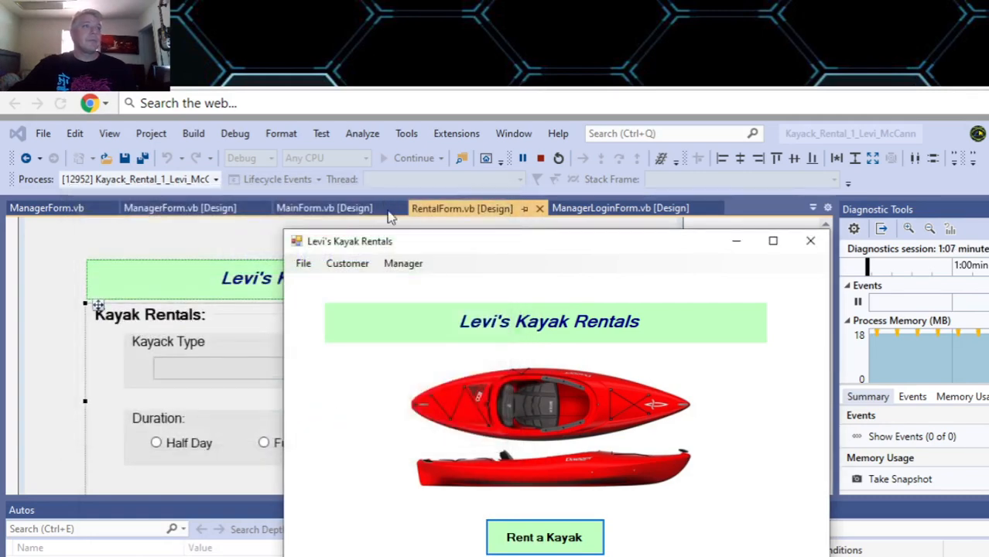
{"action": "left_click", "coordinate": [403, 264]}
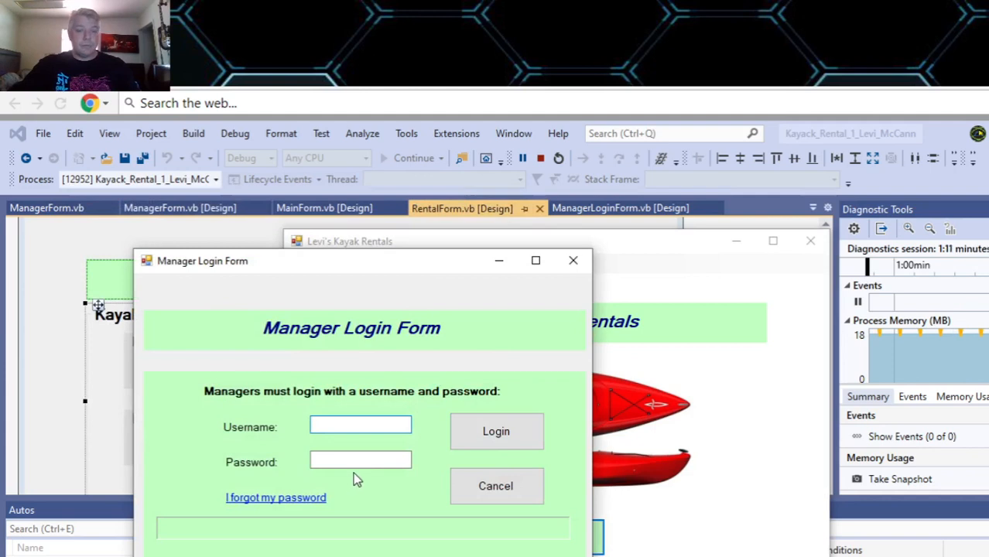
{"action": "type", "text": "daf"}
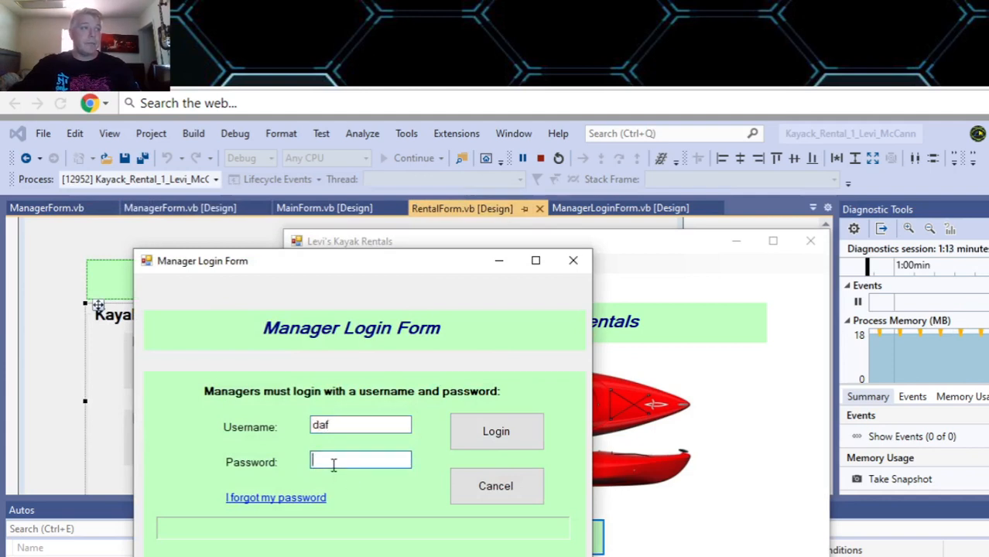
{"action": "type", "text": "****"}
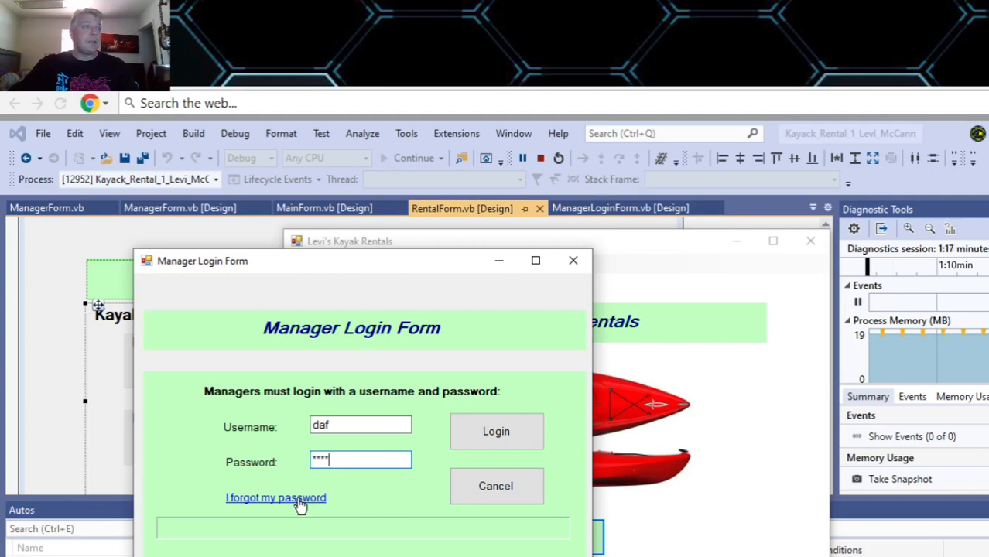
{"action": "left_click", "coordinate": [495, 430]}
{"action": "type", "text": "smith"}
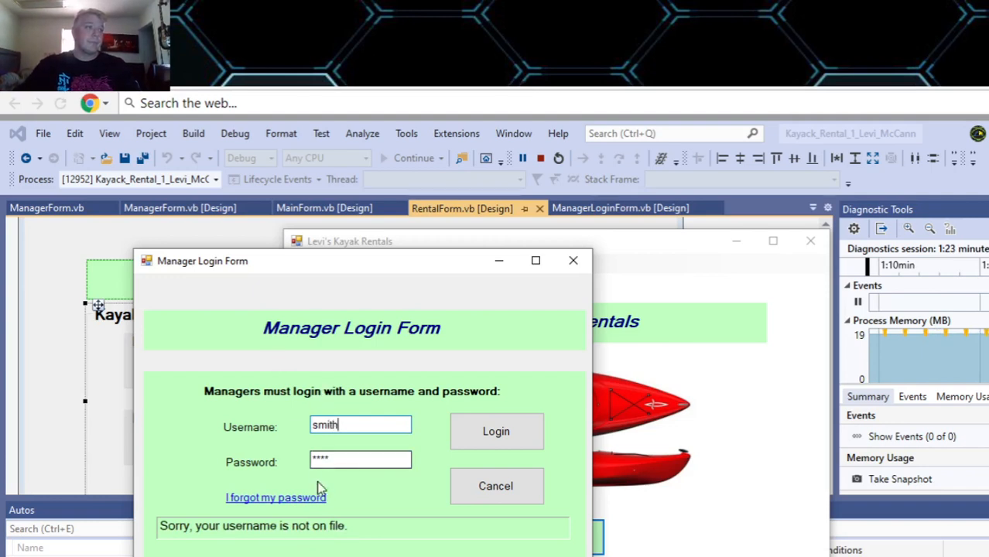
{"action": "left_click", "coordinate": [275, 499]}
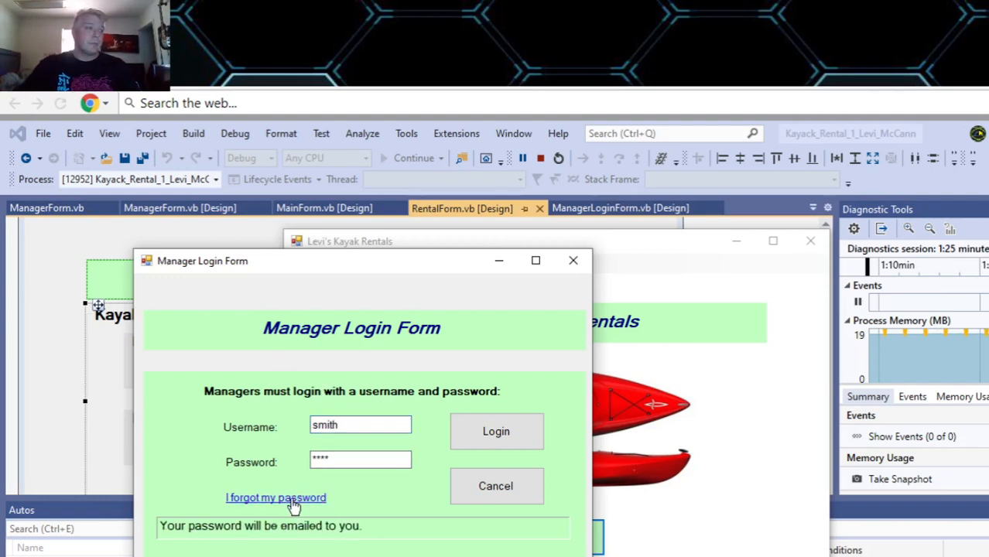
{"action": "mouse_move", "coordinate": [278, 473]}
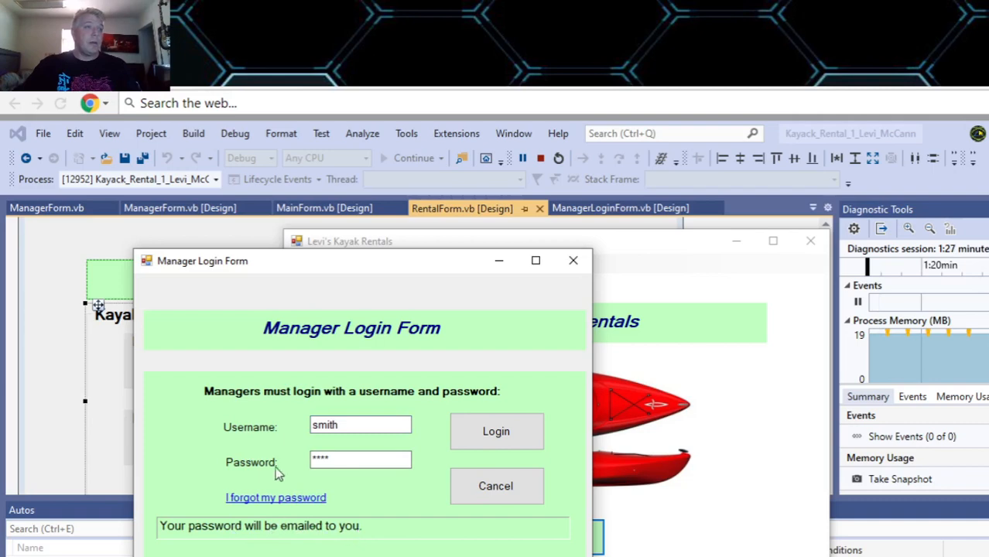
{"action": "left_click", "coordinate": [495, 431]}
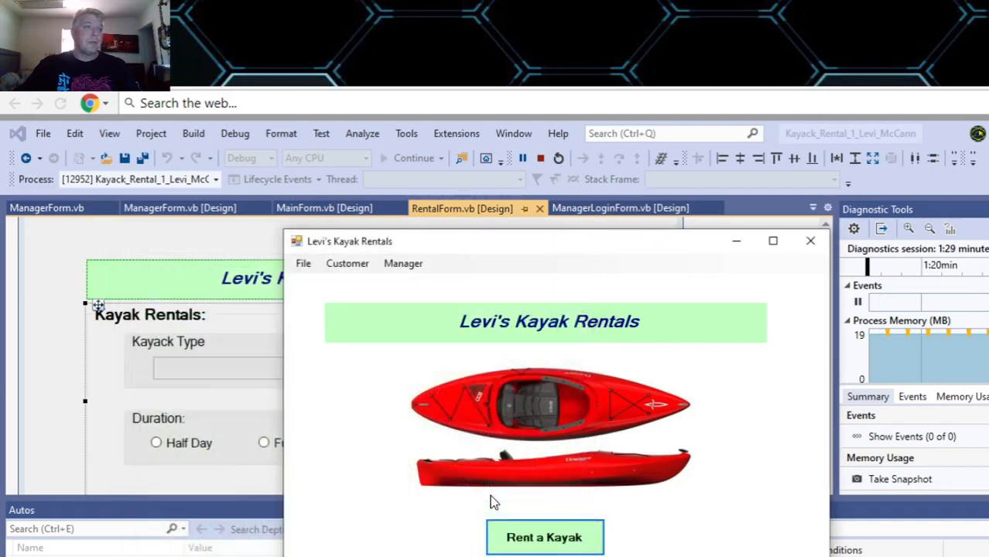
{"action": "mouse_move", "coordinate": [537, 517]}
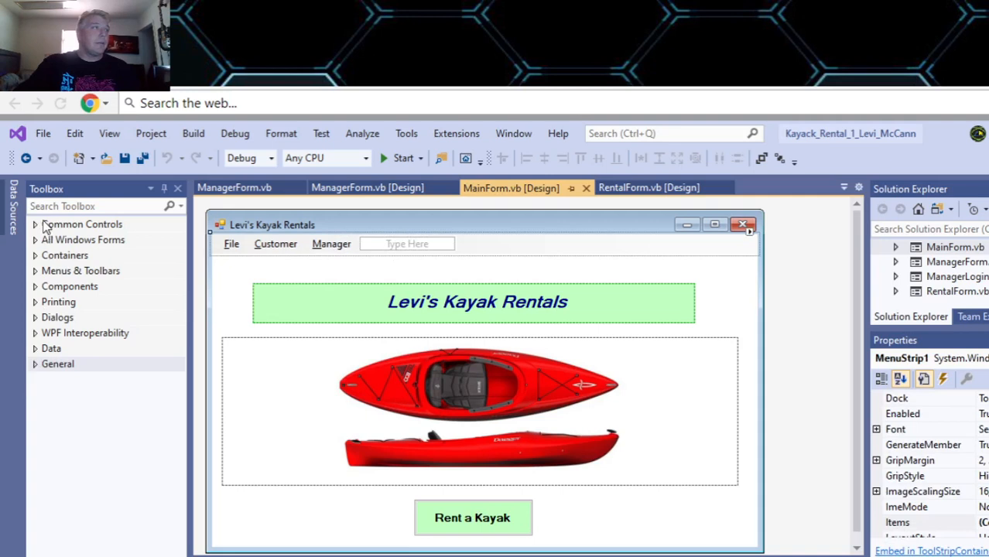
Expand Toolbox Common Controls and Menus & Toolbars, then inspect the main form's File menu
{"action": "left_click", "coordinate": [83, 223]}
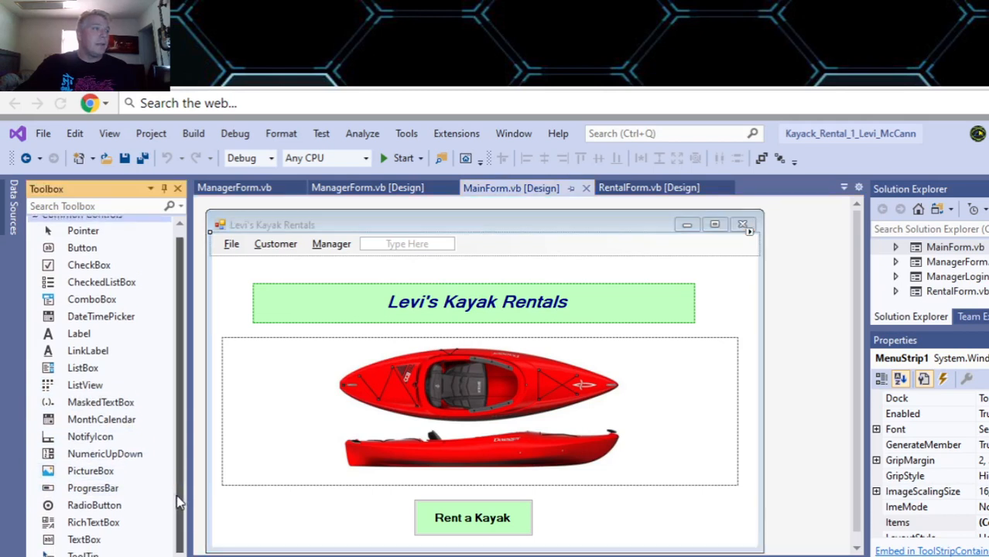
{"action": "scroll", "scroll_direction": "down", "scroll_amount": 3}
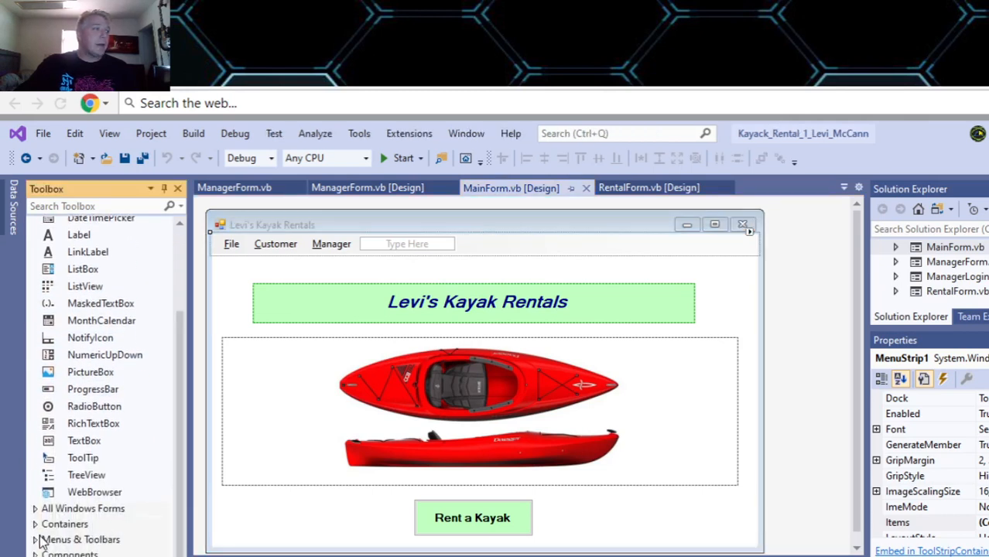
{"action": "left_click", "coordinate": [75, 539]}
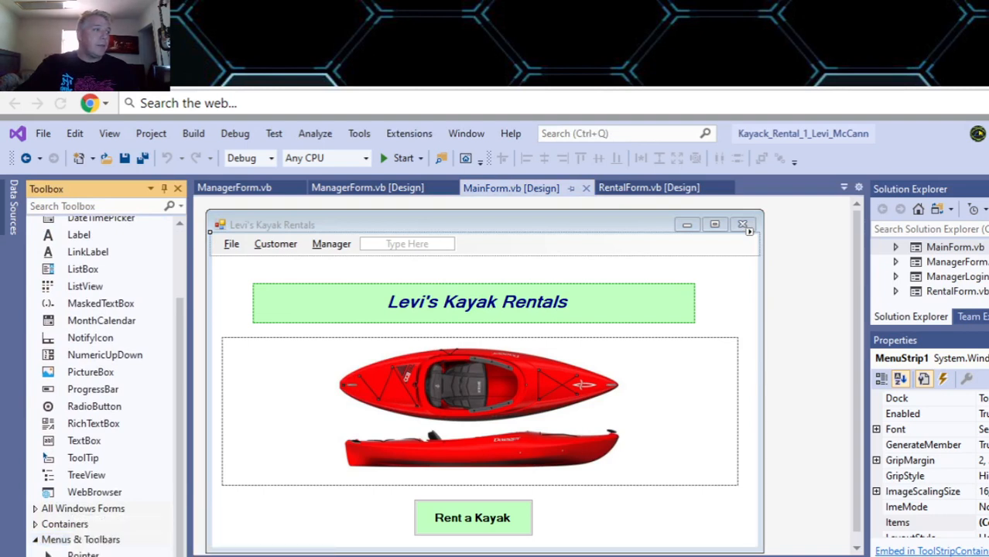
{"action": "mouse_move", "coordinate": [240, 261]}
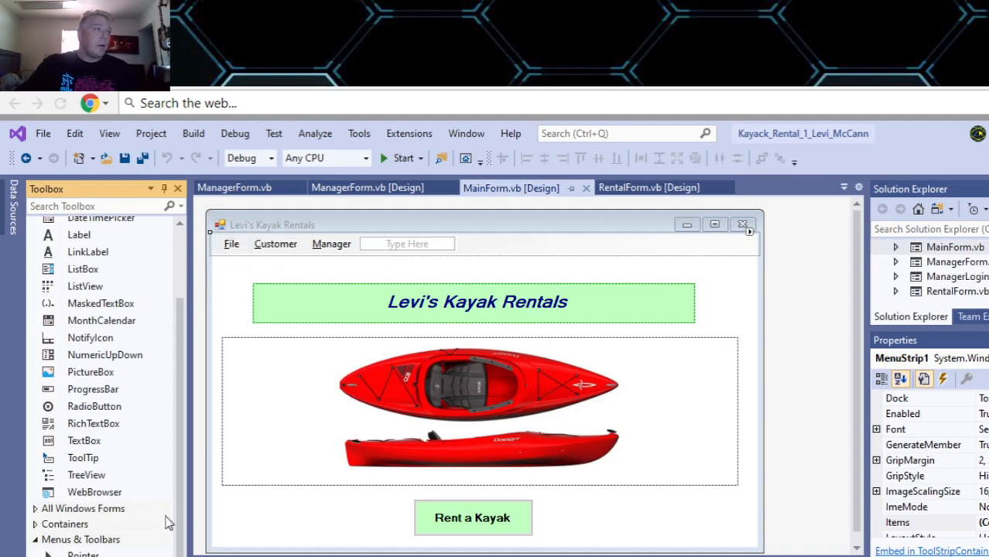
{"action": "mouse_move", "coordinate": [87, 251]}
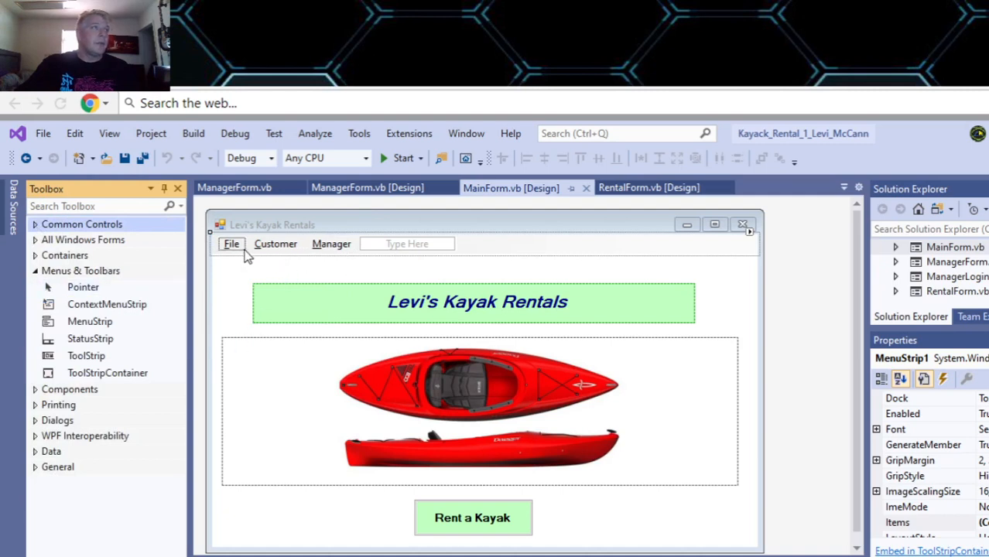
{"action": "left_click", "coordinate": [232, 245]}
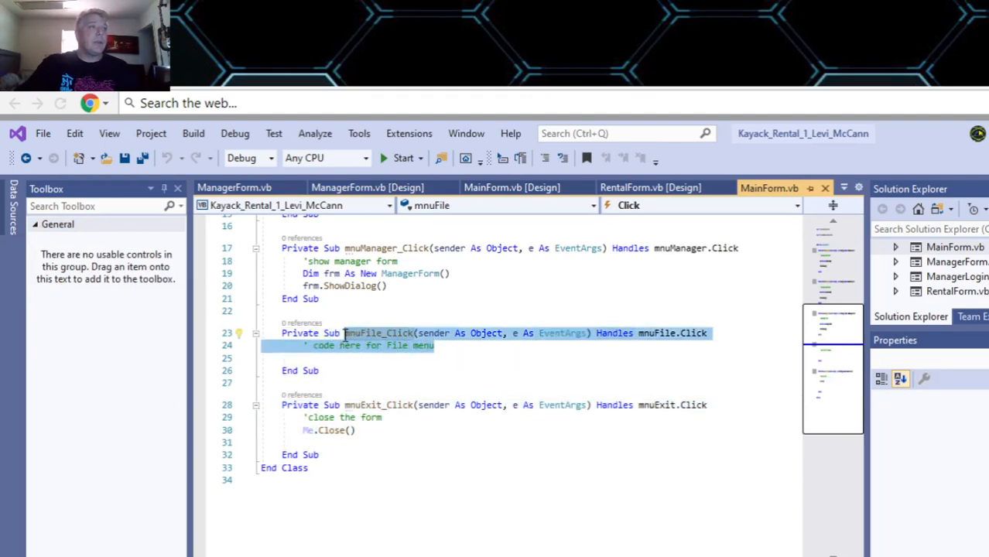
Review the mnuFile_Click handler and the ShowDialog calls that display the rental form
{"action": "left_click", "coordinate": [310, 358]}
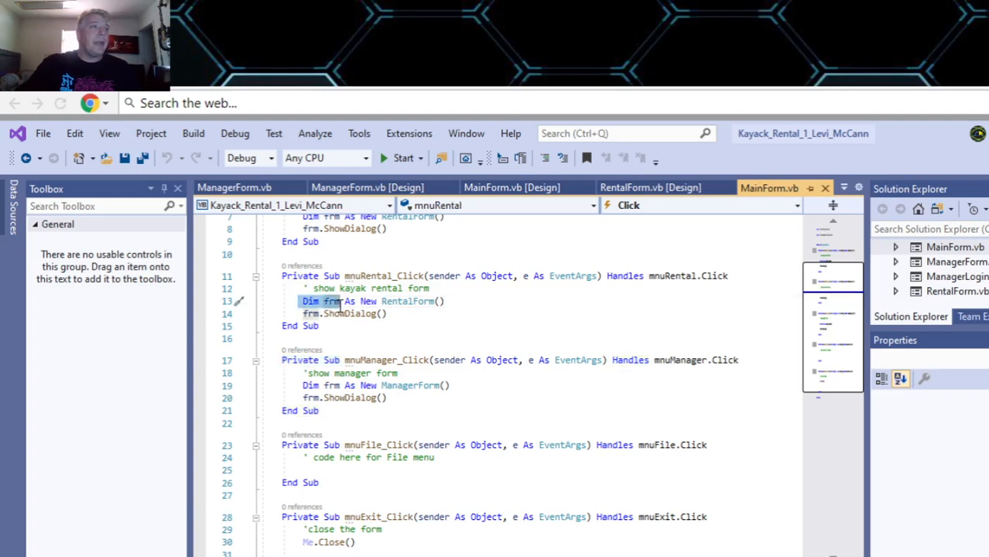
{"action": "mouse_move", "coordinate": [330, 385]}
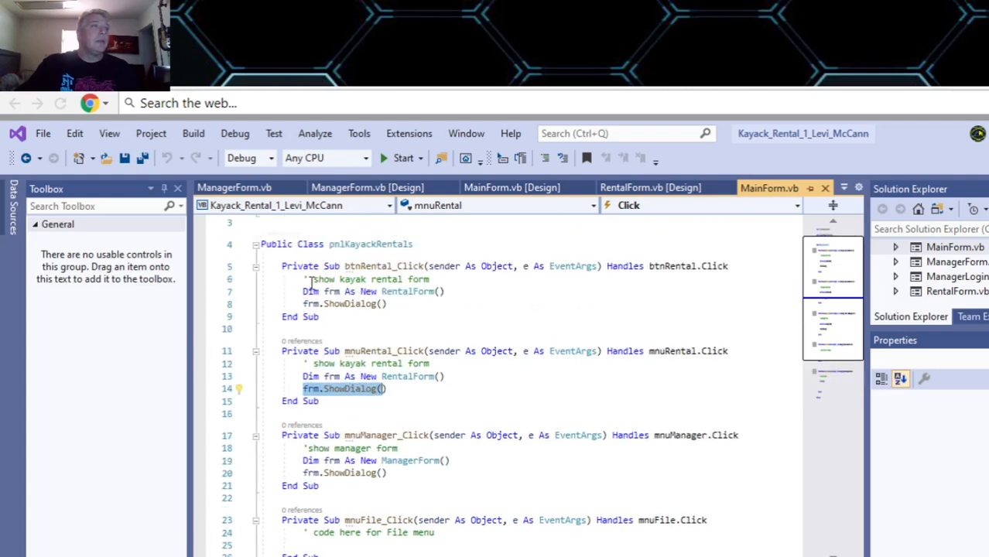
{"action": "left_click", "coordinate": [347, 291]}
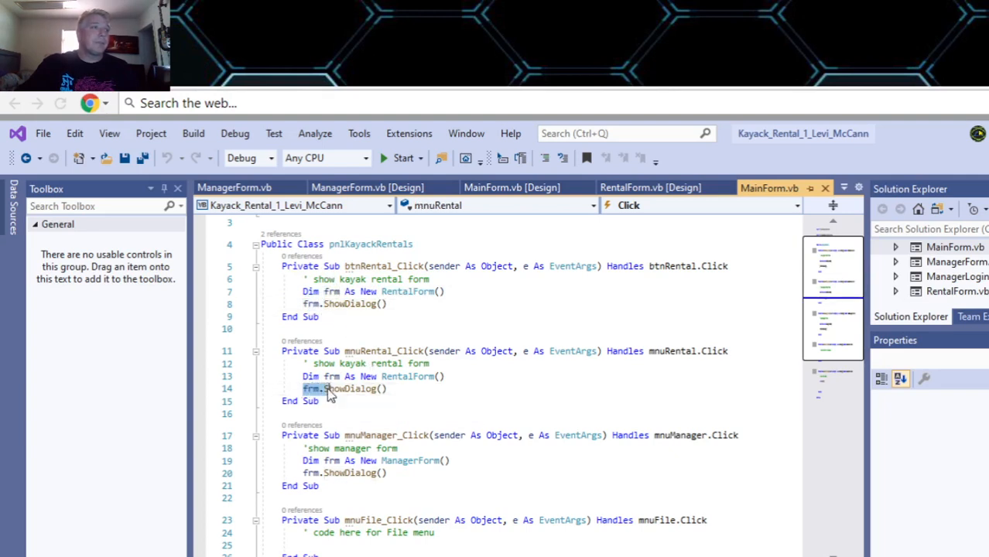
{"action": "left_click", "coordinate": [331, 461]}
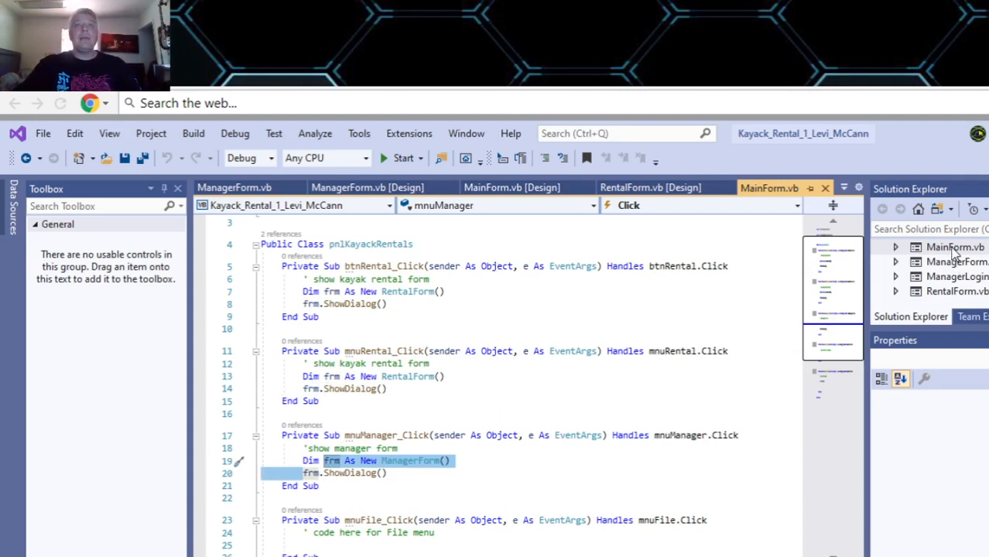
Browse ManagerForm, MainForm and the manager login form files in Solution Explorer
{"action": "left_click", "coordinate": [954, 260]}
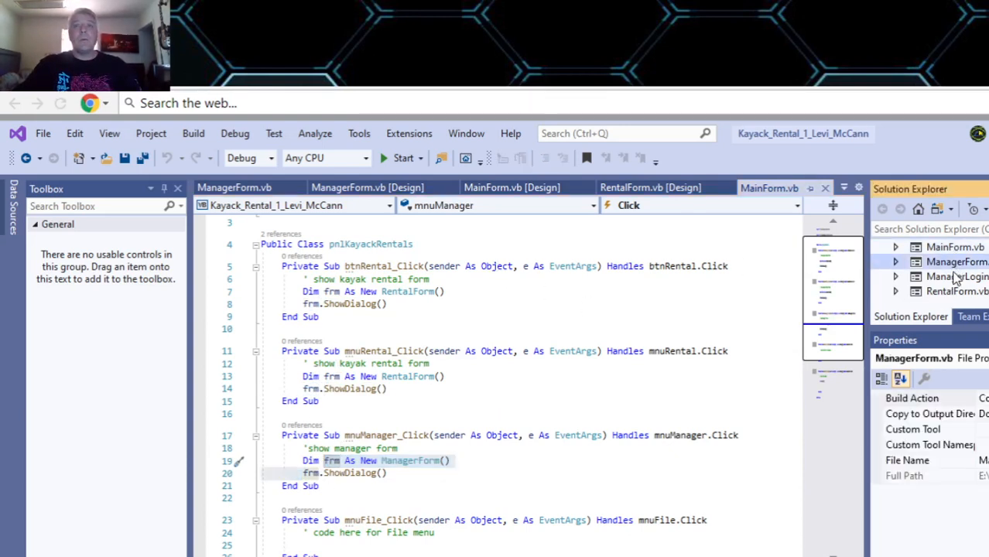
{"action": "left_click", "coordinate": [953, 291]}
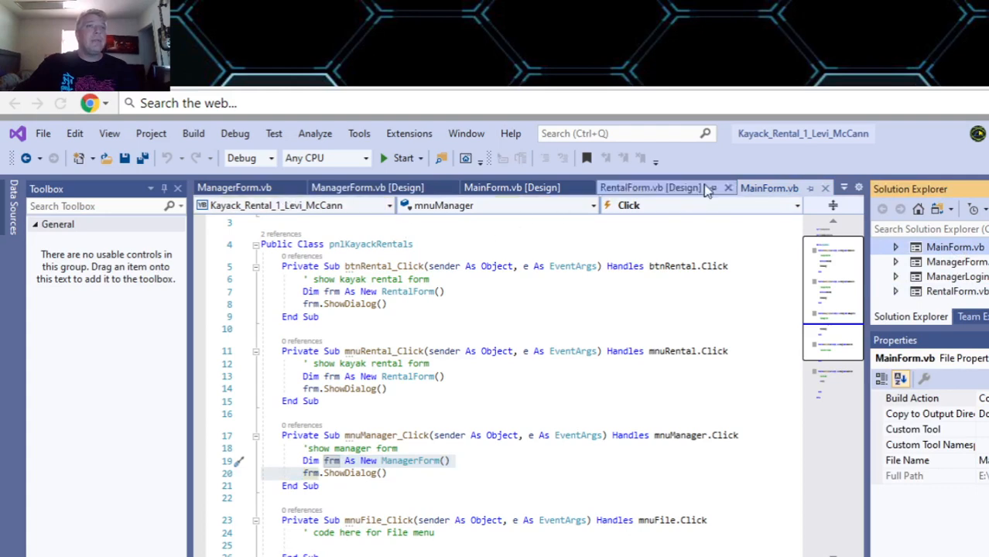
{"action": "left_click", "coordinate": [769, 187]}
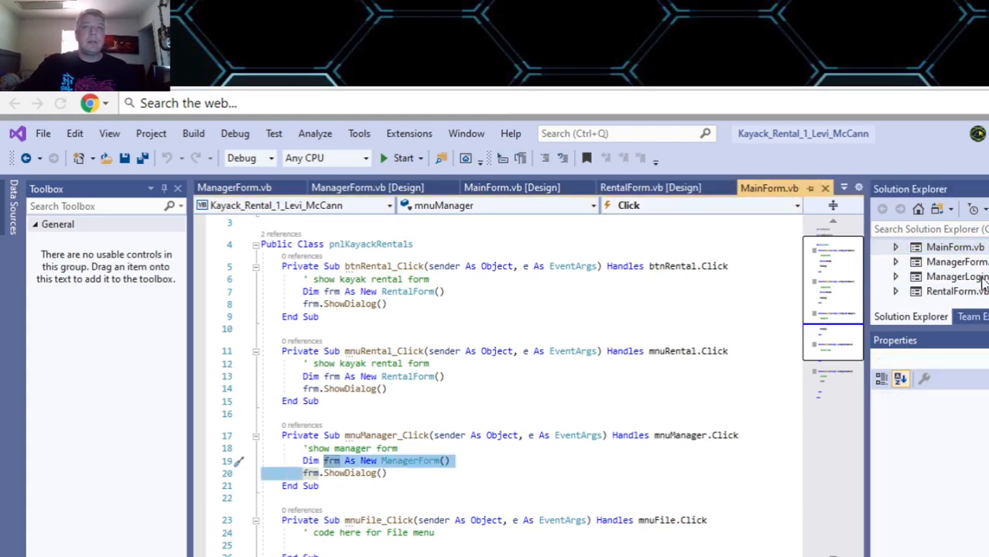
{"action": "left_click", "coordinate": [511, 188]}
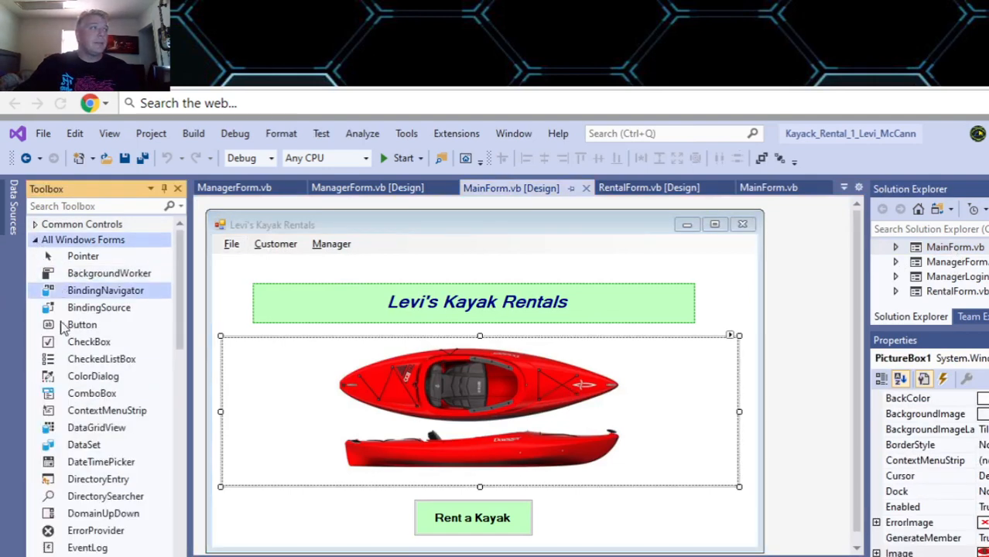
{"action": "scroll", "scroll_direction": "down", "scroll_amount": 3}
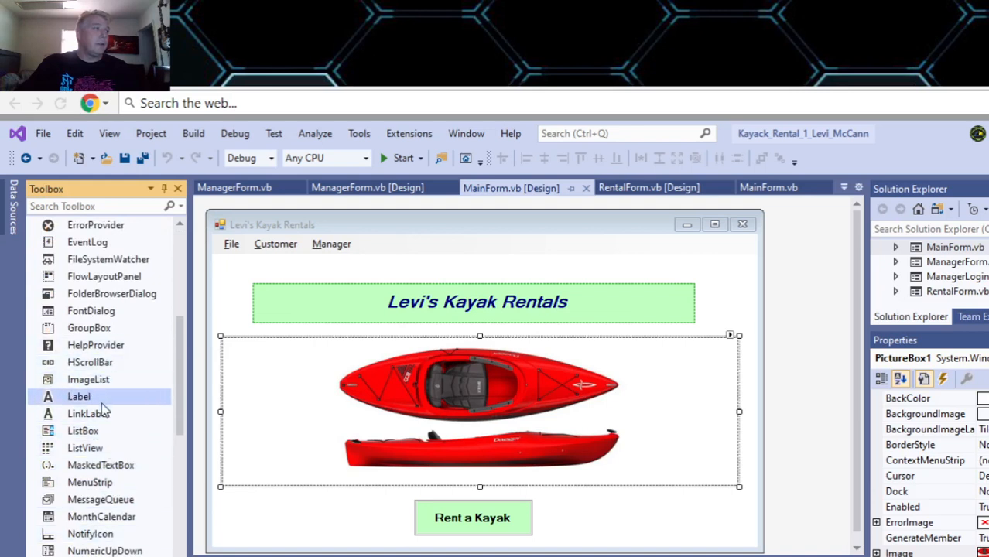
{"action": "scroll", "scroll_direction": "down", "scroll_amount": 3}
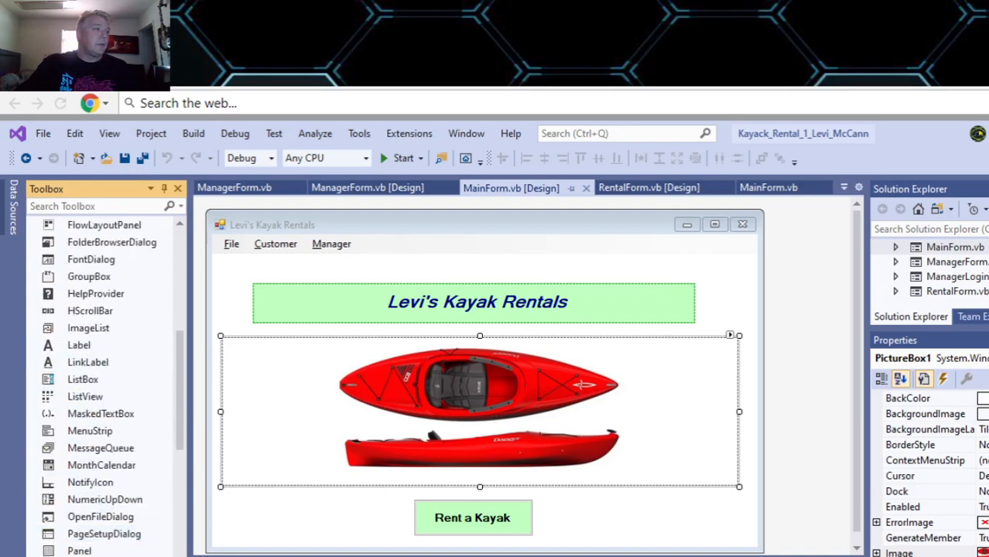
{"action": "scroll", "scroll_direction": "down", "scroll_amount": 3}
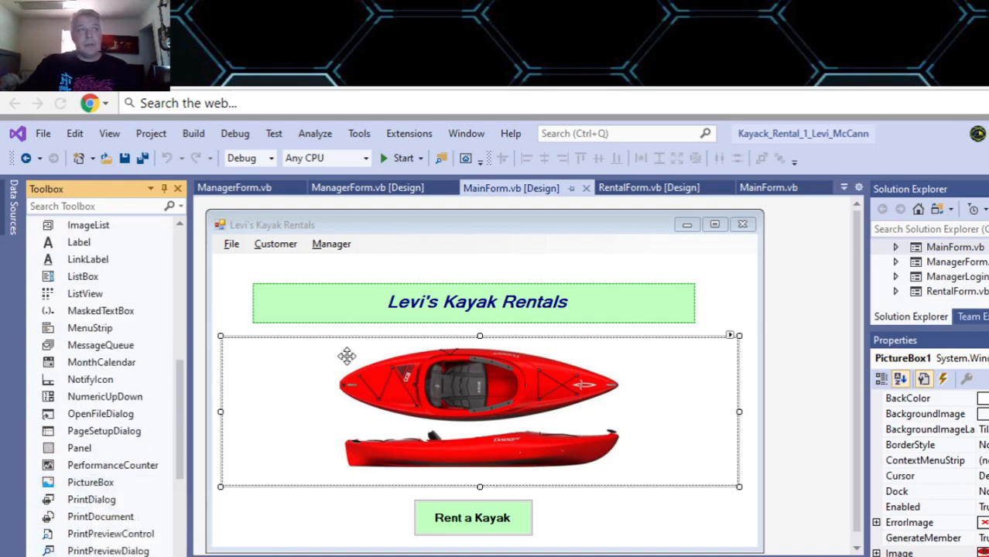
{"action": "mouse_move", "coordinate": [932, 443]}
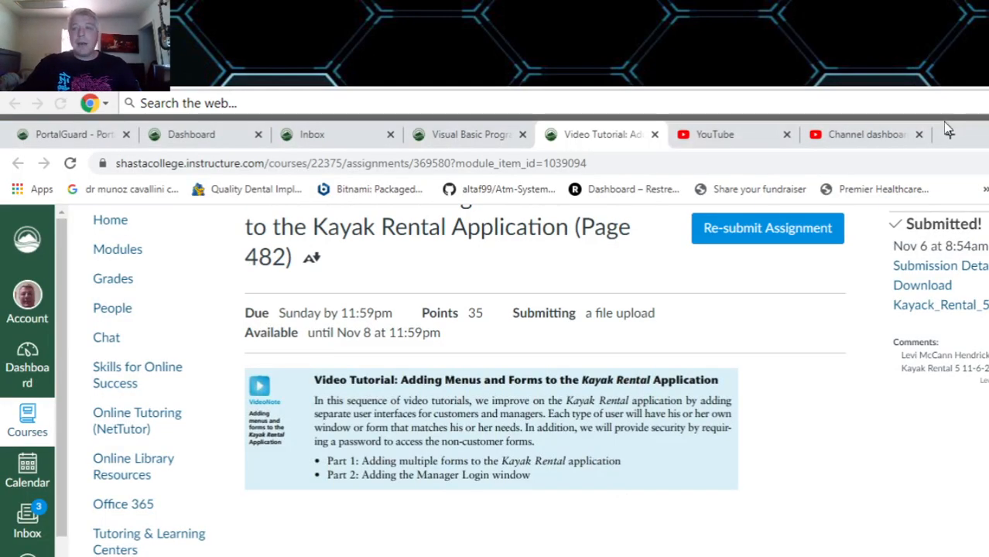
In a new tab go to Google and enter the search 'kayak recreational'
{"action": "left_click", "coordinate": [950, 133]}
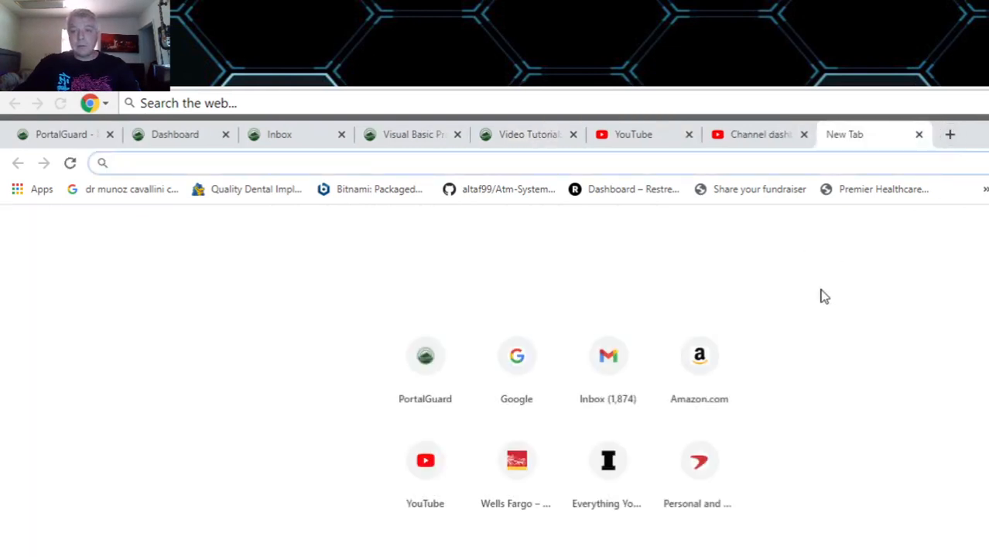
{"action": "mouse_move", "coordinate": [543, 364]}
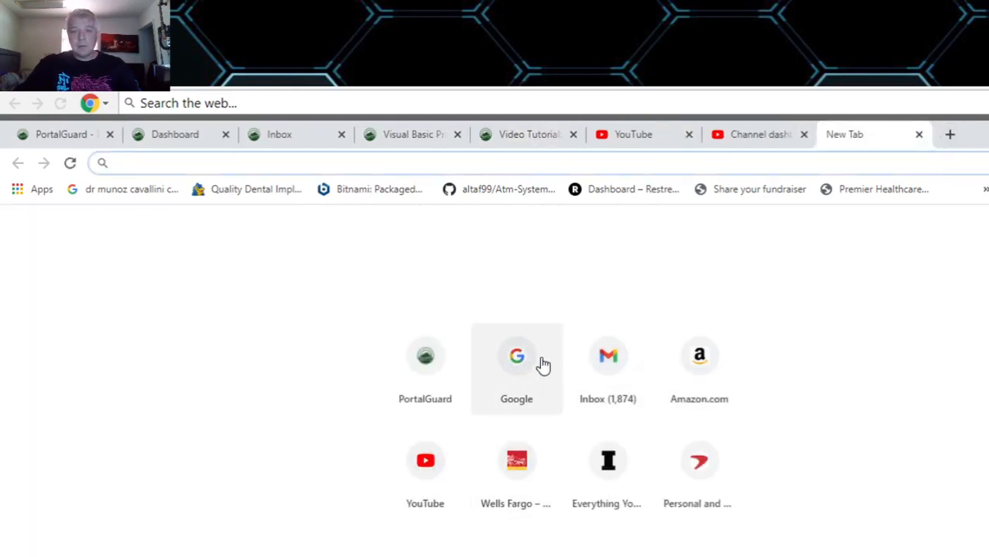
{"action": "left_click", "coordinate": [517, 356]}
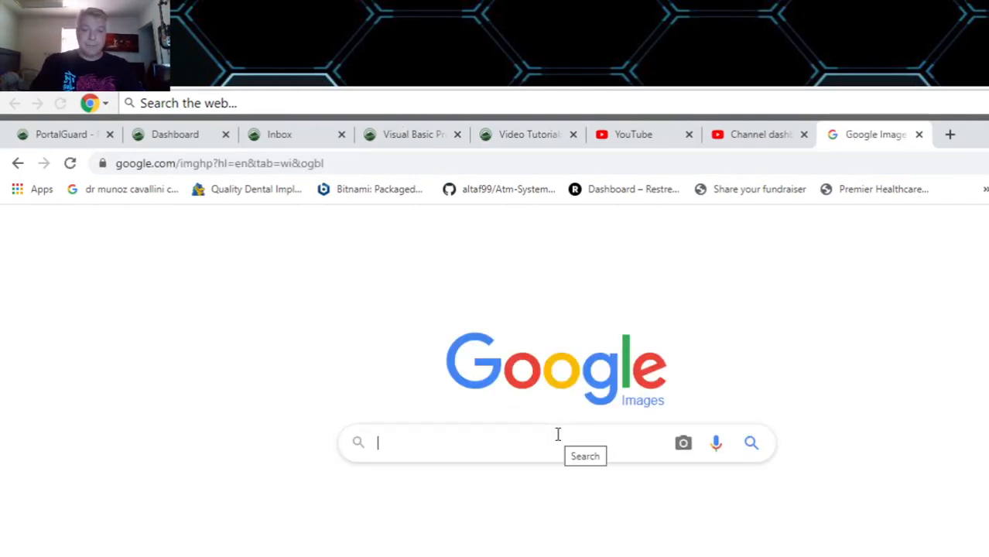
{"action": "type", "text": "kayak t"}
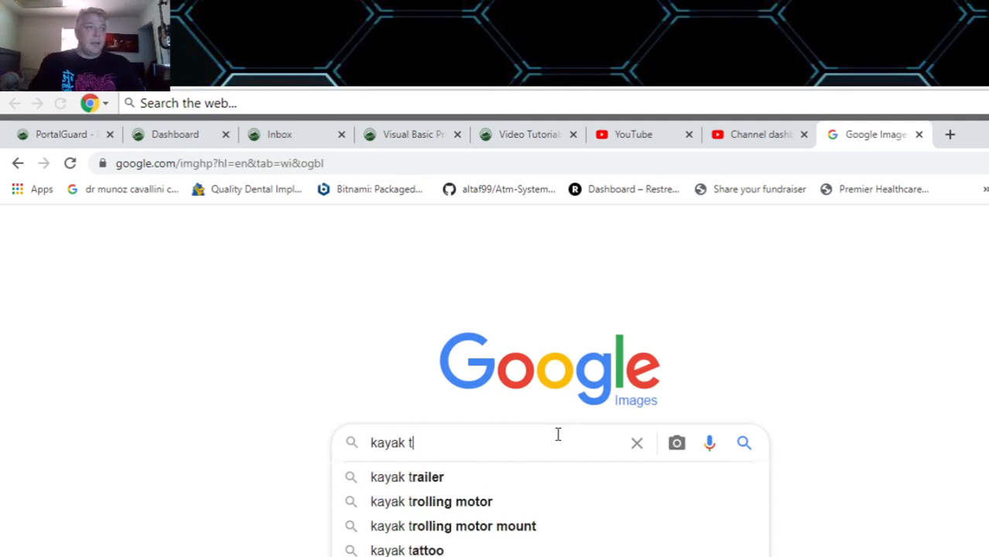
{"action": "key", "text": "Backspace"}
{"action": "type", "text": "recrea"}
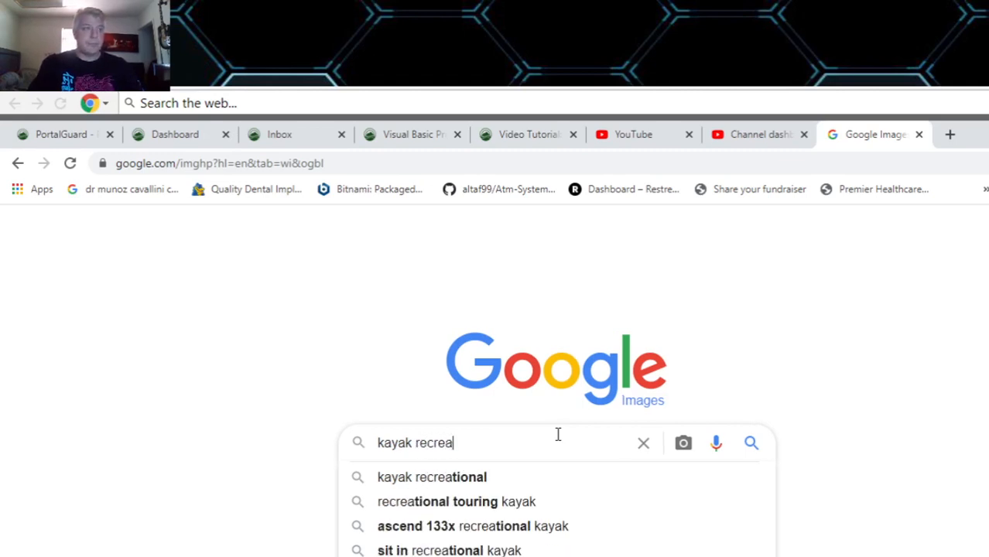
{"action": "type", "text": "tional"}
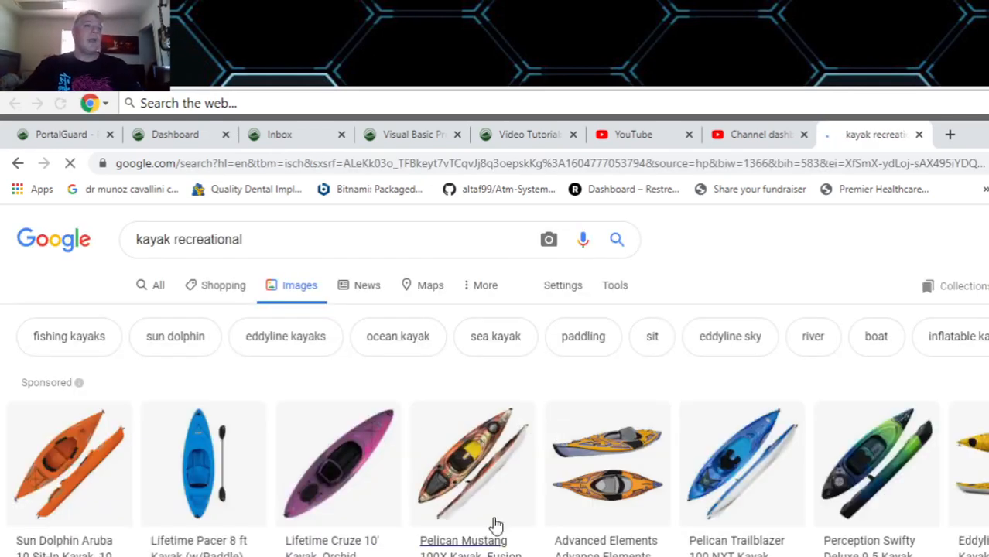
Browse the kayak results and refine the query to 'kayak recreational jpg'
{"action": "scroll", "scroll_direction": "down", "scroll_amount": 3}
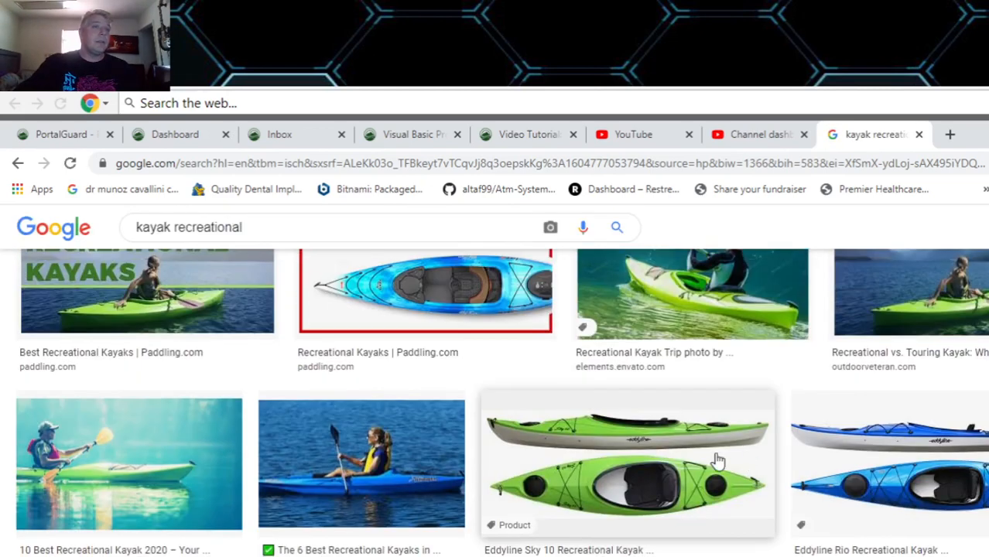
{"action": "scroll", "scroll_direction": "down", "scroll_amount": 3}
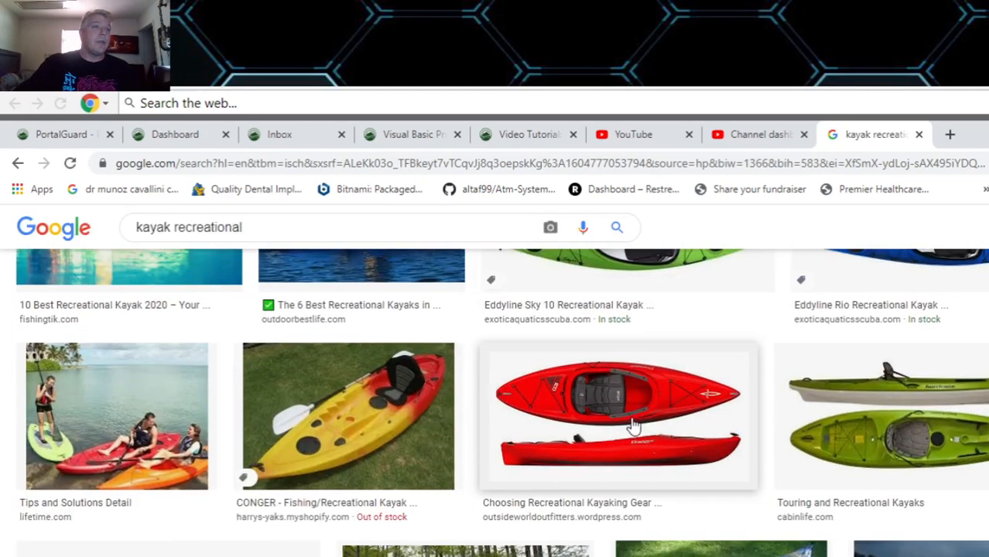
{"action": "right_click", "coordinate": [633, 424]}
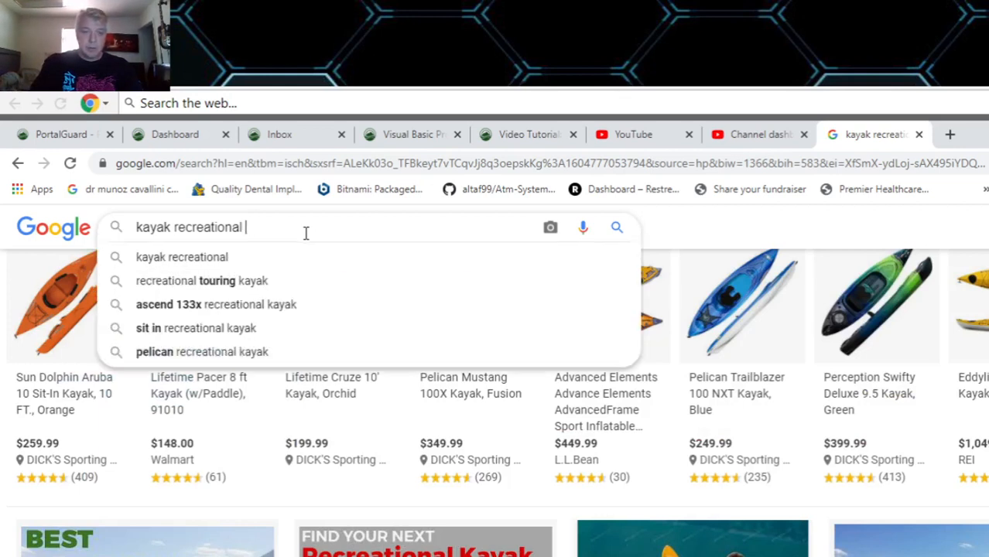
{"action": "type", "text": "jpg"}
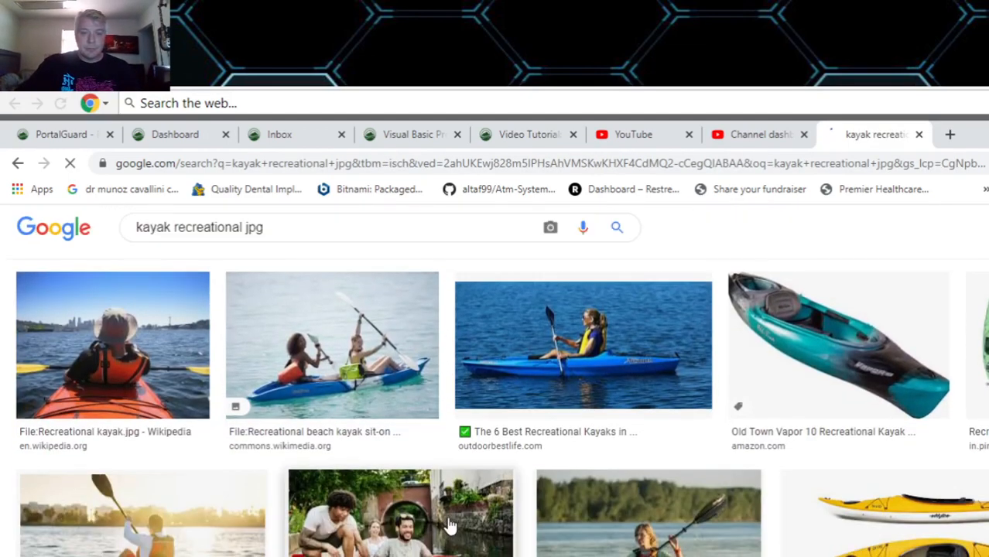
Open a yellow kayak result image in a new tab and return to the results
{"action": "scroll", "scroll_direction": "down", "scroll_amount": 3}
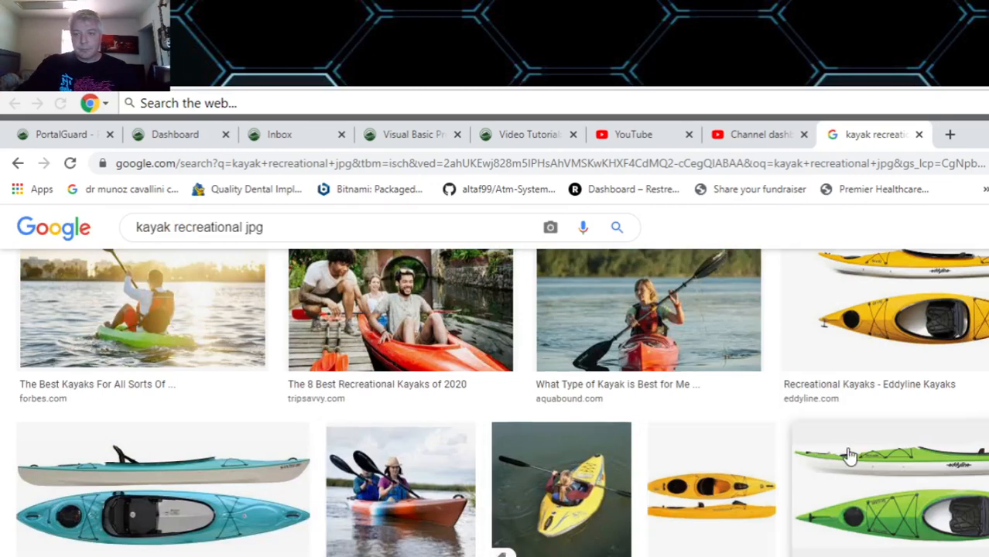
{"action": "right_click", "coordinate": [852, 452]}
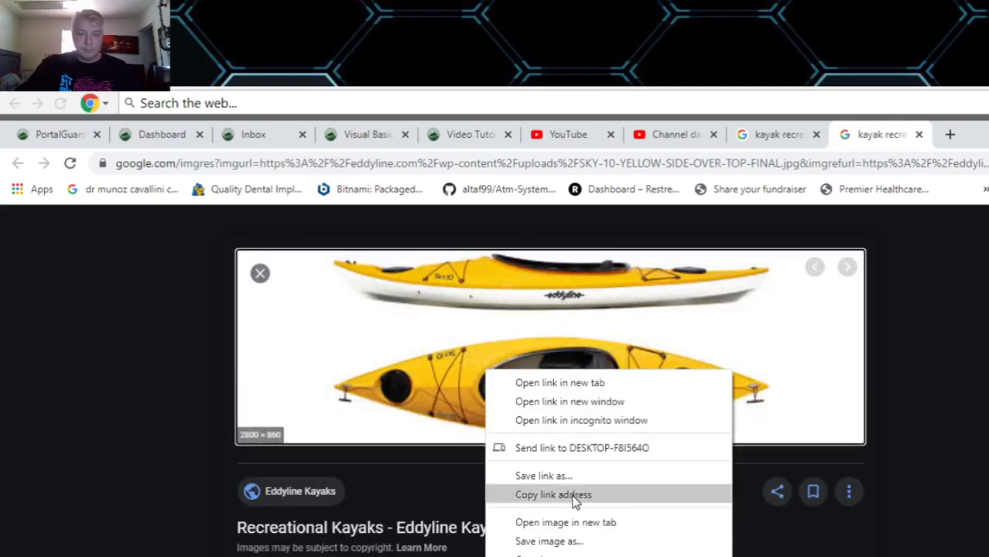
{"action": "left_click", "coordinate": [554, 495]}
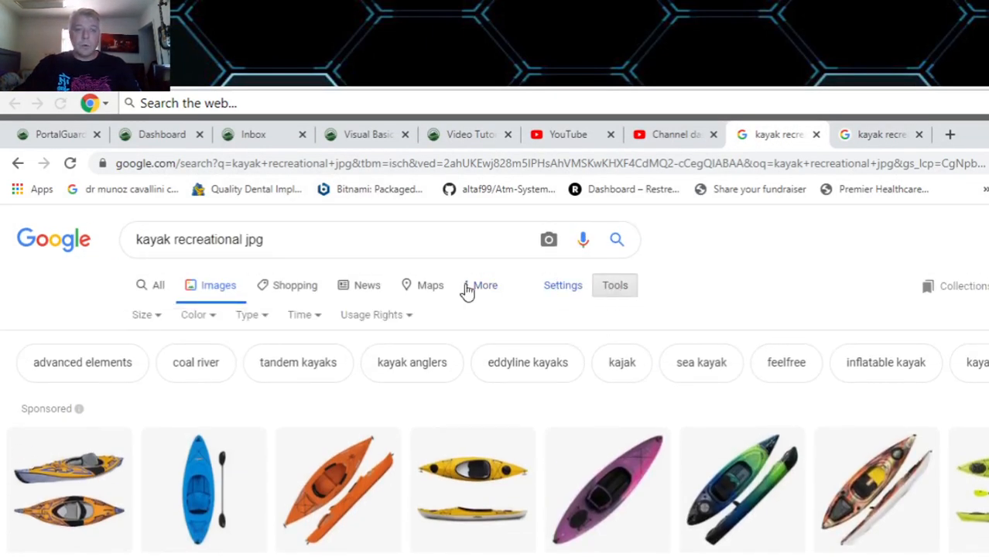
Limit results to Medium size and search 'kayak recreational 400px by 400px'
{"action": "left_click", "coordinate": [142, 316]}
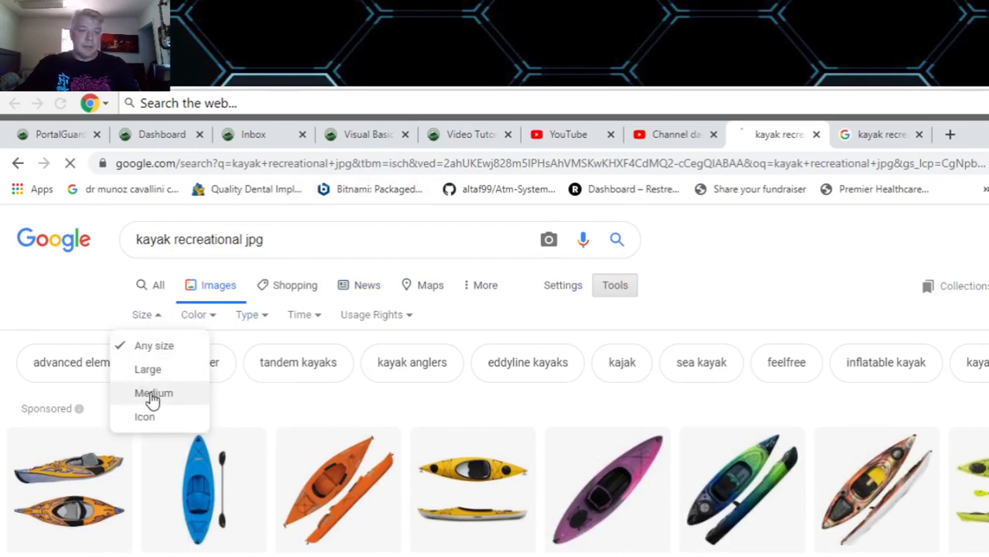
{"action": "left_click", "coordinate": [154, 393]}
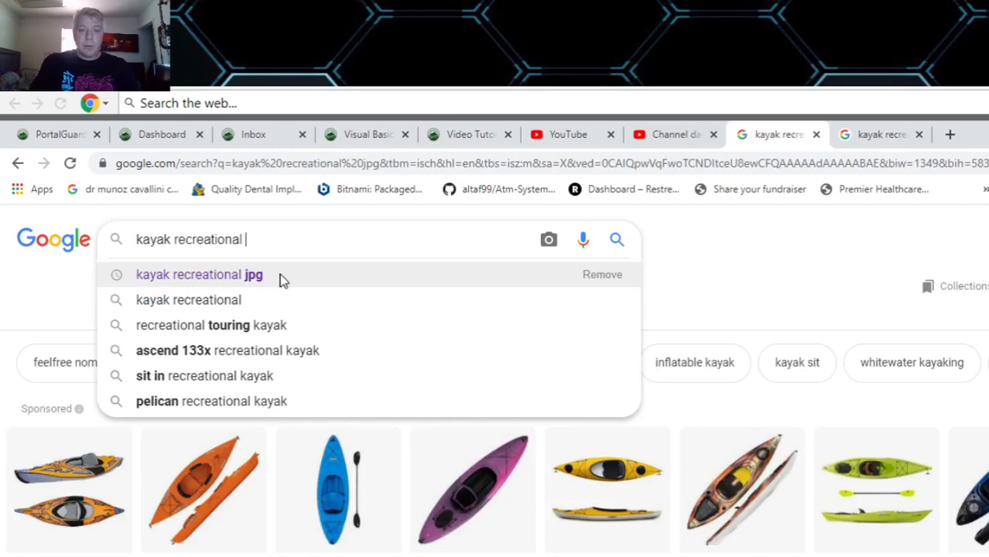
{"action": "type", "text": "400px by"}
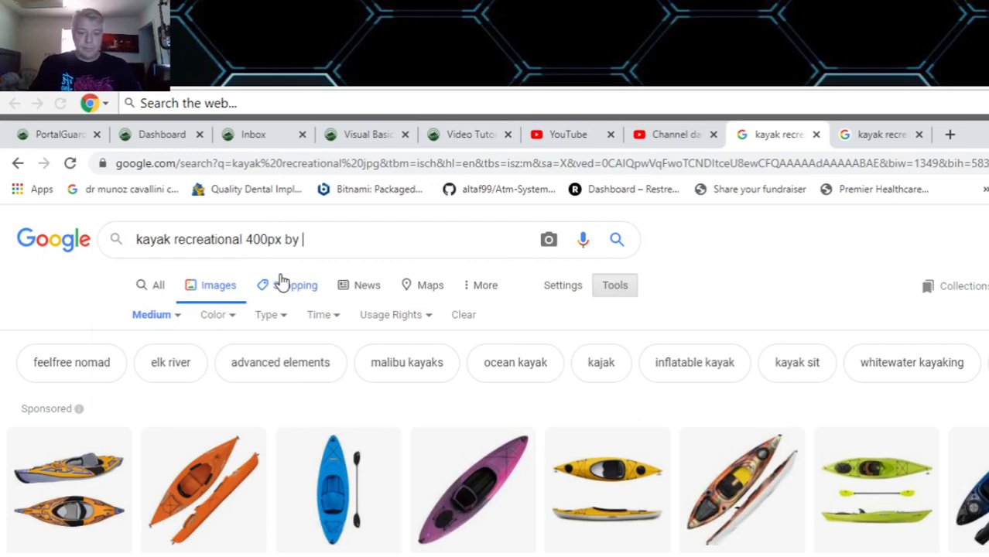
{"action": "type", "text": "400 pi"}
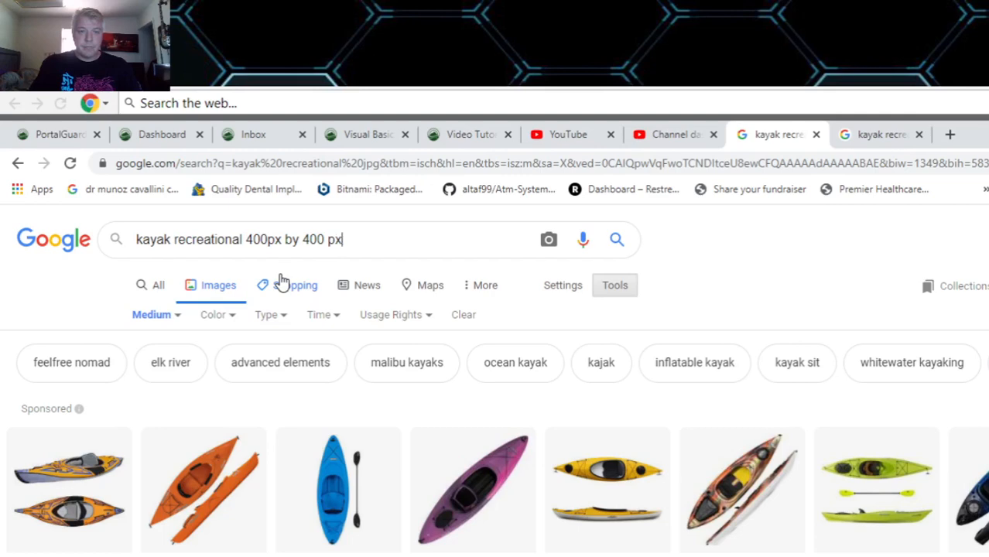
{"action": "key", "text": "Backspace"}
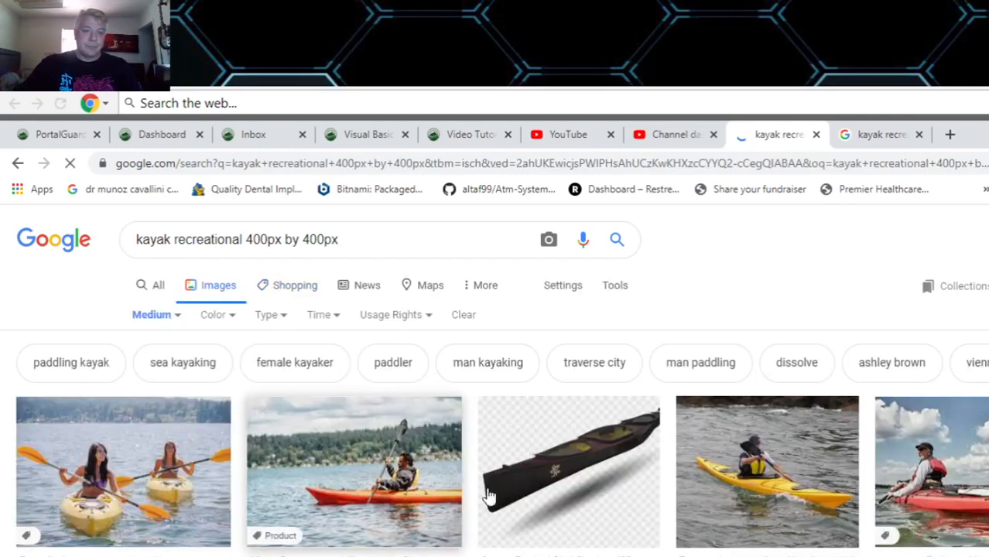
Scroll the results and open the white Kayak Clipart Wooden Canoe image in its own tab
{"action": "scroll", "scroll_direction": "down", "scroll_amount": 3}
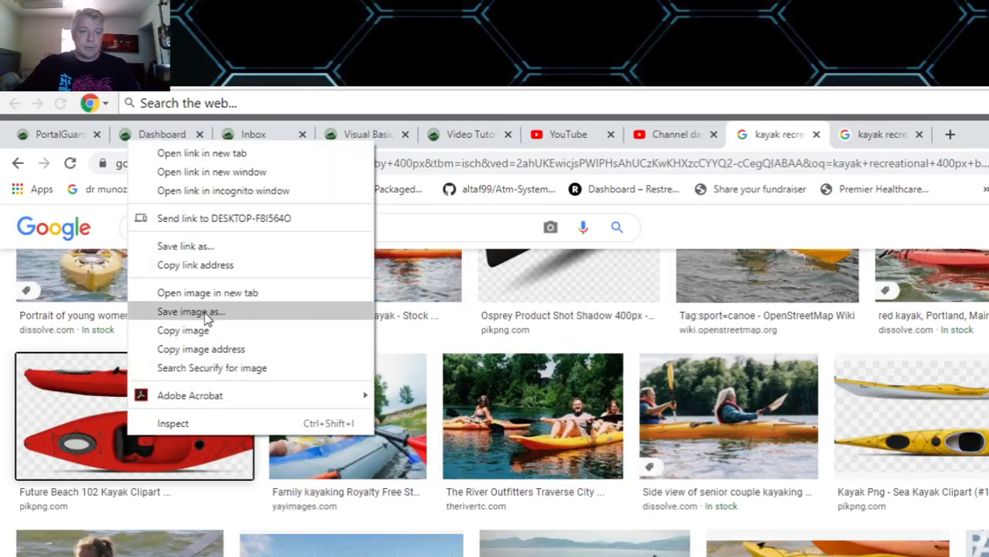
{"action": "left_click", "coordinate": [191, 313]}
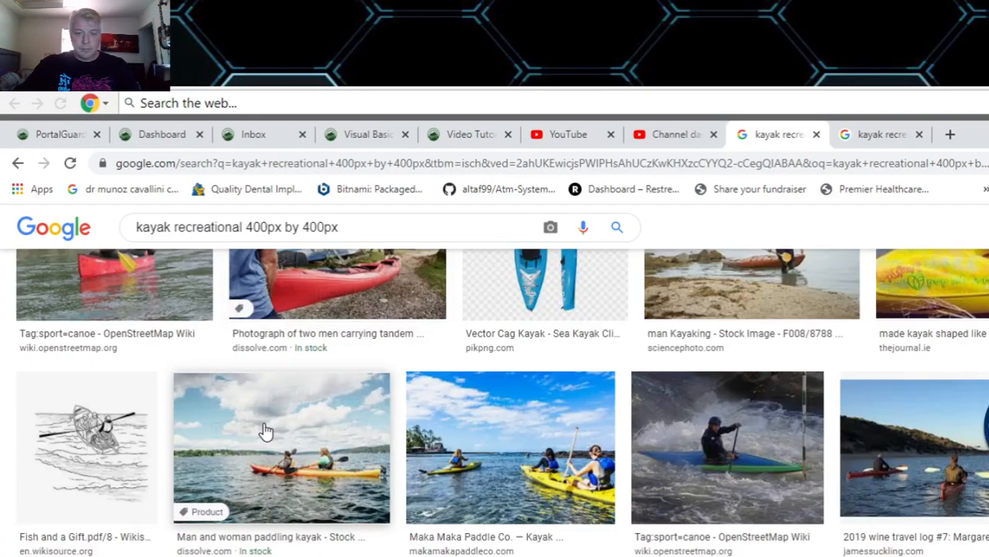
{"action": "scroll", "scroll_direction": "down", "scroll_amount": 3}
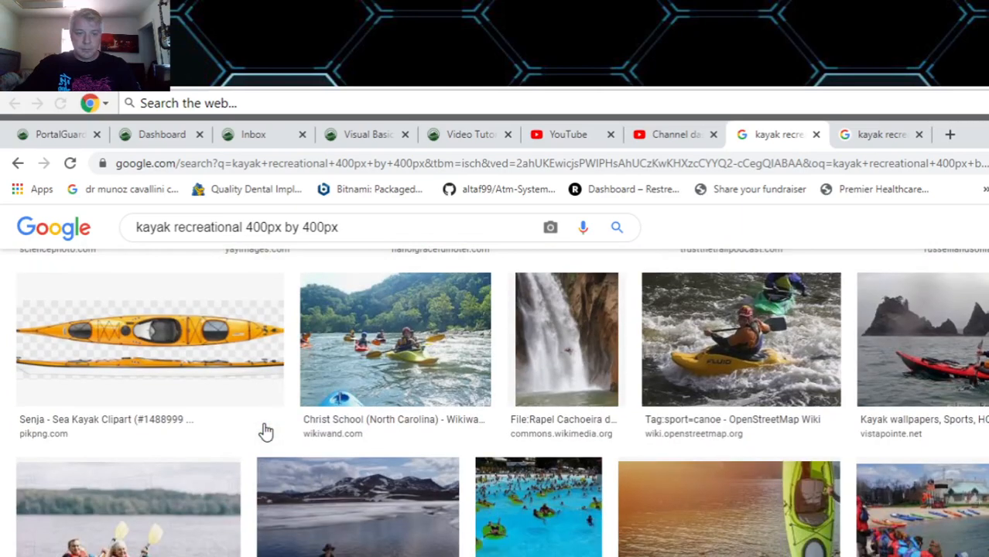
{"action": "scroll", "scroll_direction": "down", "scroll_amount": 3}
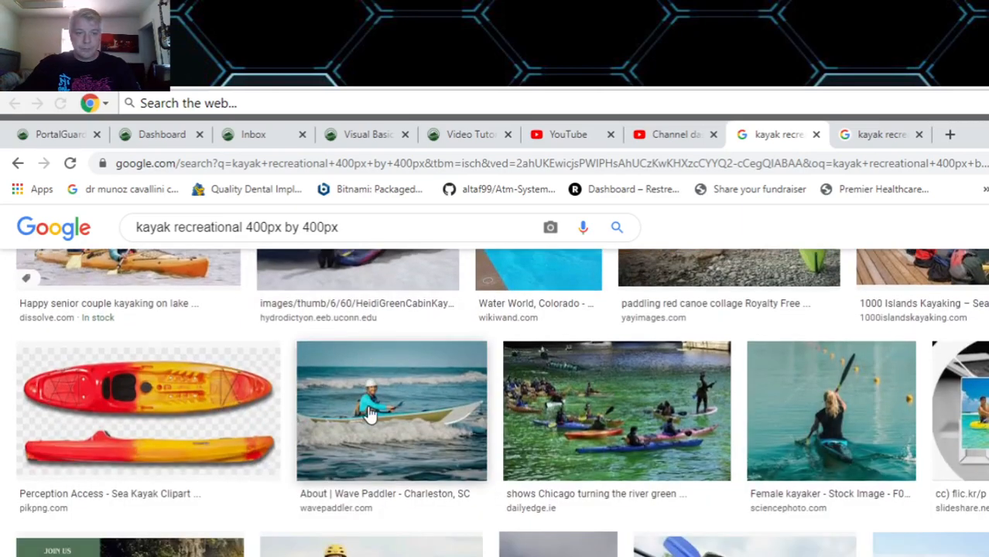
{"action": "scroll", "scroll_direction": "down", "scroll_amount": 3}
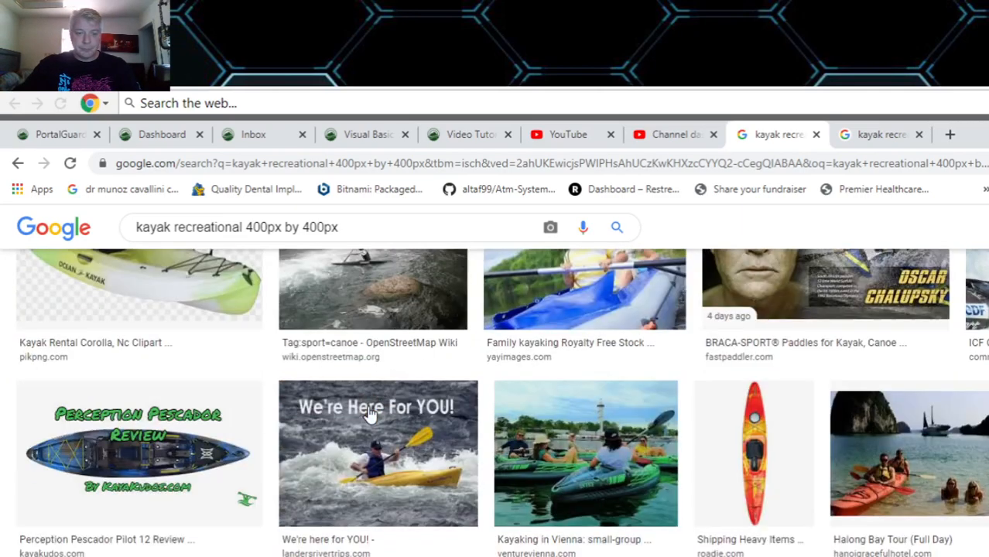
{"action": "scroll", "scroll_direction": "down", "scroll_amount": 3}
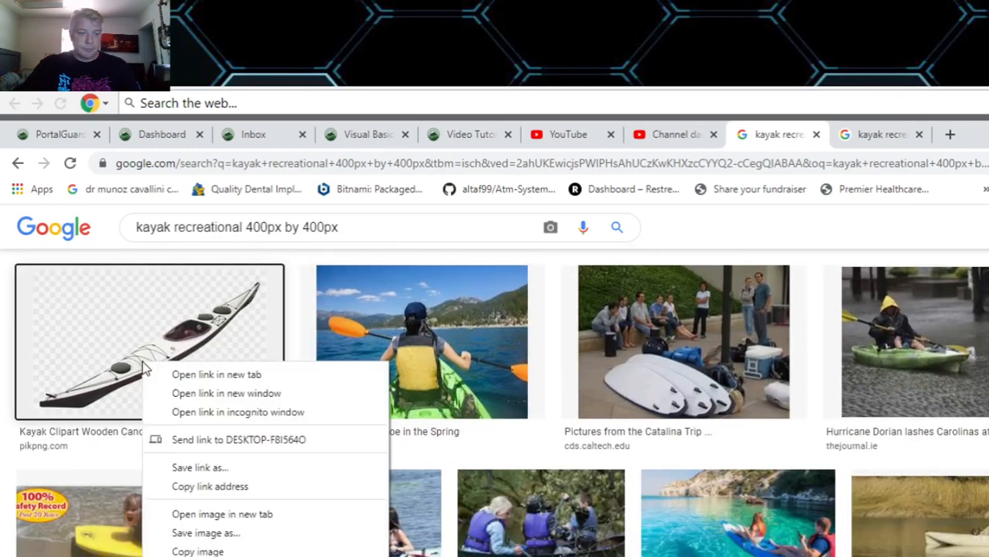
{"action": "left_click", "coordinate": [216, 375]}
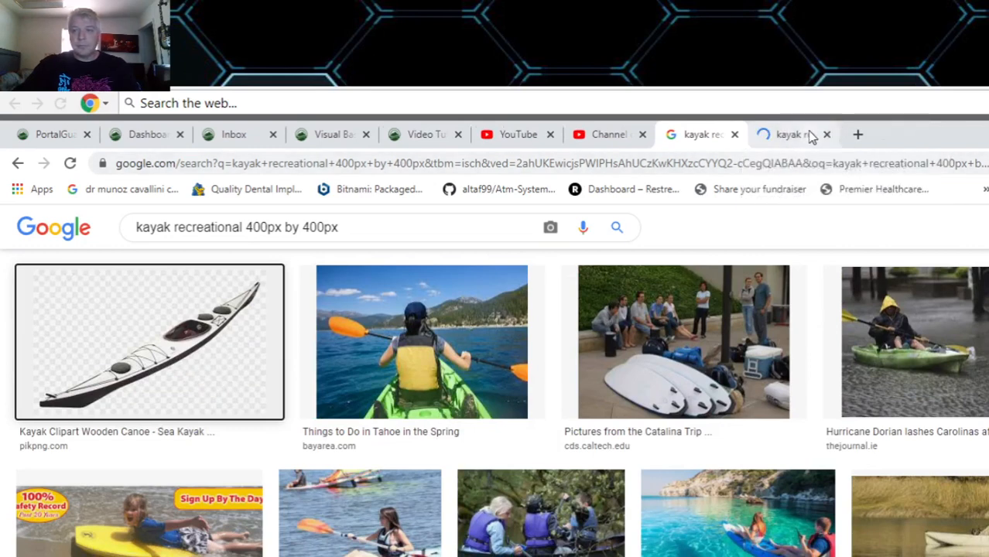
{"action": "left_click", "coordinate": [149, 344]}
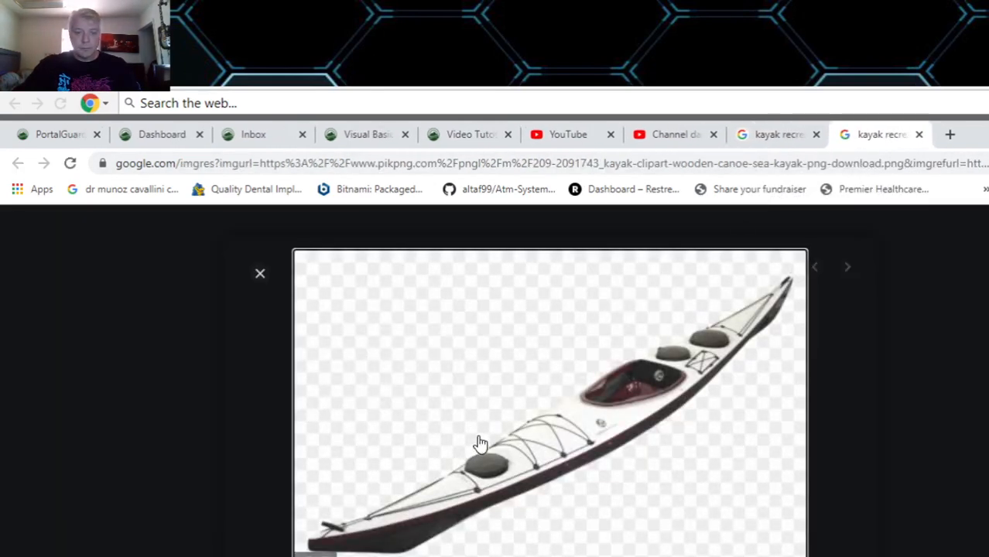
{"action": "mouse_move", "coordinate": [559, 313]}
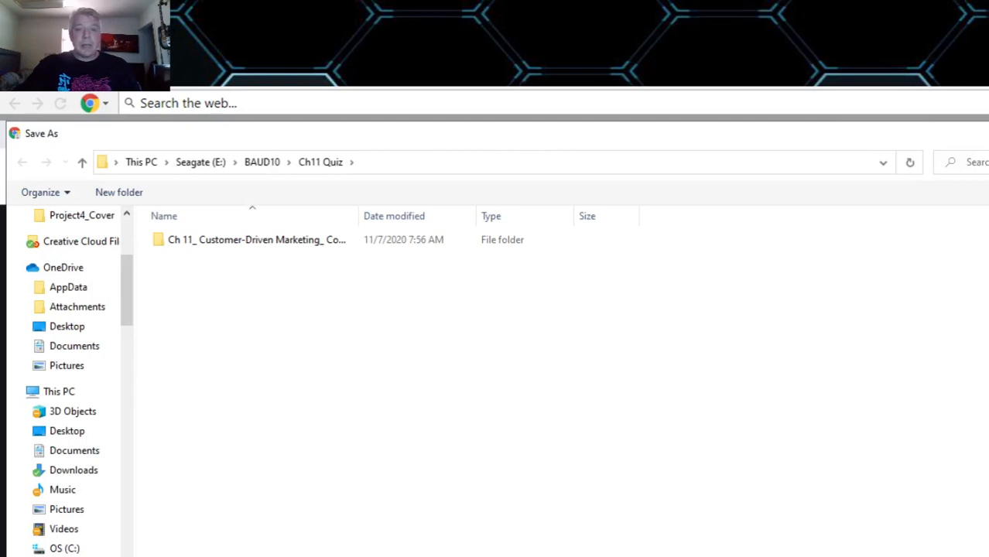
{"action": "mouse_move", "coordinate": [551, 525]}
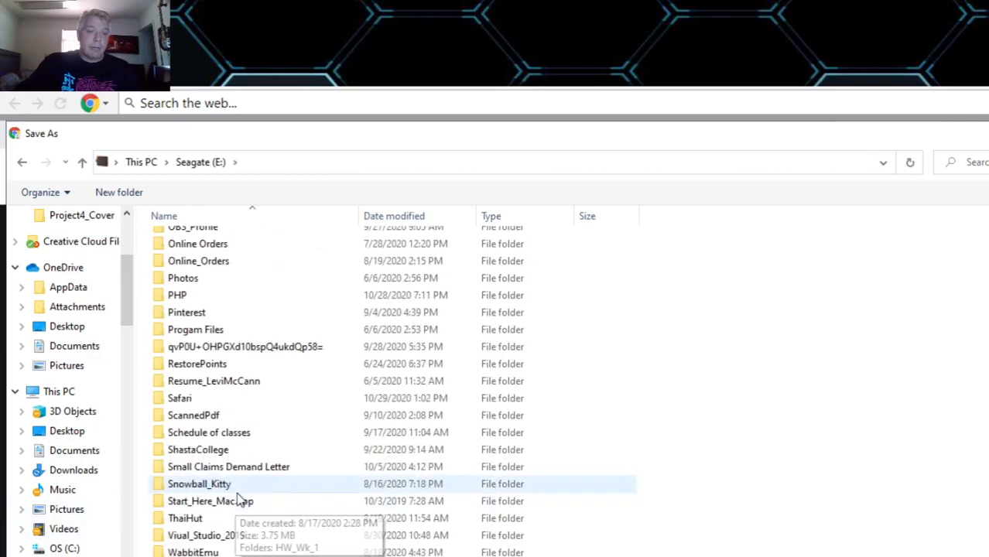
Navigate Seagate (E:) > Visual_Studio_2019 > repository into the Kayak_Rental_5 project folder
{"action": "double_click", "coordinate": [194, 538]}
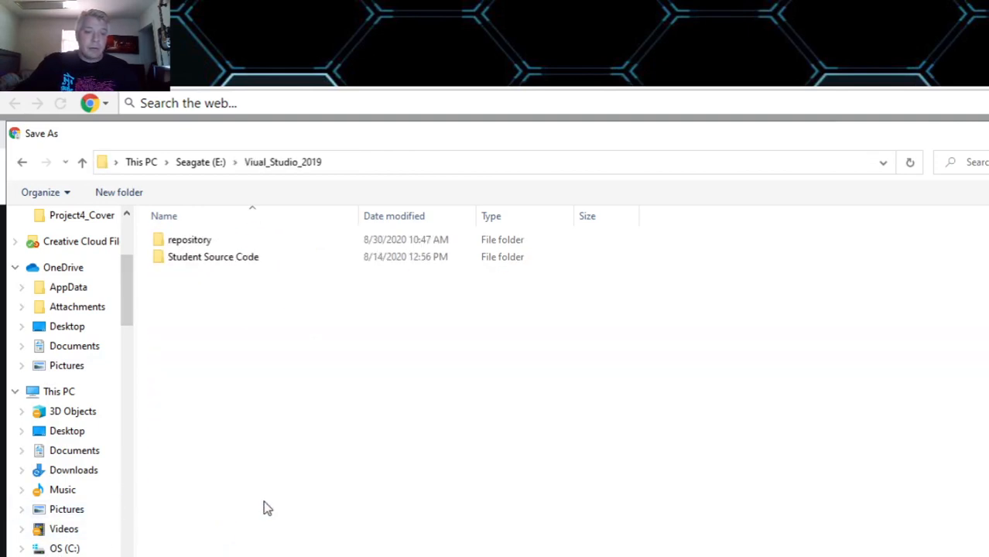
{"action": "double_click", "coordinate": [189, 239]}
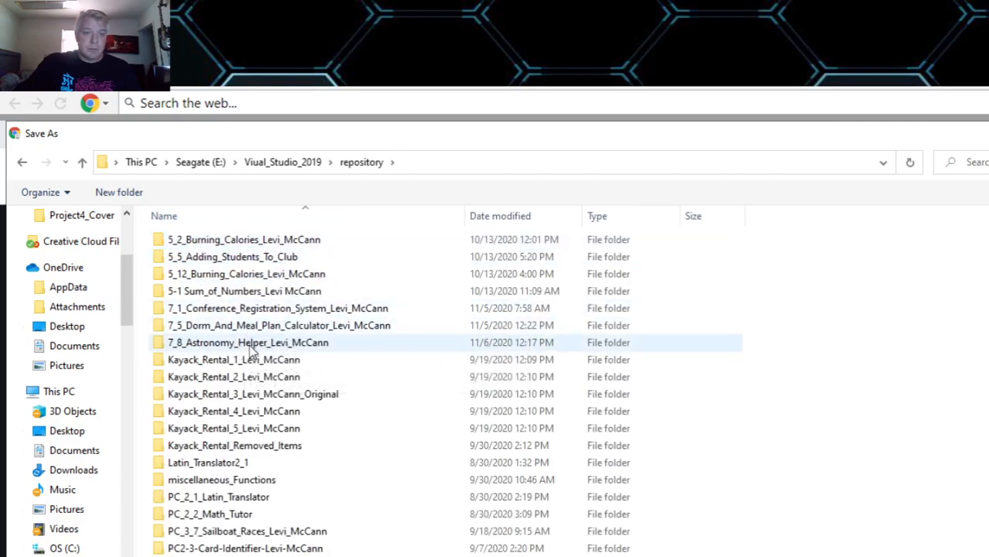
{"action": "left_click", "coordinate": [234, 427]}
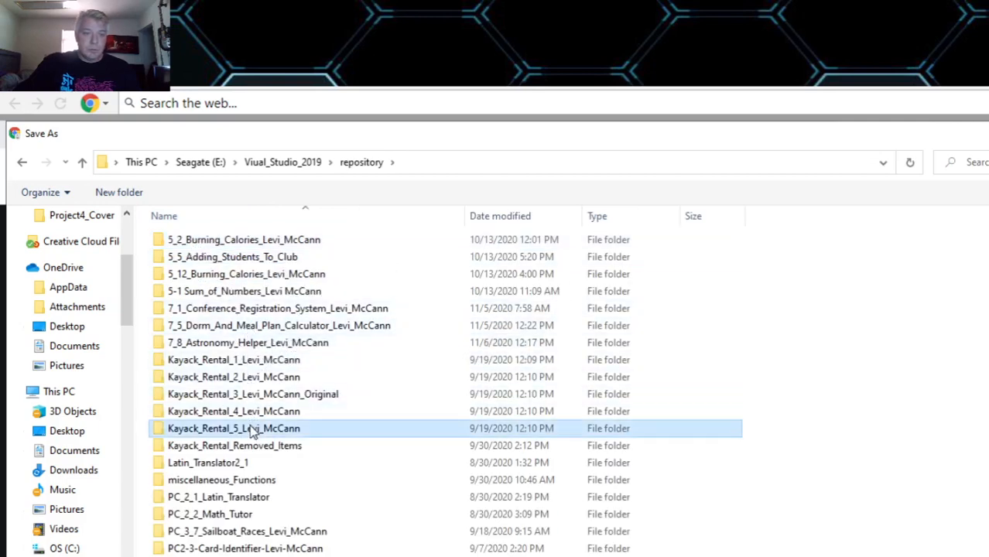
{"action": "double_click", "coordinate": [234, 427]}
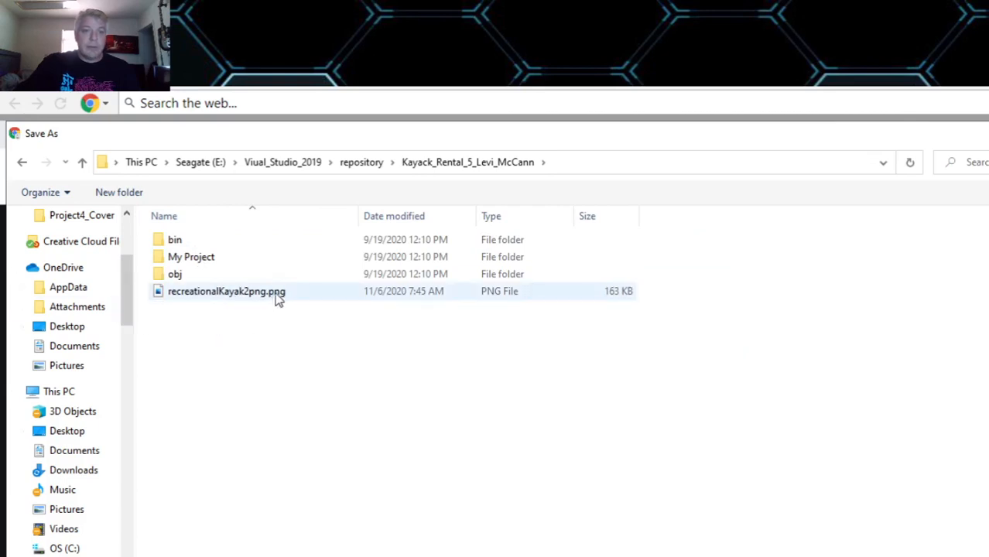
{"action": "mouse_move", "coordinate": [238, 363]}
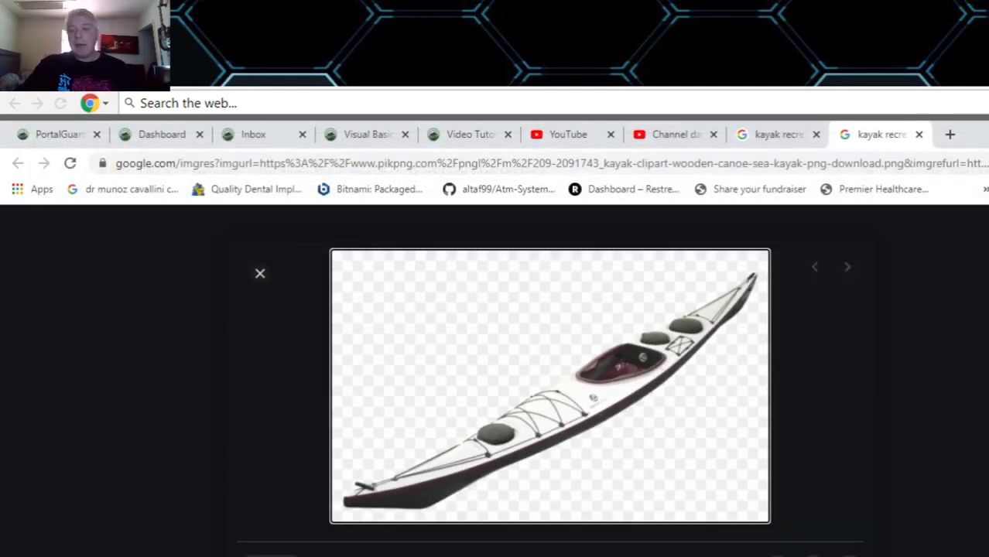
Return to MainForm.vb design and select the Kayak Rentals title banner panel for its options
{"action": "left_click", "coordinate": [261, 273]}
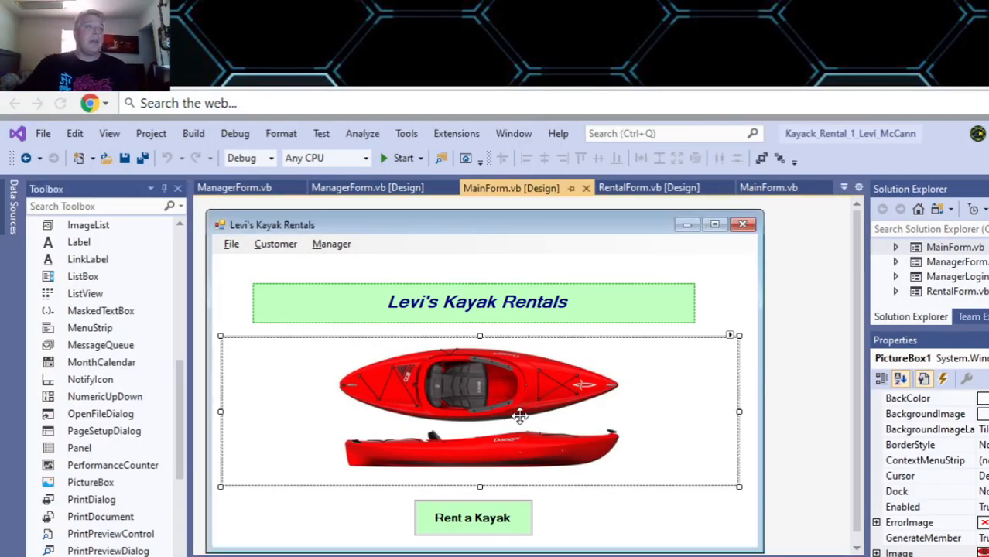
{"action": "mouse_move", "coordinate": [595, 402]}
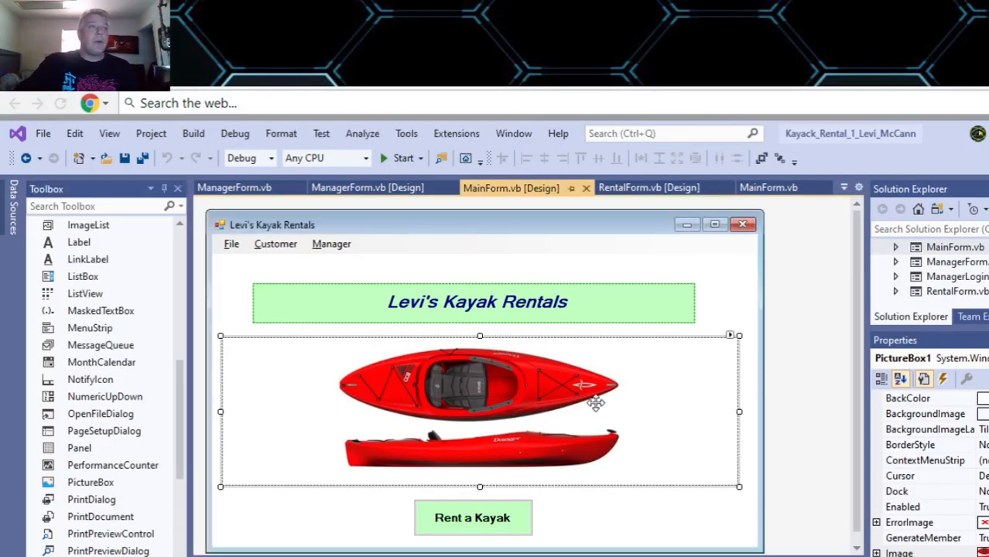
{"action": "left_click", "coordinate": [474, 302]}
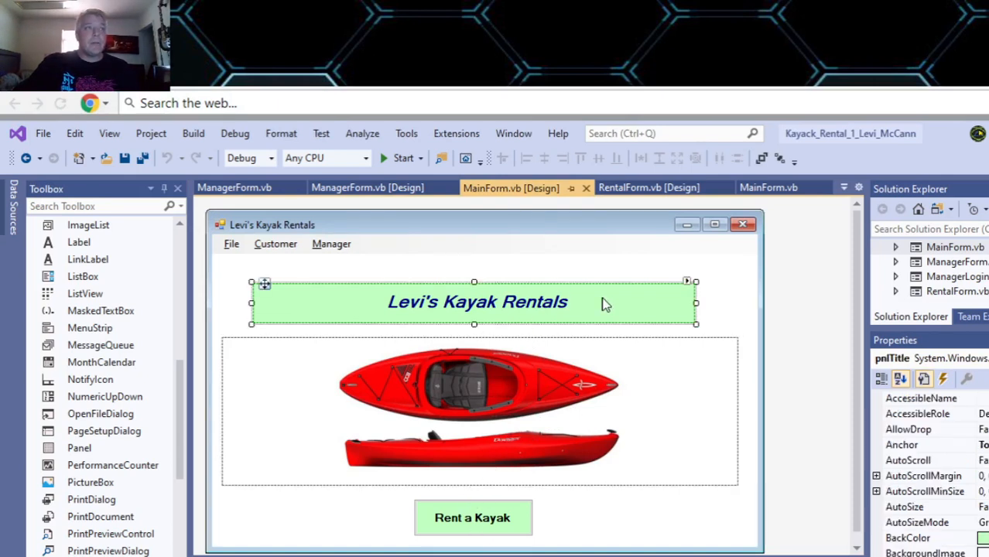
{"action": "right_click", "coordinate": [606, 304]}
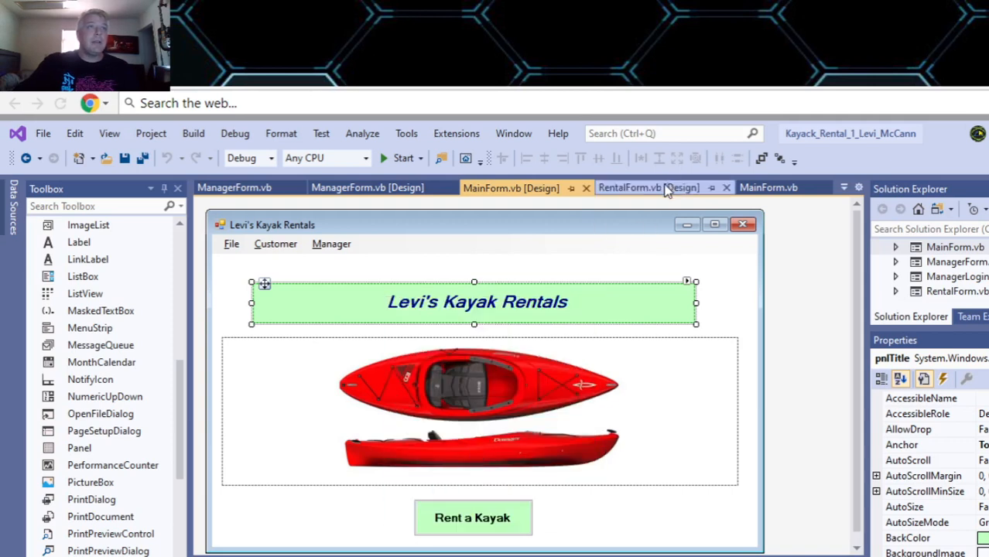
Review the Manager Main Form's code via View Code, then show the Manager Login Form design
{"action": "left_click", "coordinate": [647, 187]}
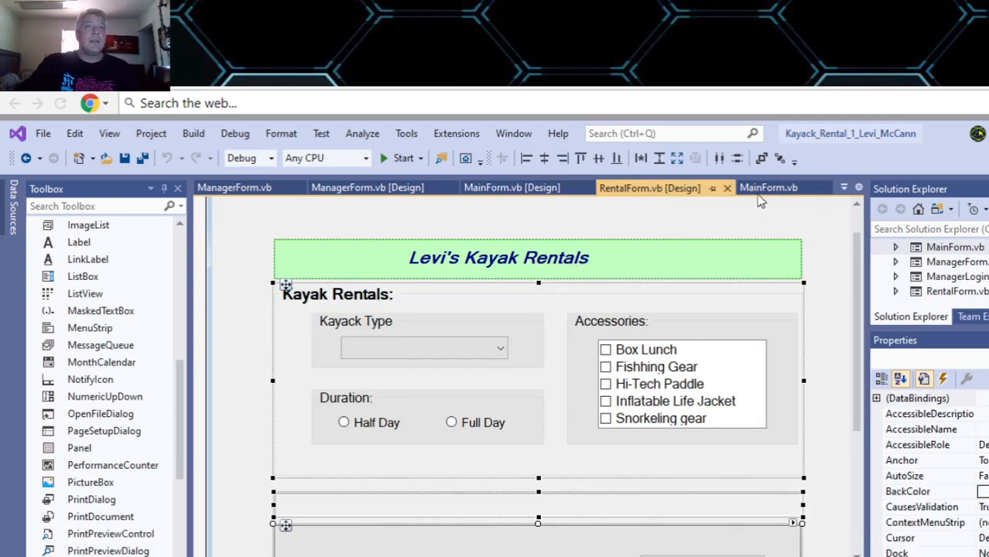
{"action": "left_click", "coordinate": [367, 187]}
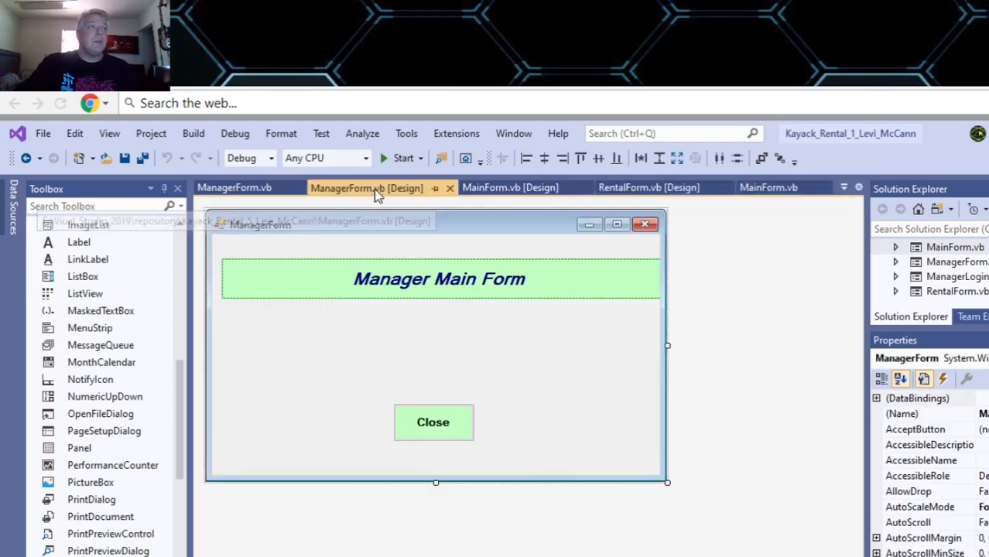
{"action": "right_click", "coordinate": [451, 279]}
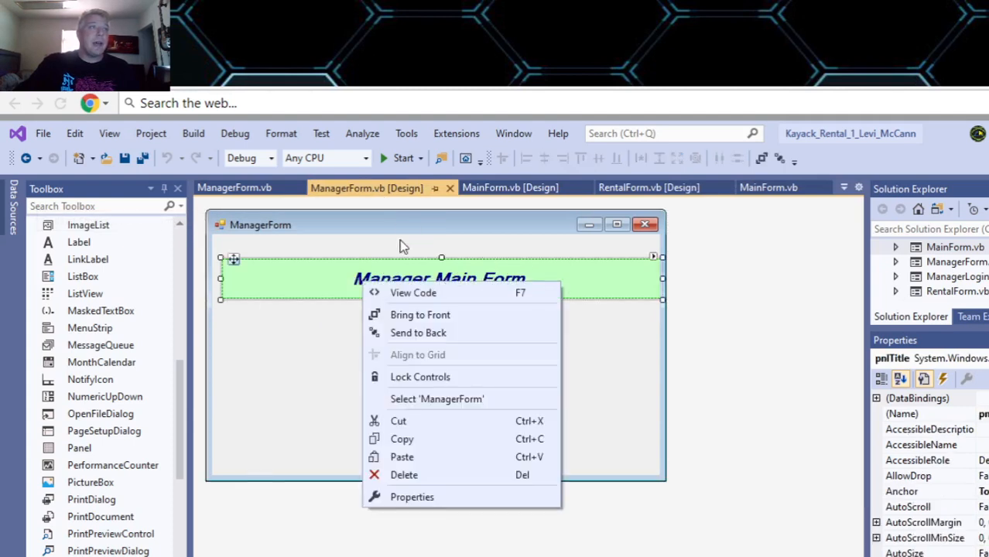
{"action": "left_click", "coordinate": [412, 293]}
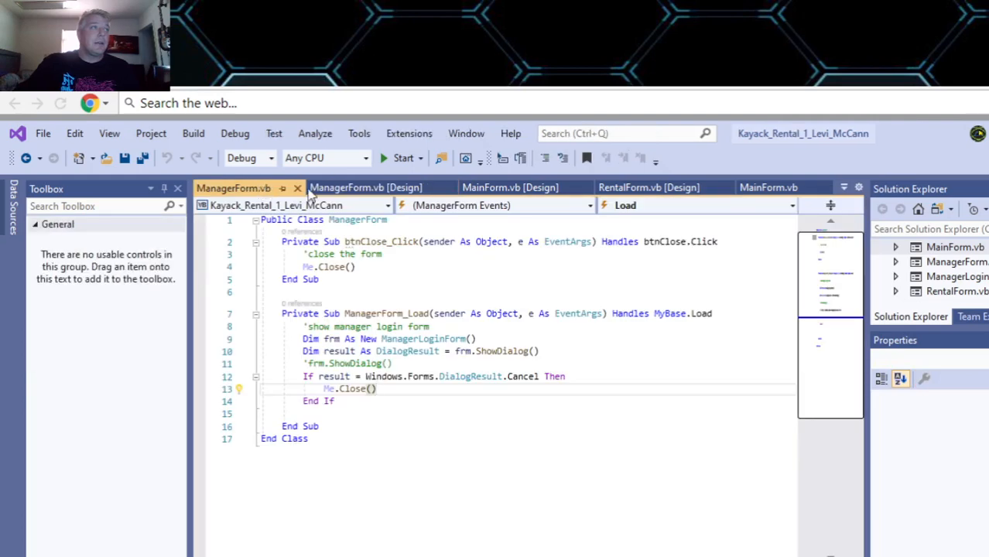
{"action": "left_click", "coordinate": [365, 187]}
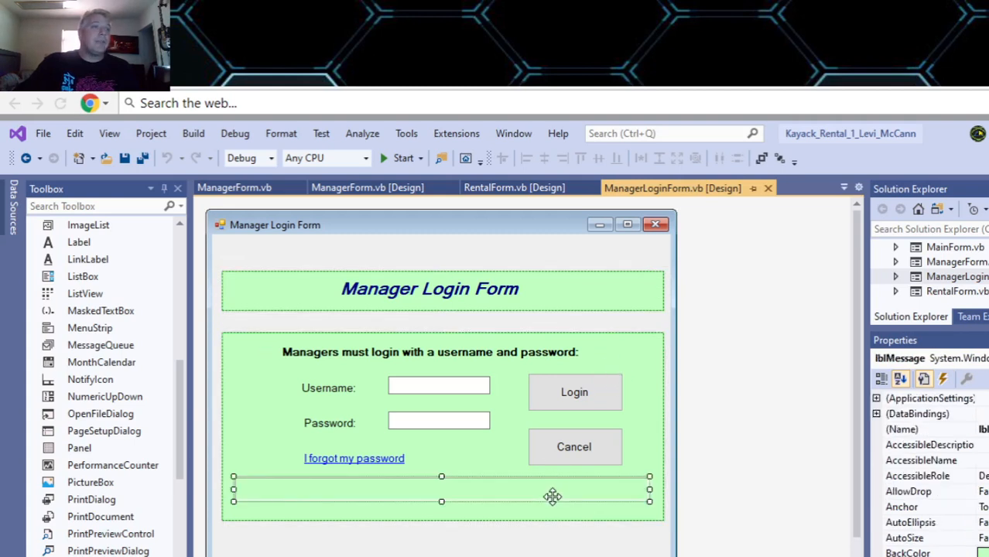
{"action": "mouse_move", "coordinate": [415, 216]}
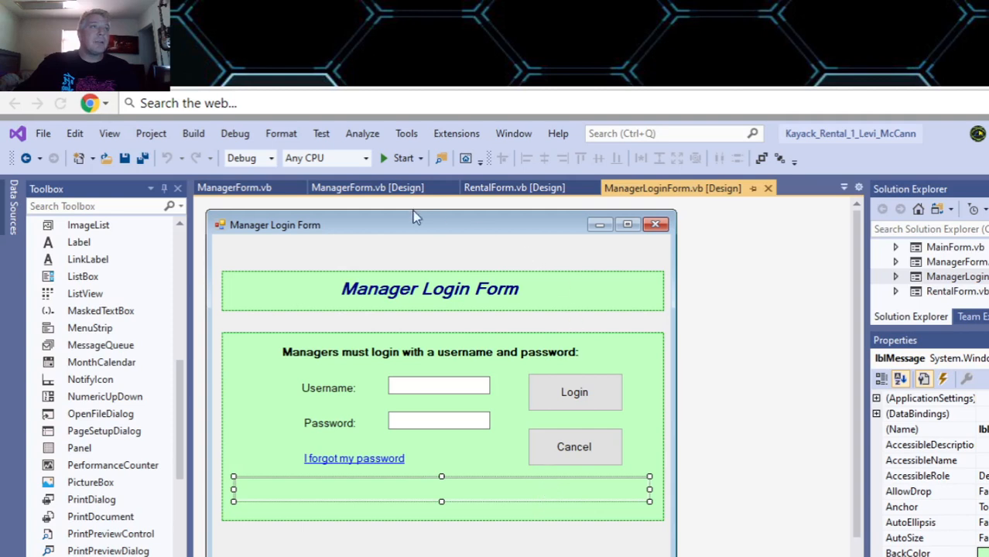
{"action": "left_click", "coordinate": [367, 188]}
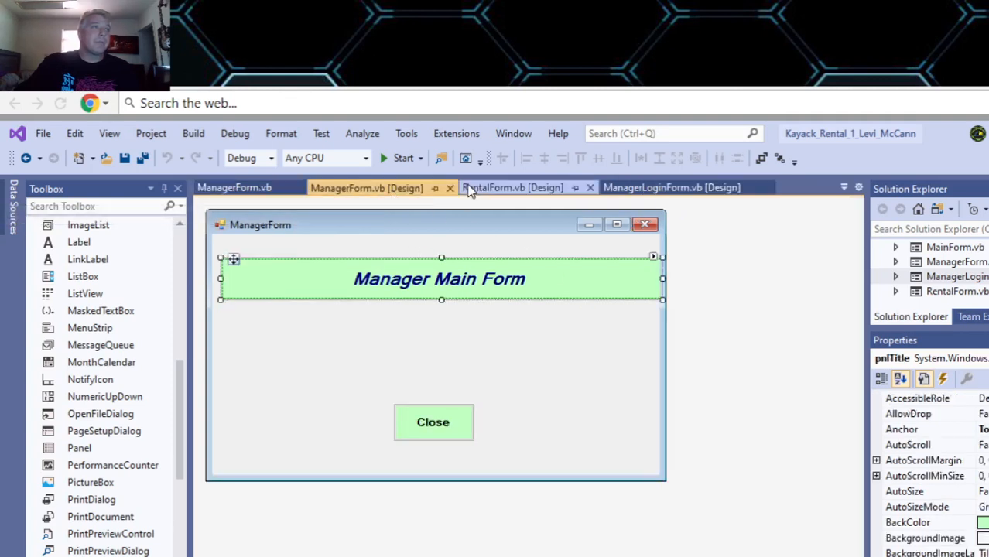
{"action": "left_click", "coordinate": [513, 187]}
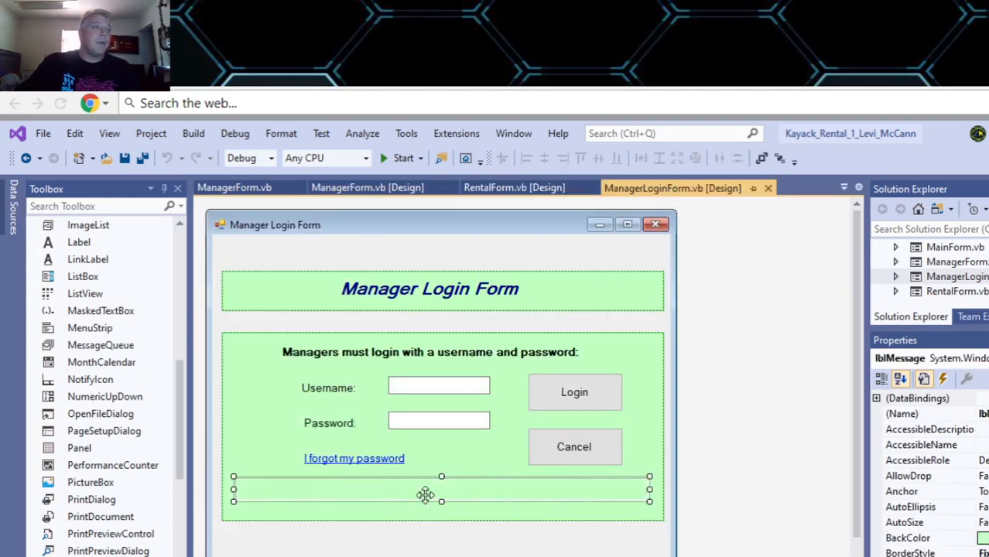
{"action": "mouse_move", "coordinate": [548, 302]}
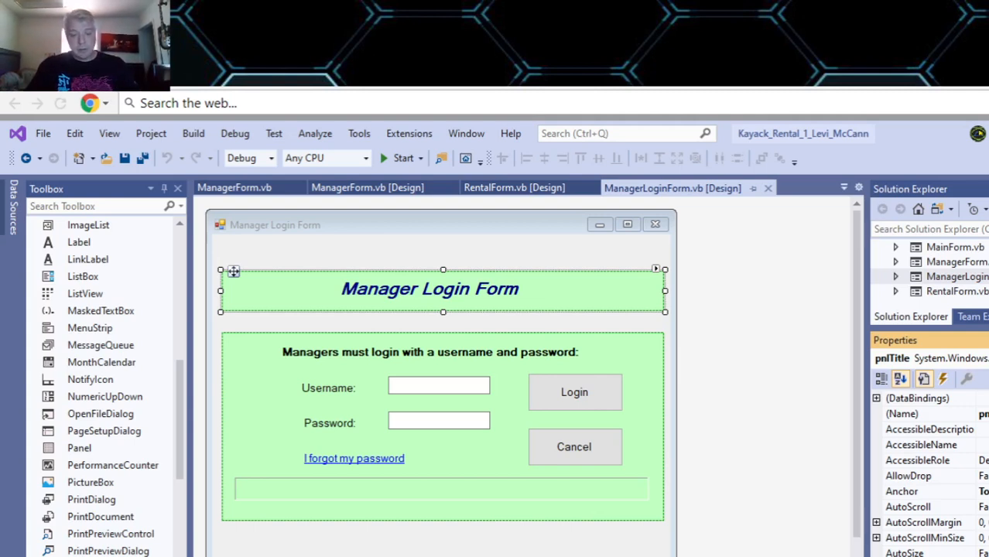
{"action": "mouse_move", "coordinate": [281, 533]}
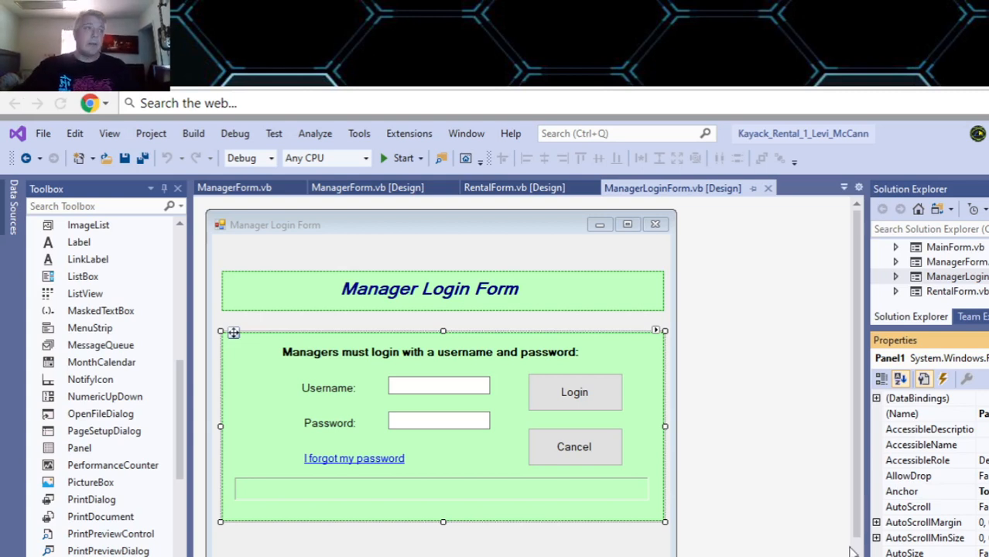
{"action": "left_click", "coordinate": [514, 187]}
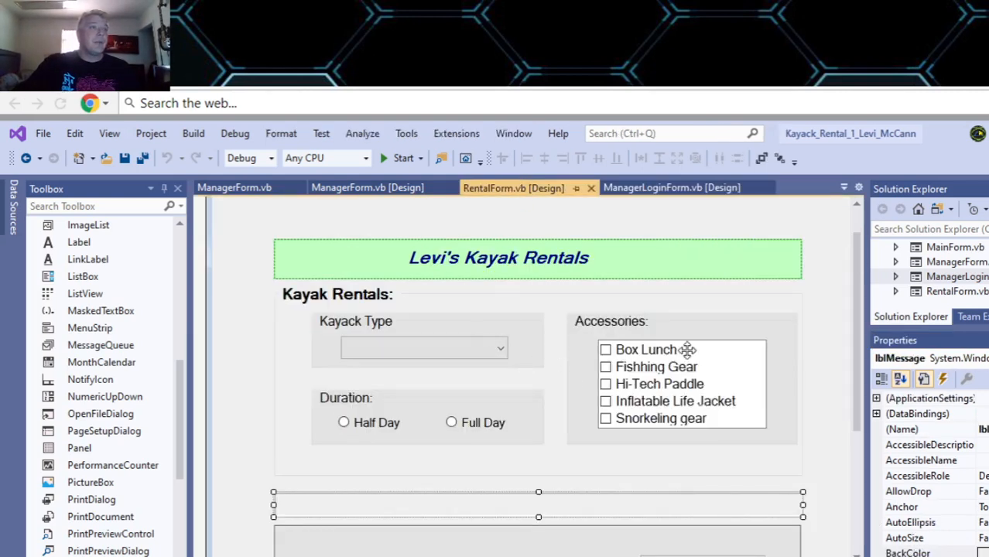
Jump from the Calculate Total button to its click handler with the tax rate and rental constants
{"action": "scroll", "scroll_direction": "down", "scroll_amount": 3}
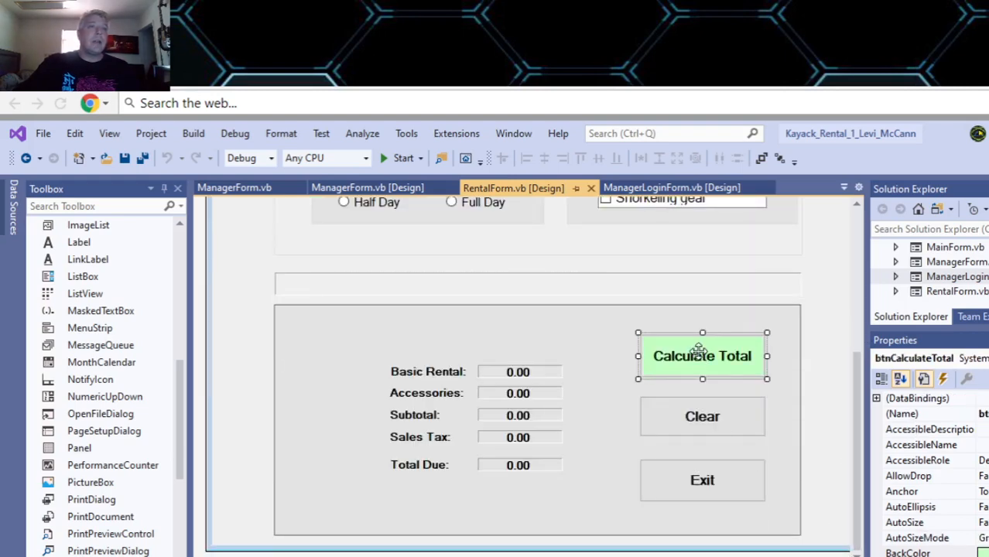
{"action": "double_click", "coordinate": [701, 356]}
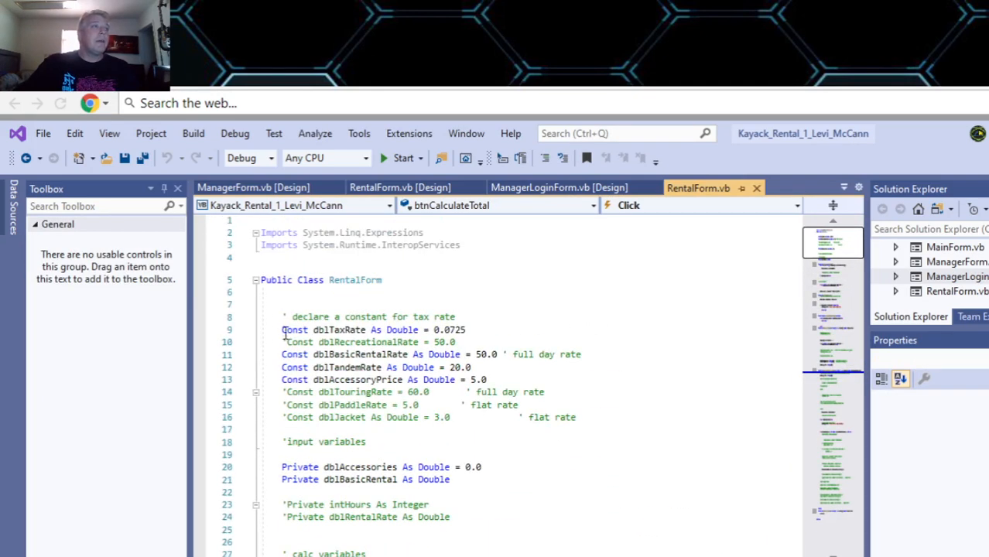
{"action": "left_click_drag", "start_coordinate": [282, 329], "coordinate": [484, 405]}
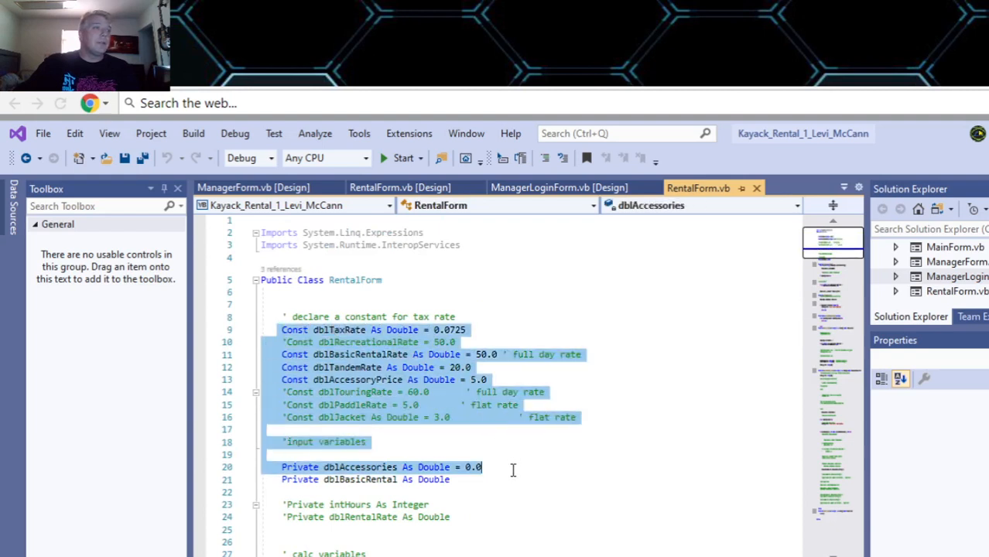
{"action": "scroll", "scroll_direction": "down", "scroll_amount": 3}
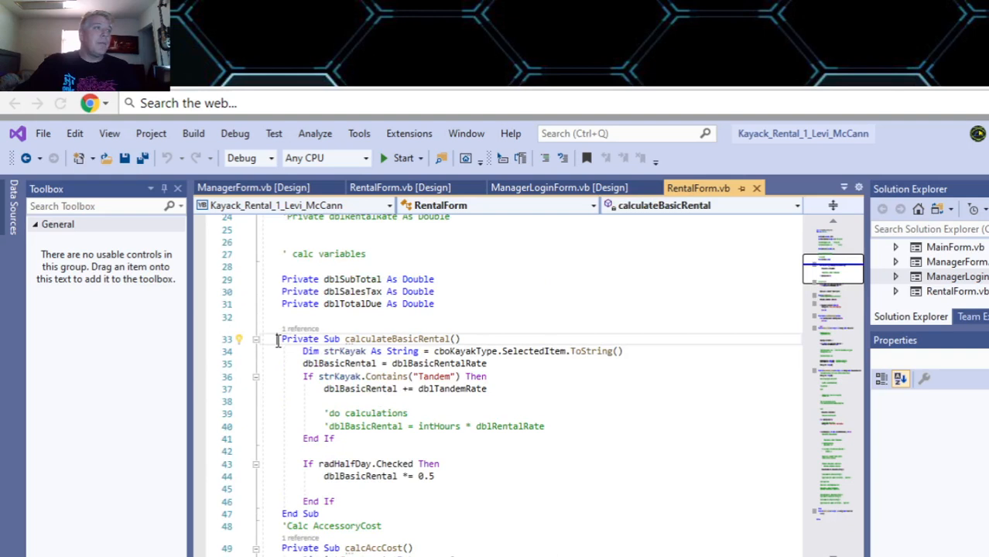
{"action": "left_click_drag", "start_coordinate": [280, 337], "coordinate": [298, 452]}
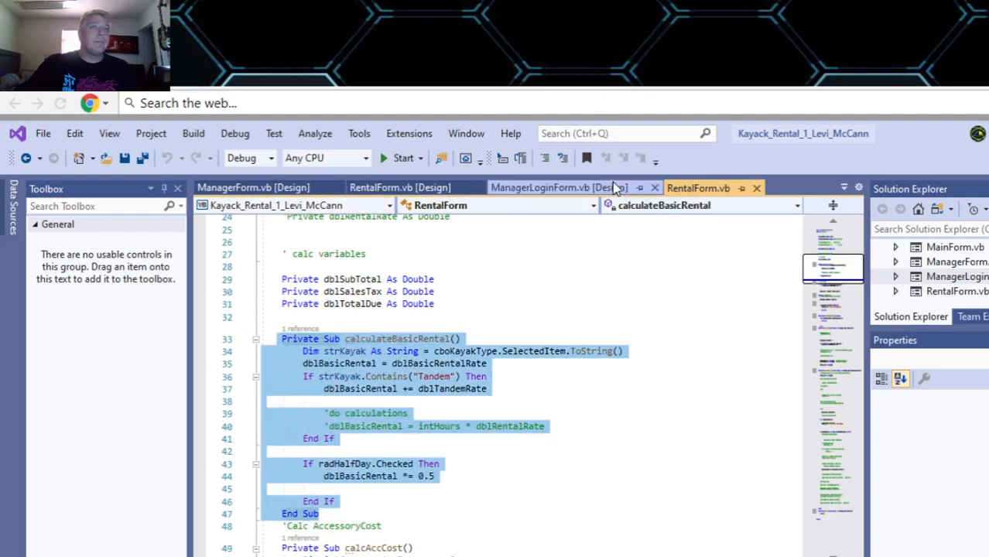
{"action": "left_click", "coordinate": [940, 247]}
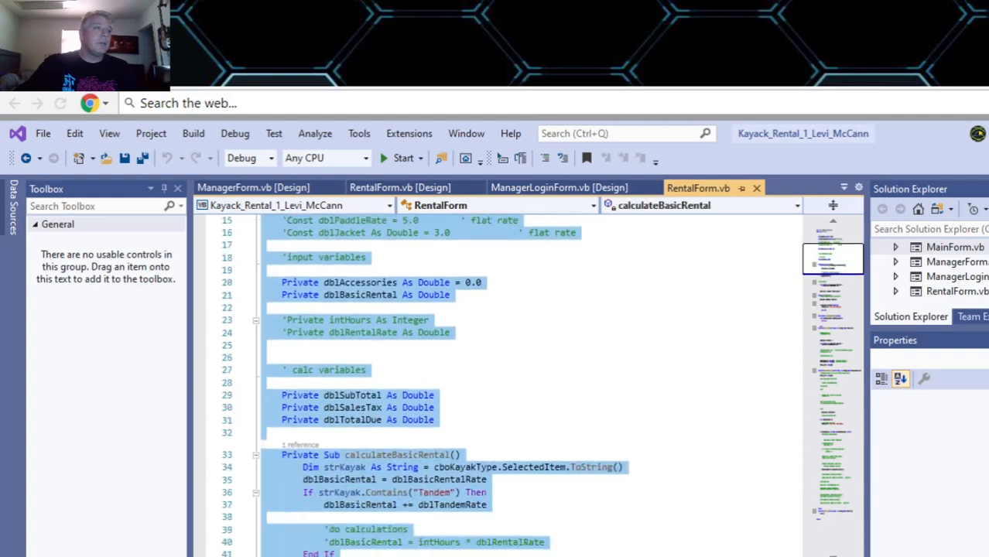
{"action": "scroll", "scroll_direction": "down", "scroll_amount": 3}
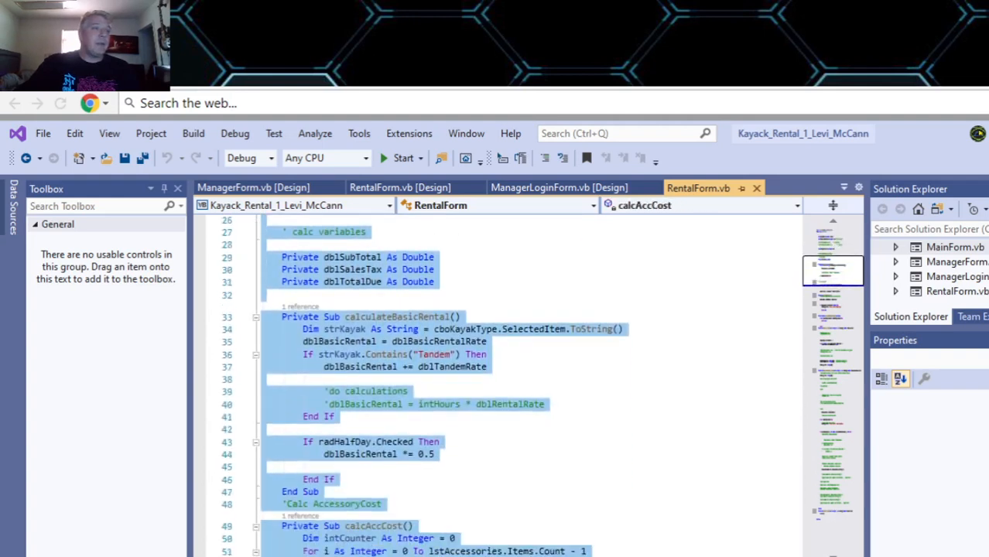
{"action": "scroll", "scroll_direction": "down", "scroll_amount": 3}
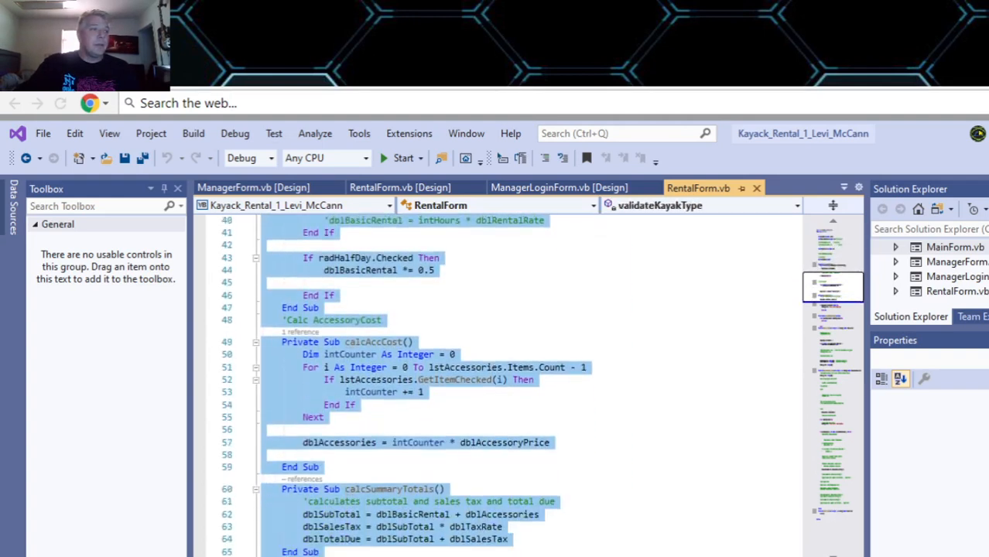
{"action": "scroll", "scroll_direction": "down", "scroll_amount": 3}
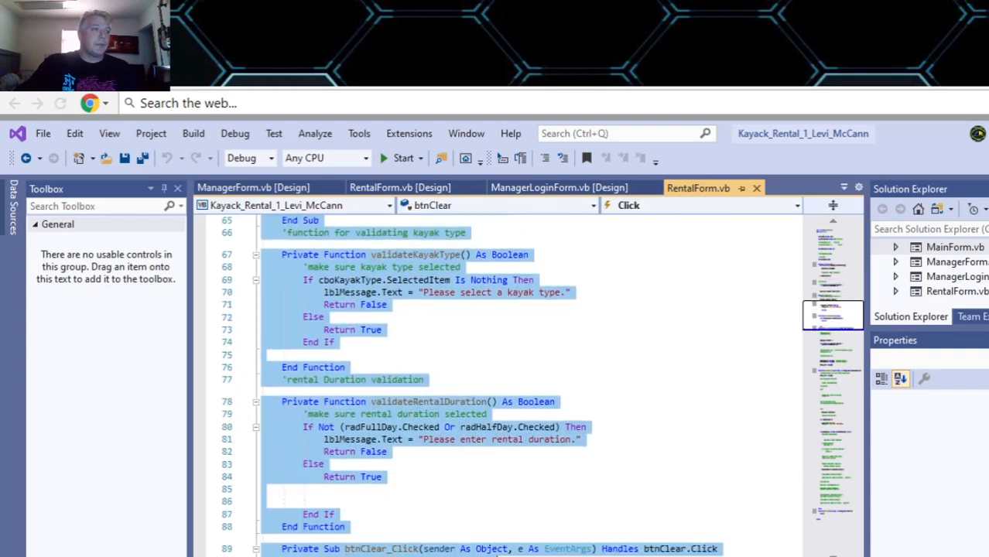
{"action": "scroll", "scroll_direction": "down", "scroll_amount": 3}
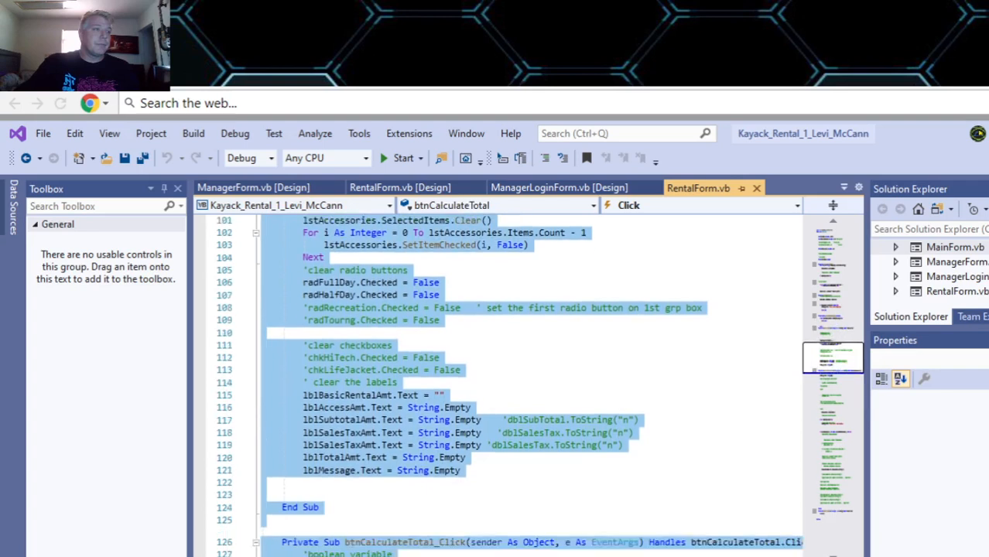
{"action": "scroll", "scroll_direction": "down", "scroll_amount": 3}
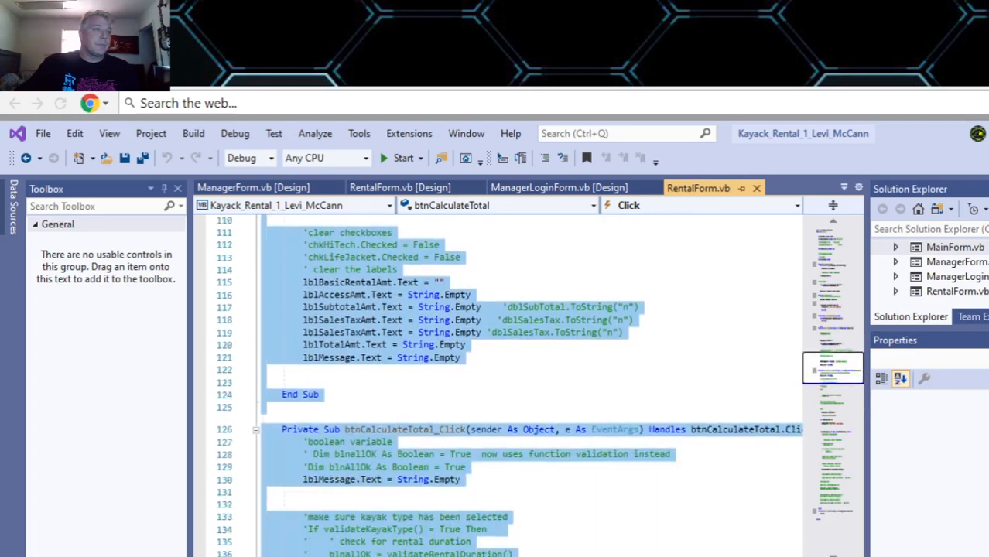
{"action": "scroll", "scroll_direction": "down", "scroll_amount": 3}
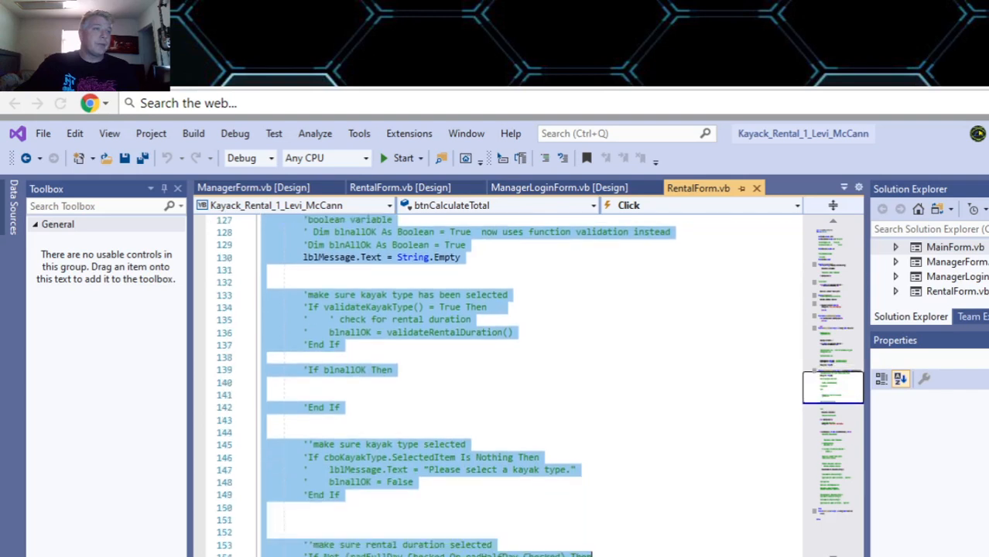
{"action": "scroll", "scroll_direction": "down", "scroll_amount": 3}
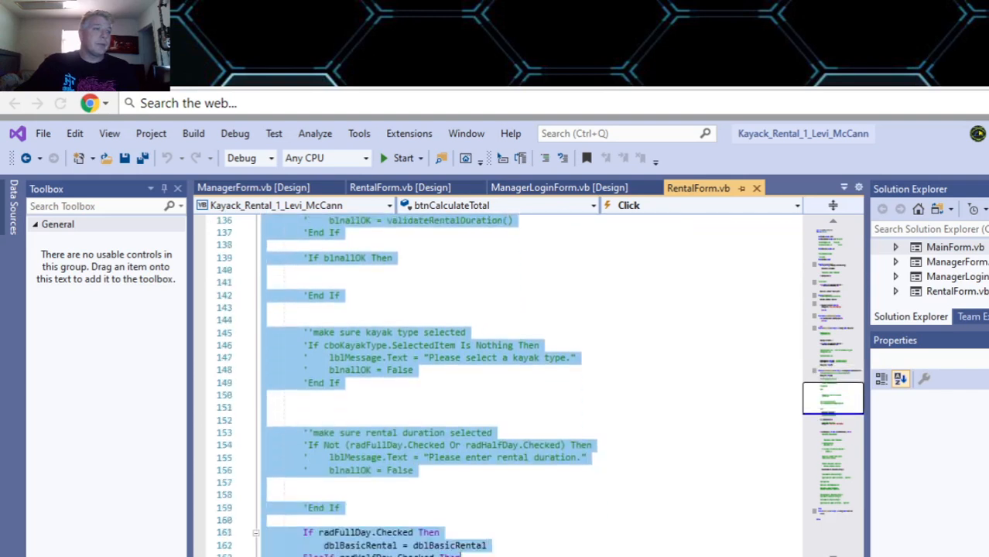
{"action": "scroll", "scroll_direction": "down", "scroll_amount": 3}
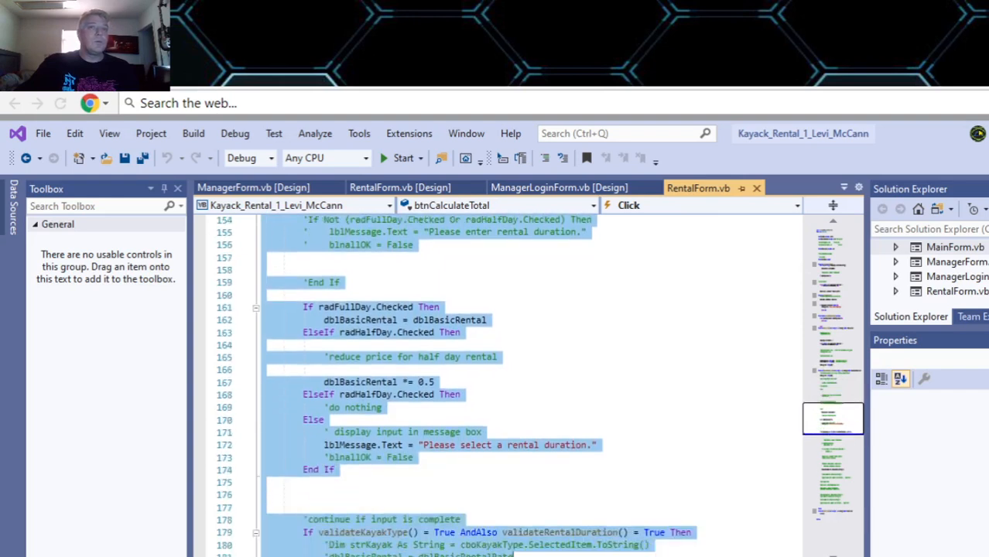
{"action": "scroll", "scroll_direction": "down", "scroll_amount": 3}
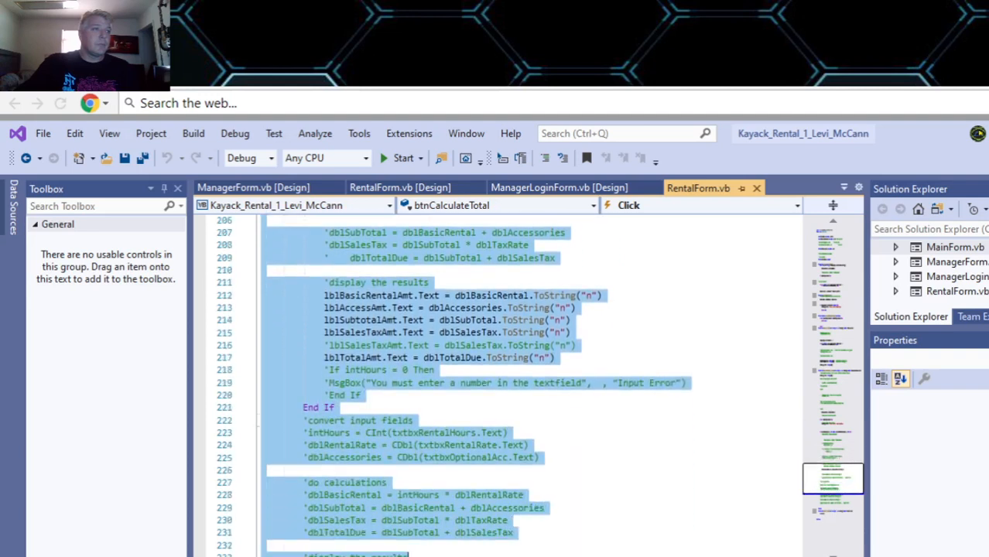
{"action": "scroll", "scroll_direction": "down", "scroll_amount": 3}
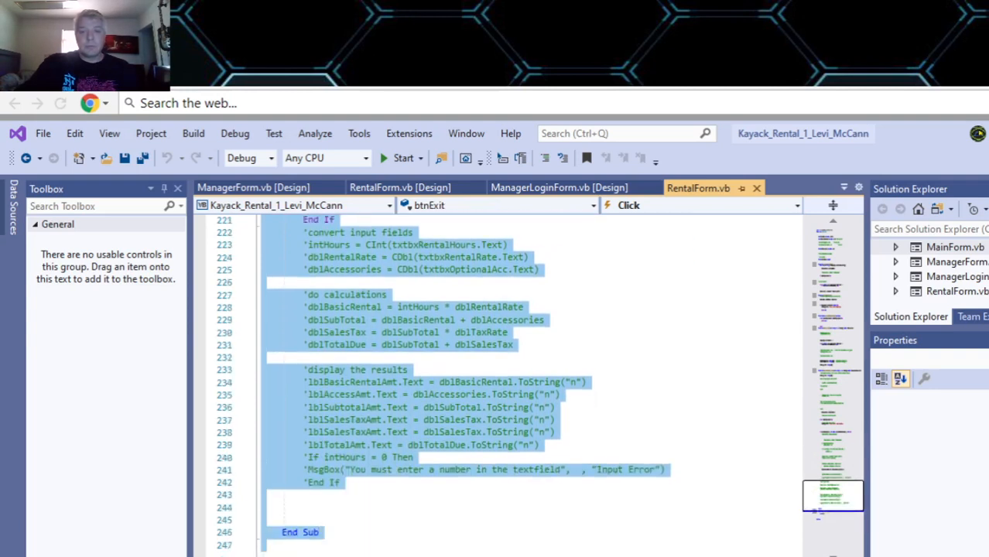
{"action": "scroll", "scroll_direction": "down", "scroll_amount": 3}
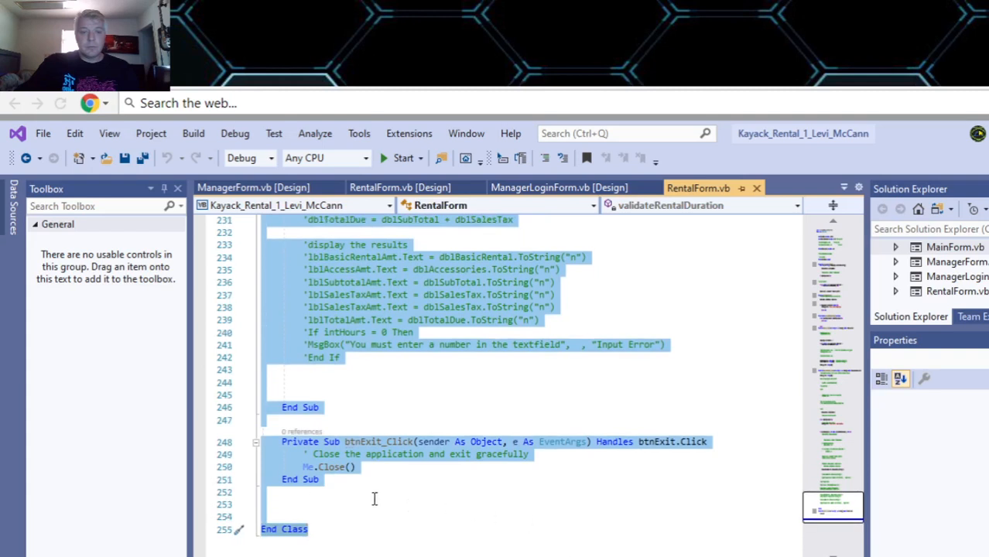
{"action": "left_click", "coordinate": [286, 505]}
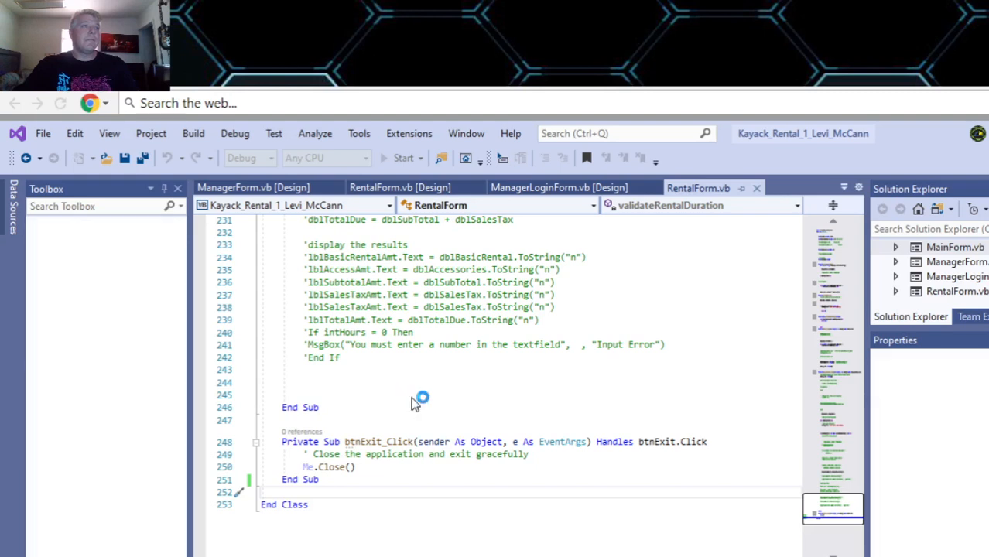
{"action": "left_click", "coordinate": [401, 158]}
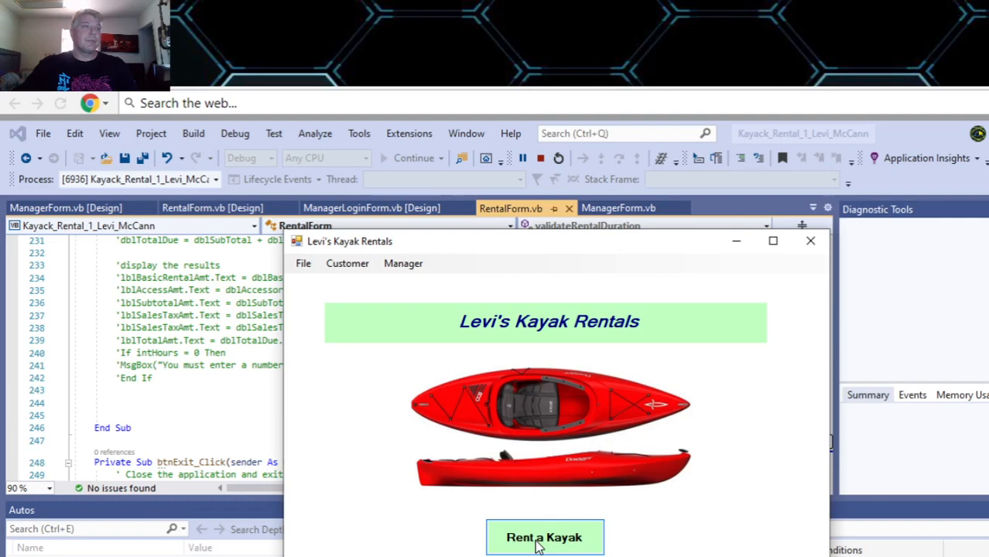
{"action": "left_click", "coordinate": [538, 537]}
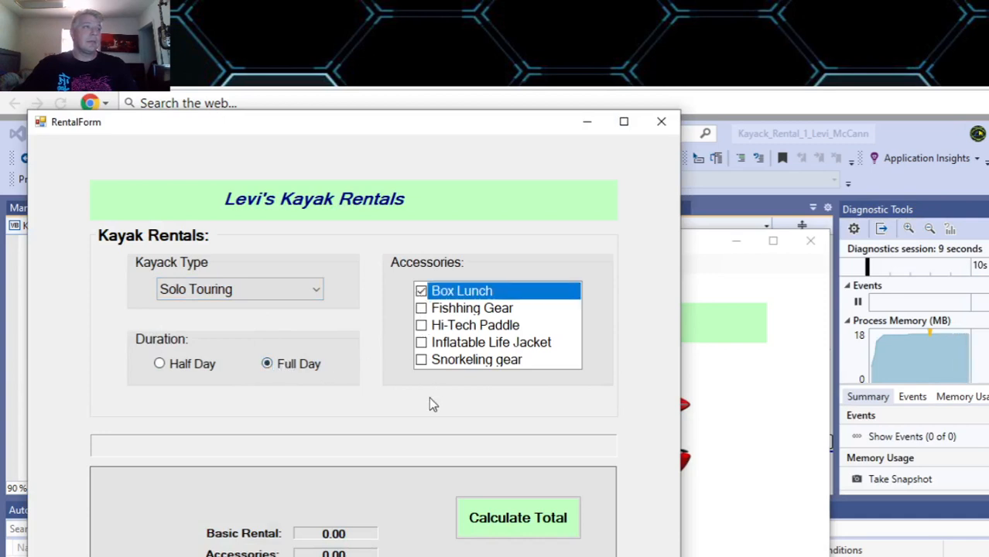
{"action": "left_click", "coordinate": [517, 517]}
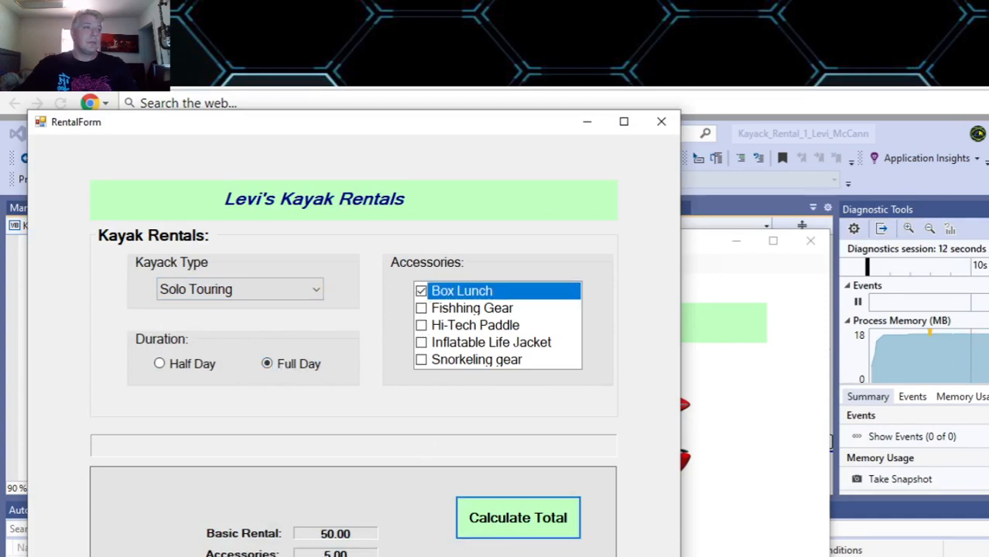
{"action": "left_click", "coordinate": [421, 325]}
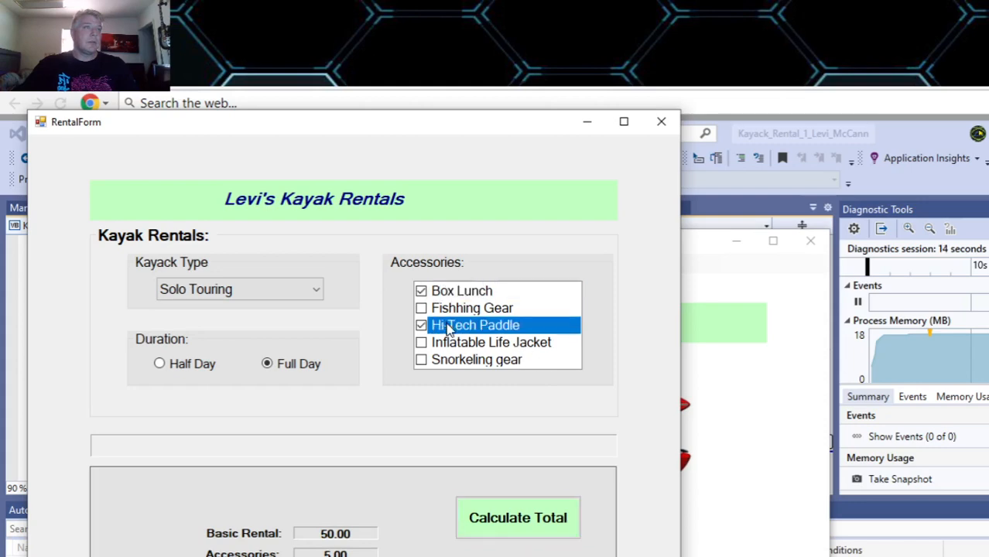
{"action": "left_click", "coordinate": [517, 517]}
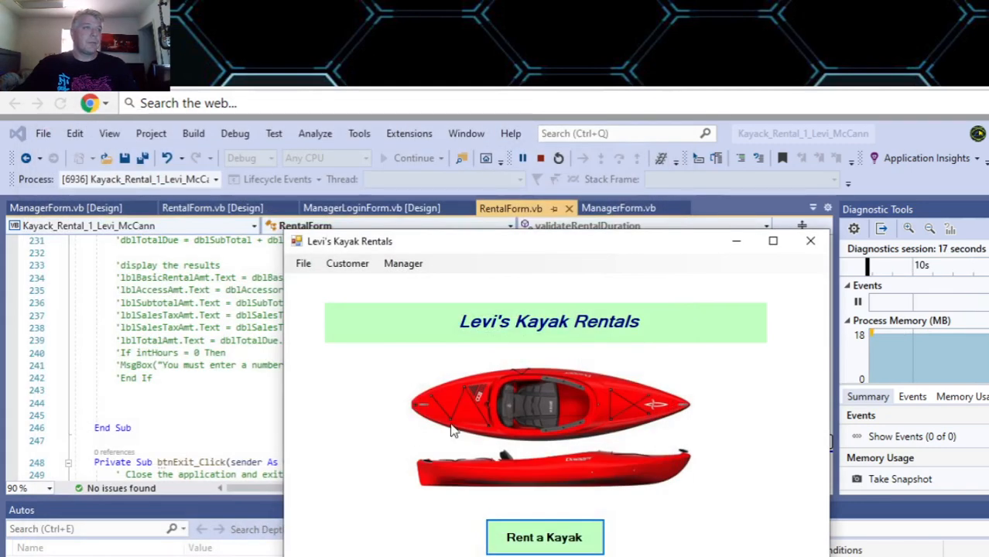
{"action": "left_click", "coordinate": [347, 263]}
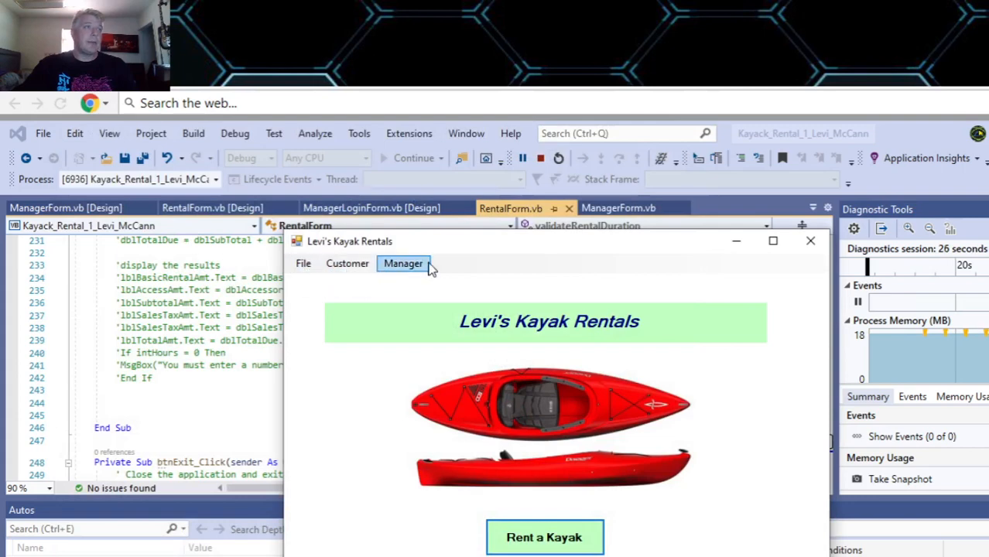
{"action": "left_click", "coordinate": [403, 263]}
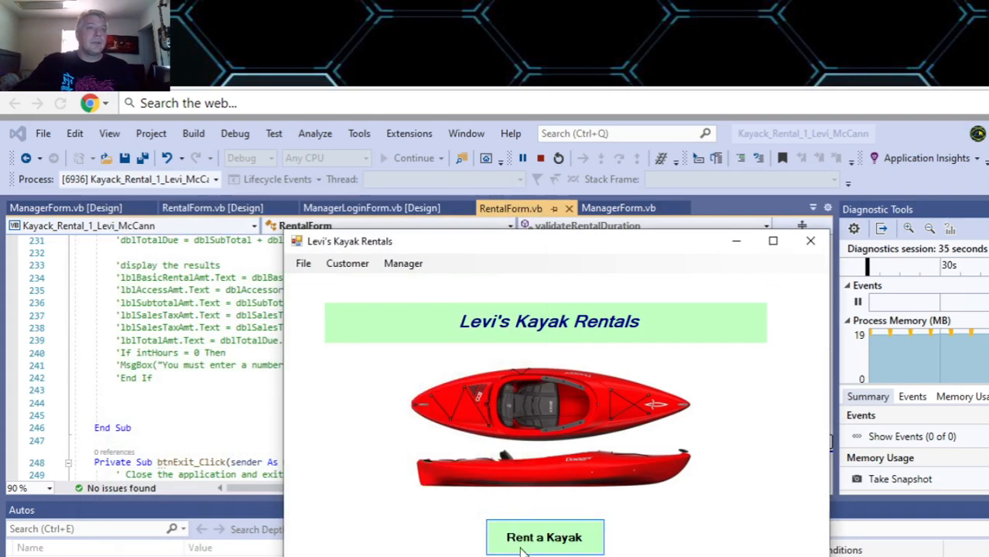
{"action": "left_click", "coordinate": [544, 537]}
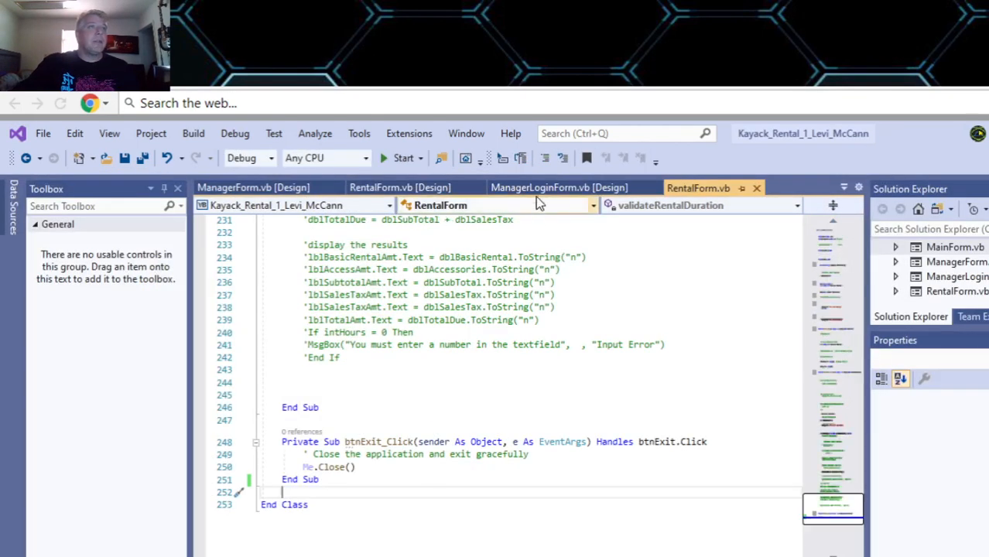
Read through the manager login form's login and cancel handler code
{"action": "left_click", "coordinate": [559, 187]}
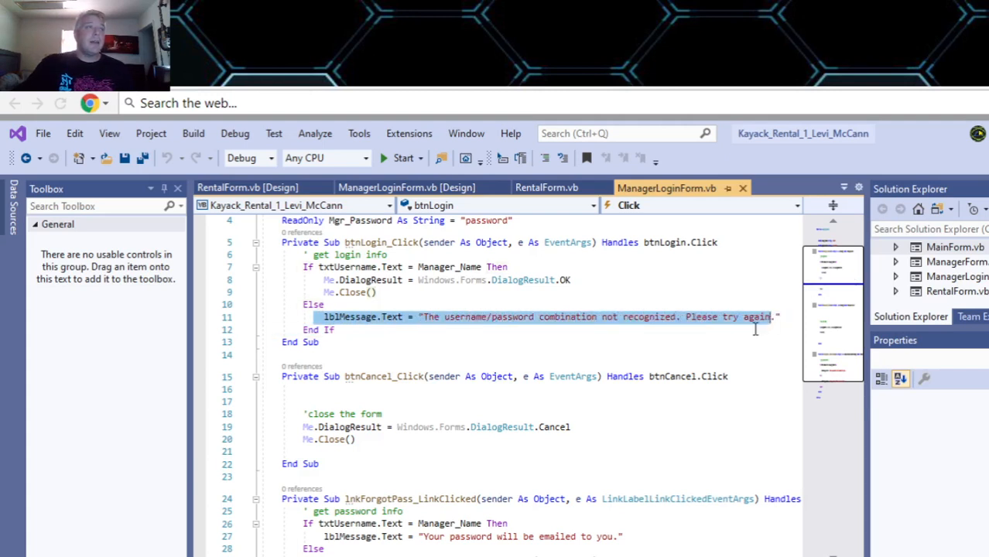
{"action": "scroll", "scroll_direction": "down", "scroll_amount": 3}
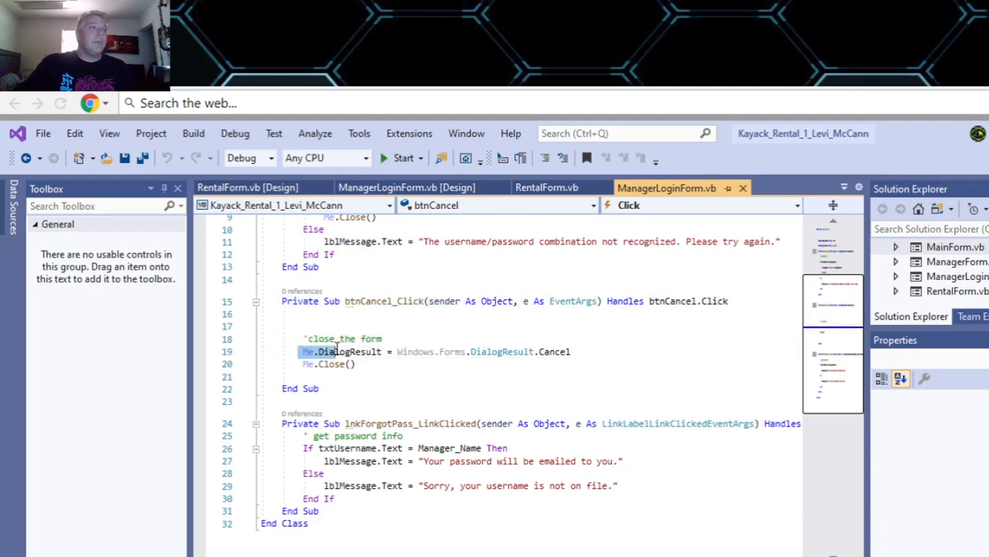
{"action": "mouse_move", "coordinate": [337, 353]}
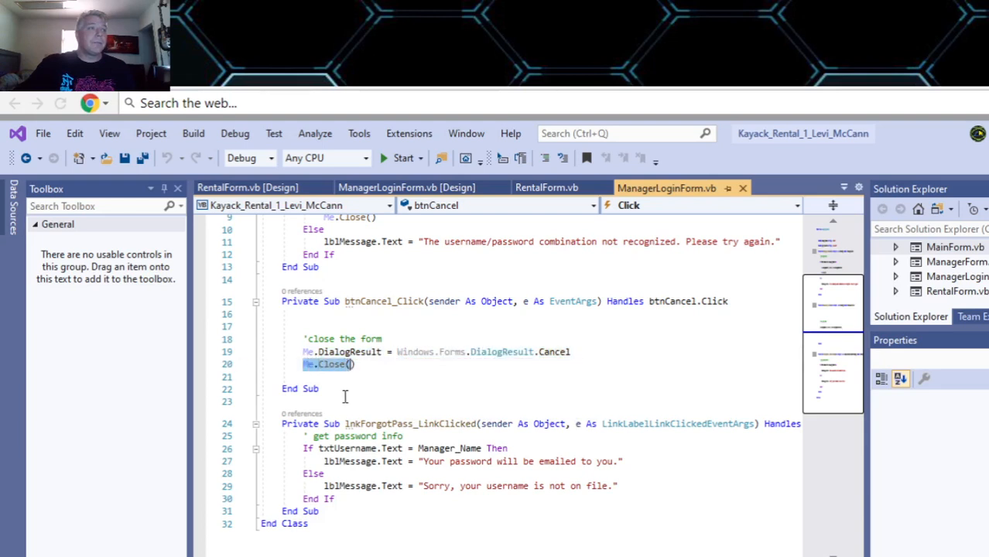
{"action": "scroll", "scroll_direction": "down", "scroll_amount": 3}
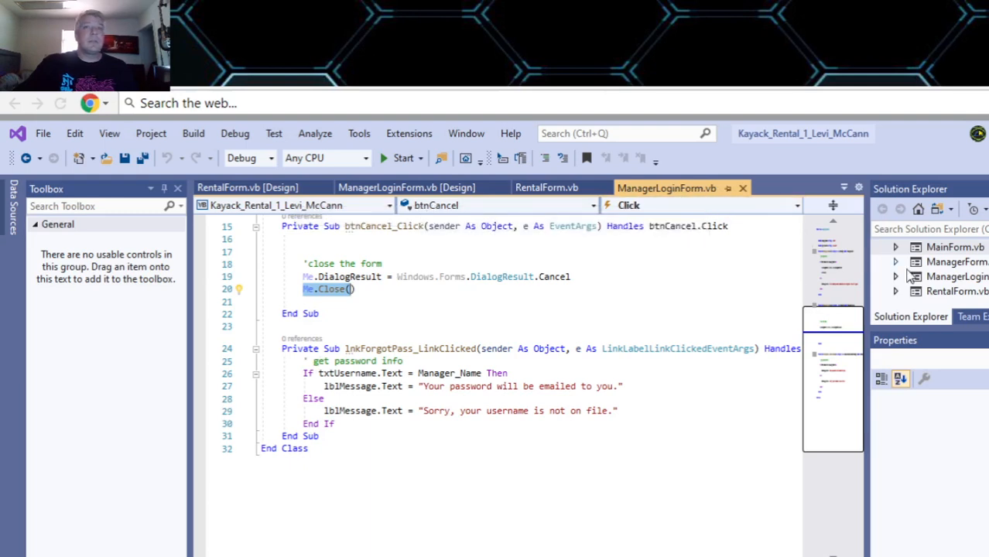
Jump from the forgot-password link in the designer to its handler code
{"action": "left_click", "coordinate": [398, 188]}
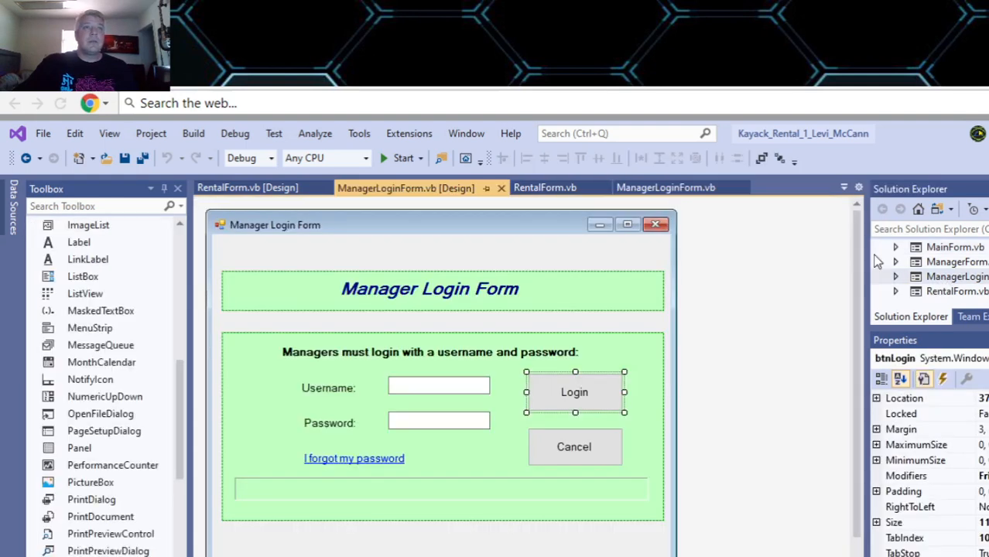
{"action": "left_click", "coordinate": [353, 458]}
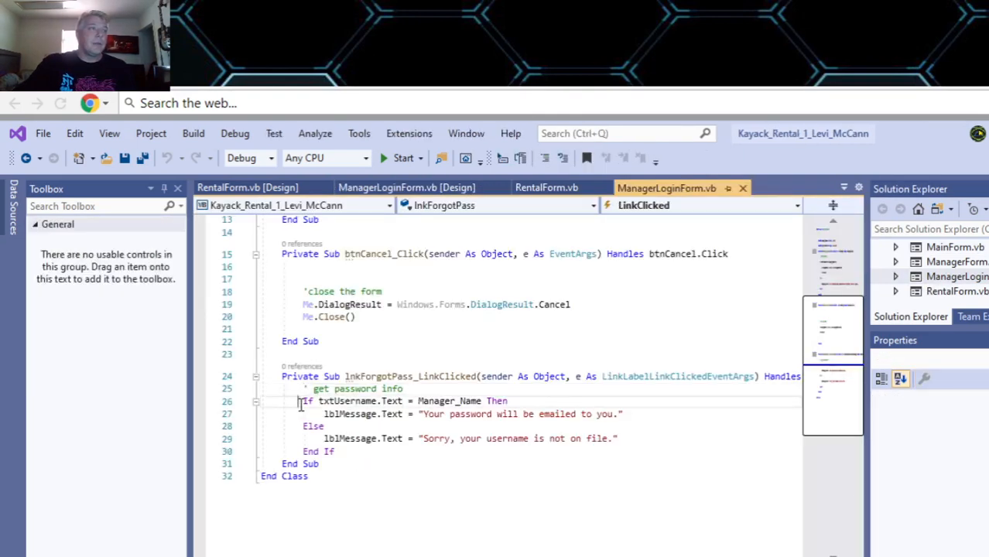
{"action": "left_click_drag", "start_coordinate": [301, 401], "coordinate": [415, 401]}
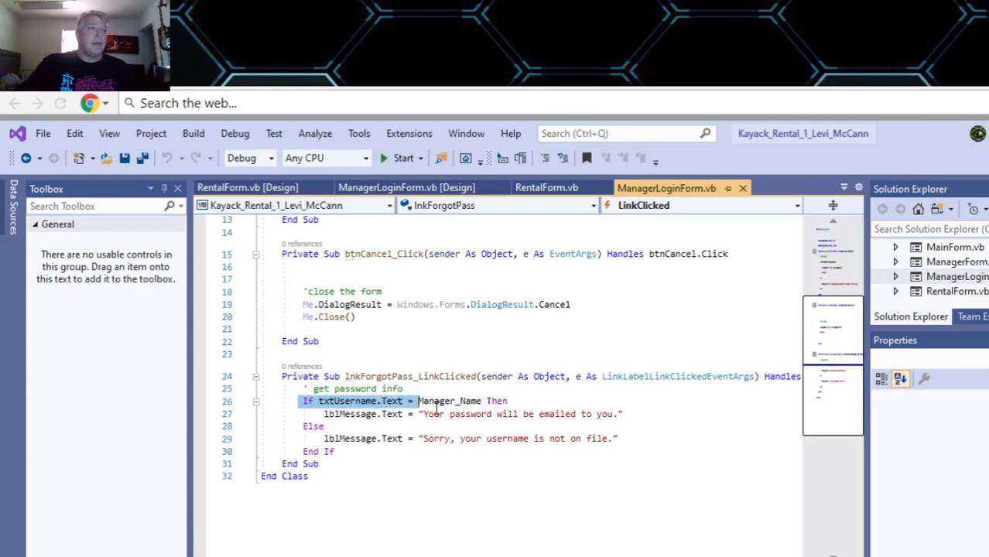
{"action": "double_click", "coordinate": [455, 401]}
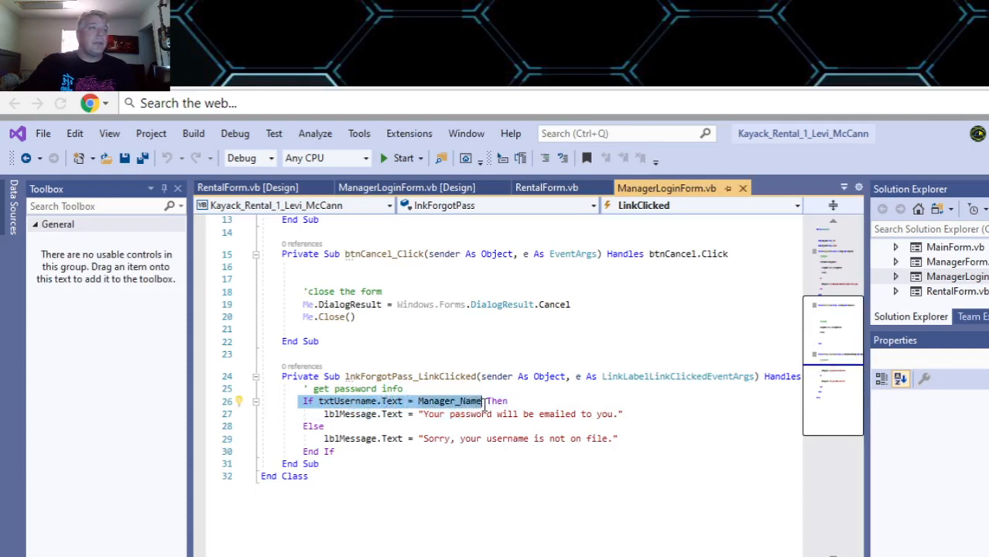
{"action": "left_click", "coordinate": [323, 415]}
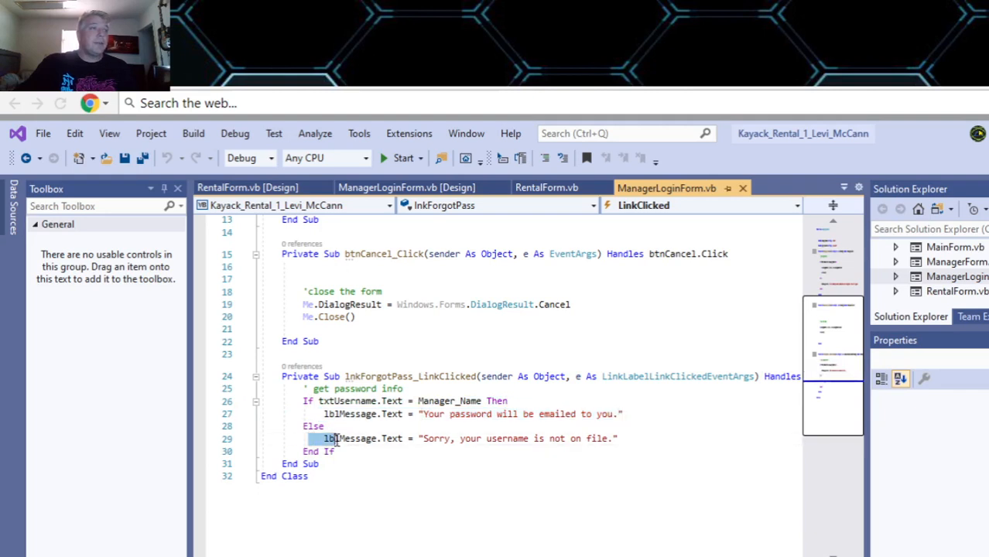
{"action": "left_click_drag", "start_coordinate": [324, 440], "coordinate": [544, 440]}
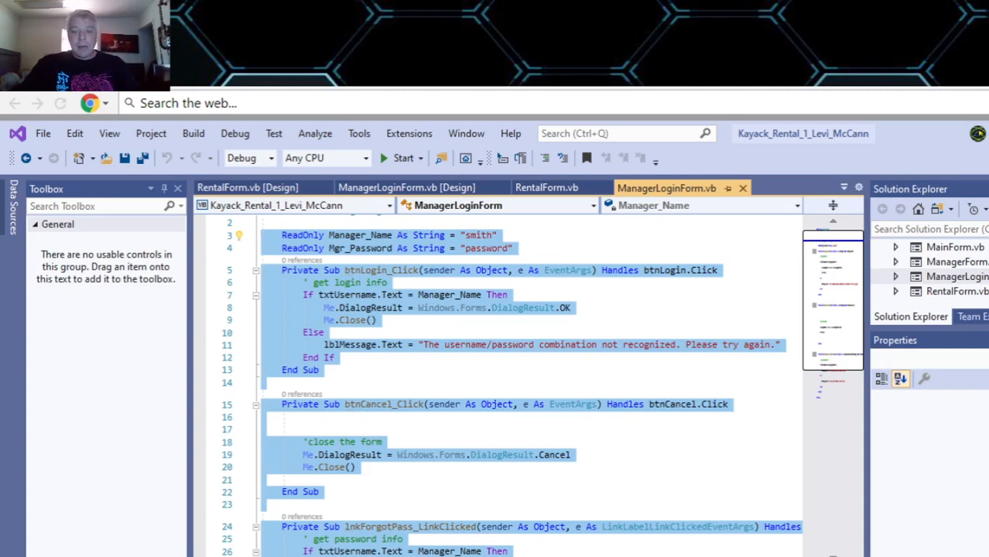
{"action": "mouse_move", "coordinate": [542, 254]}
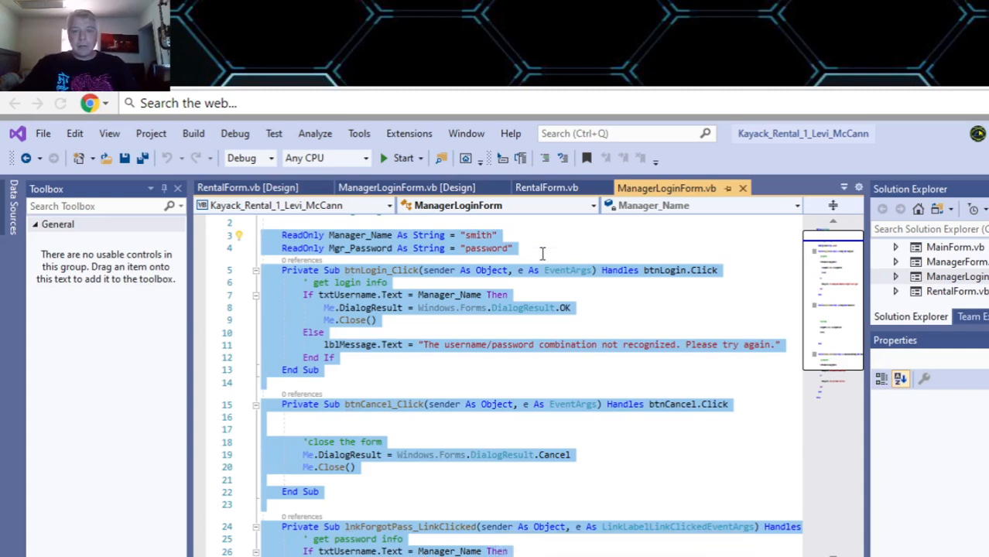
{"action": "mouse_move", "coordinate": [948, 291]}
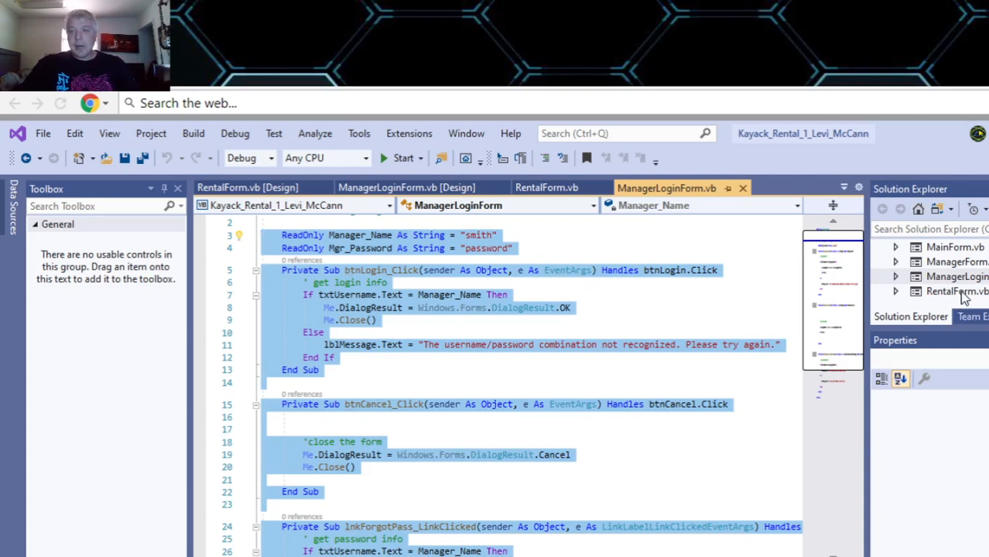
{"action": "left_click", "coordinate": [953, 276]}
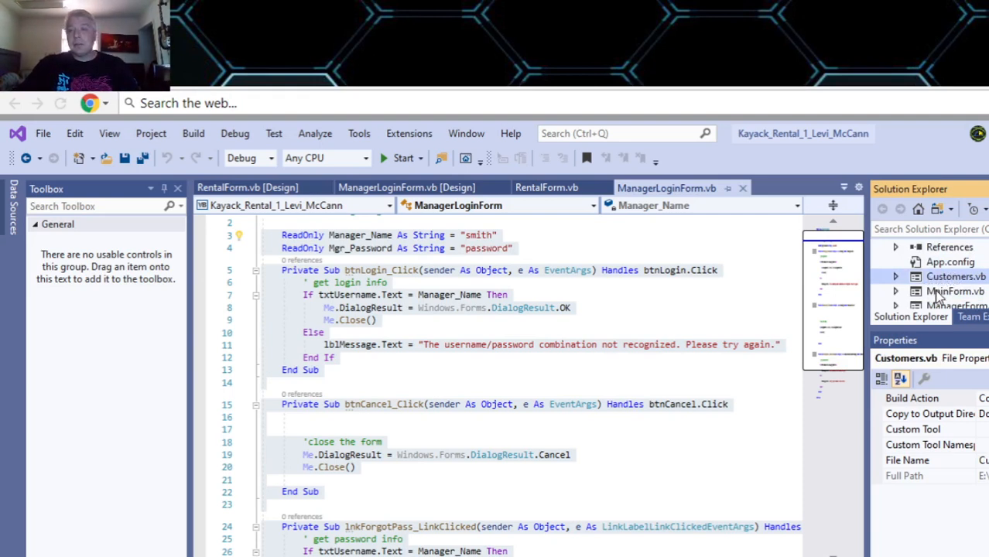
{"action": "left_click", "coordinate": [943, 289]}
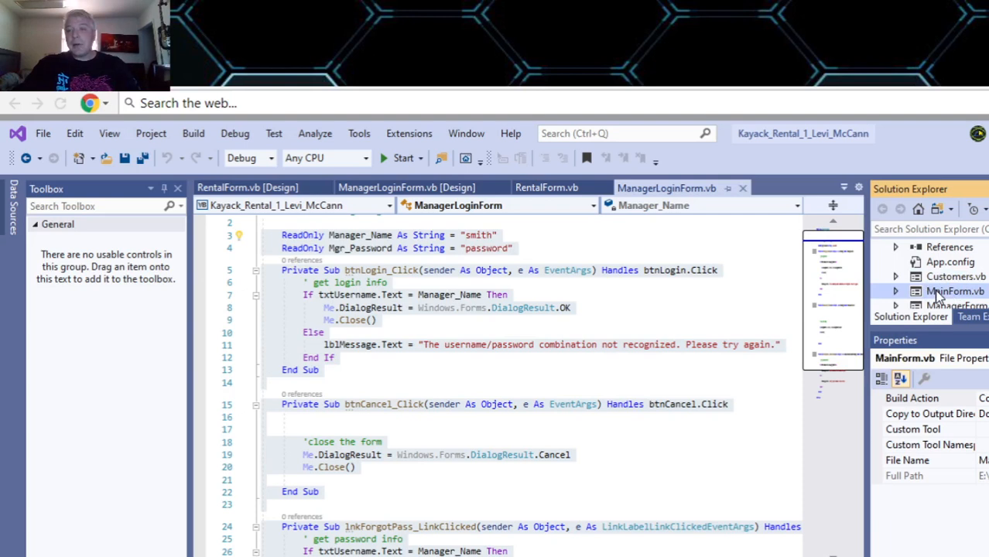